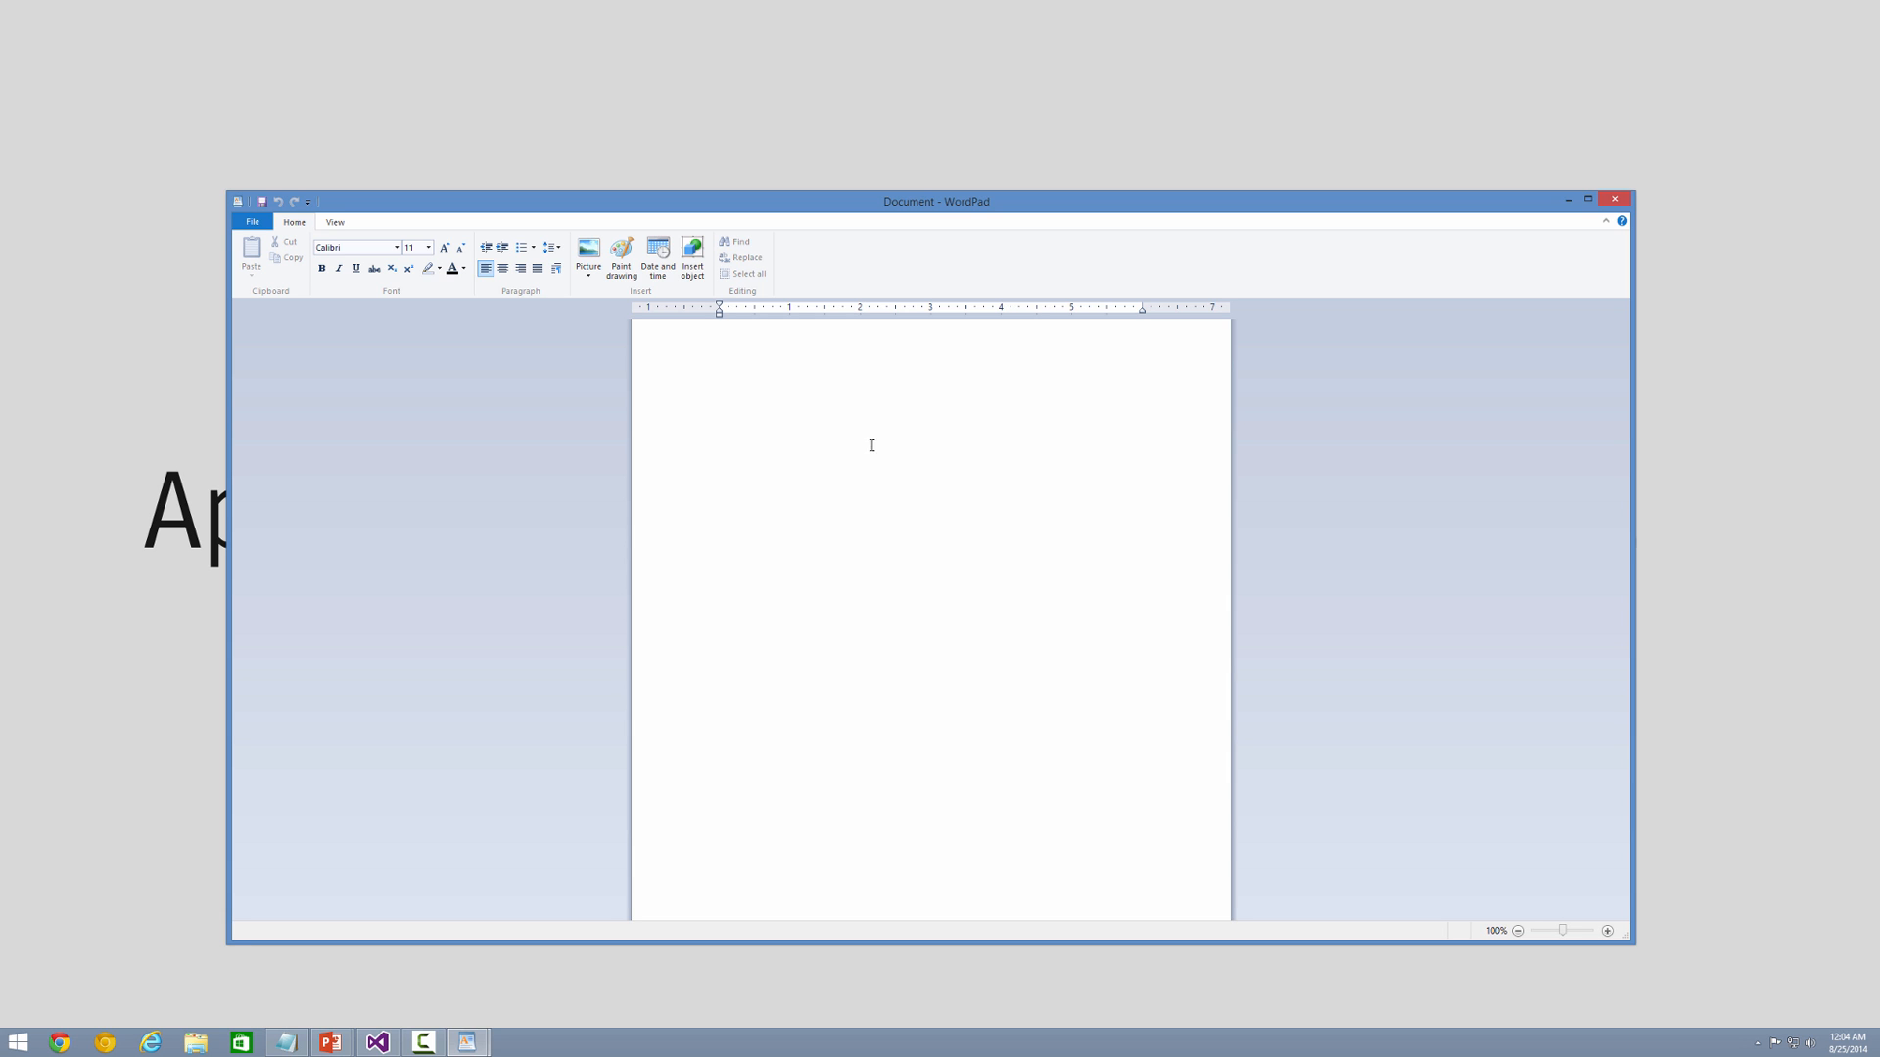
mouse_move(801, 317)
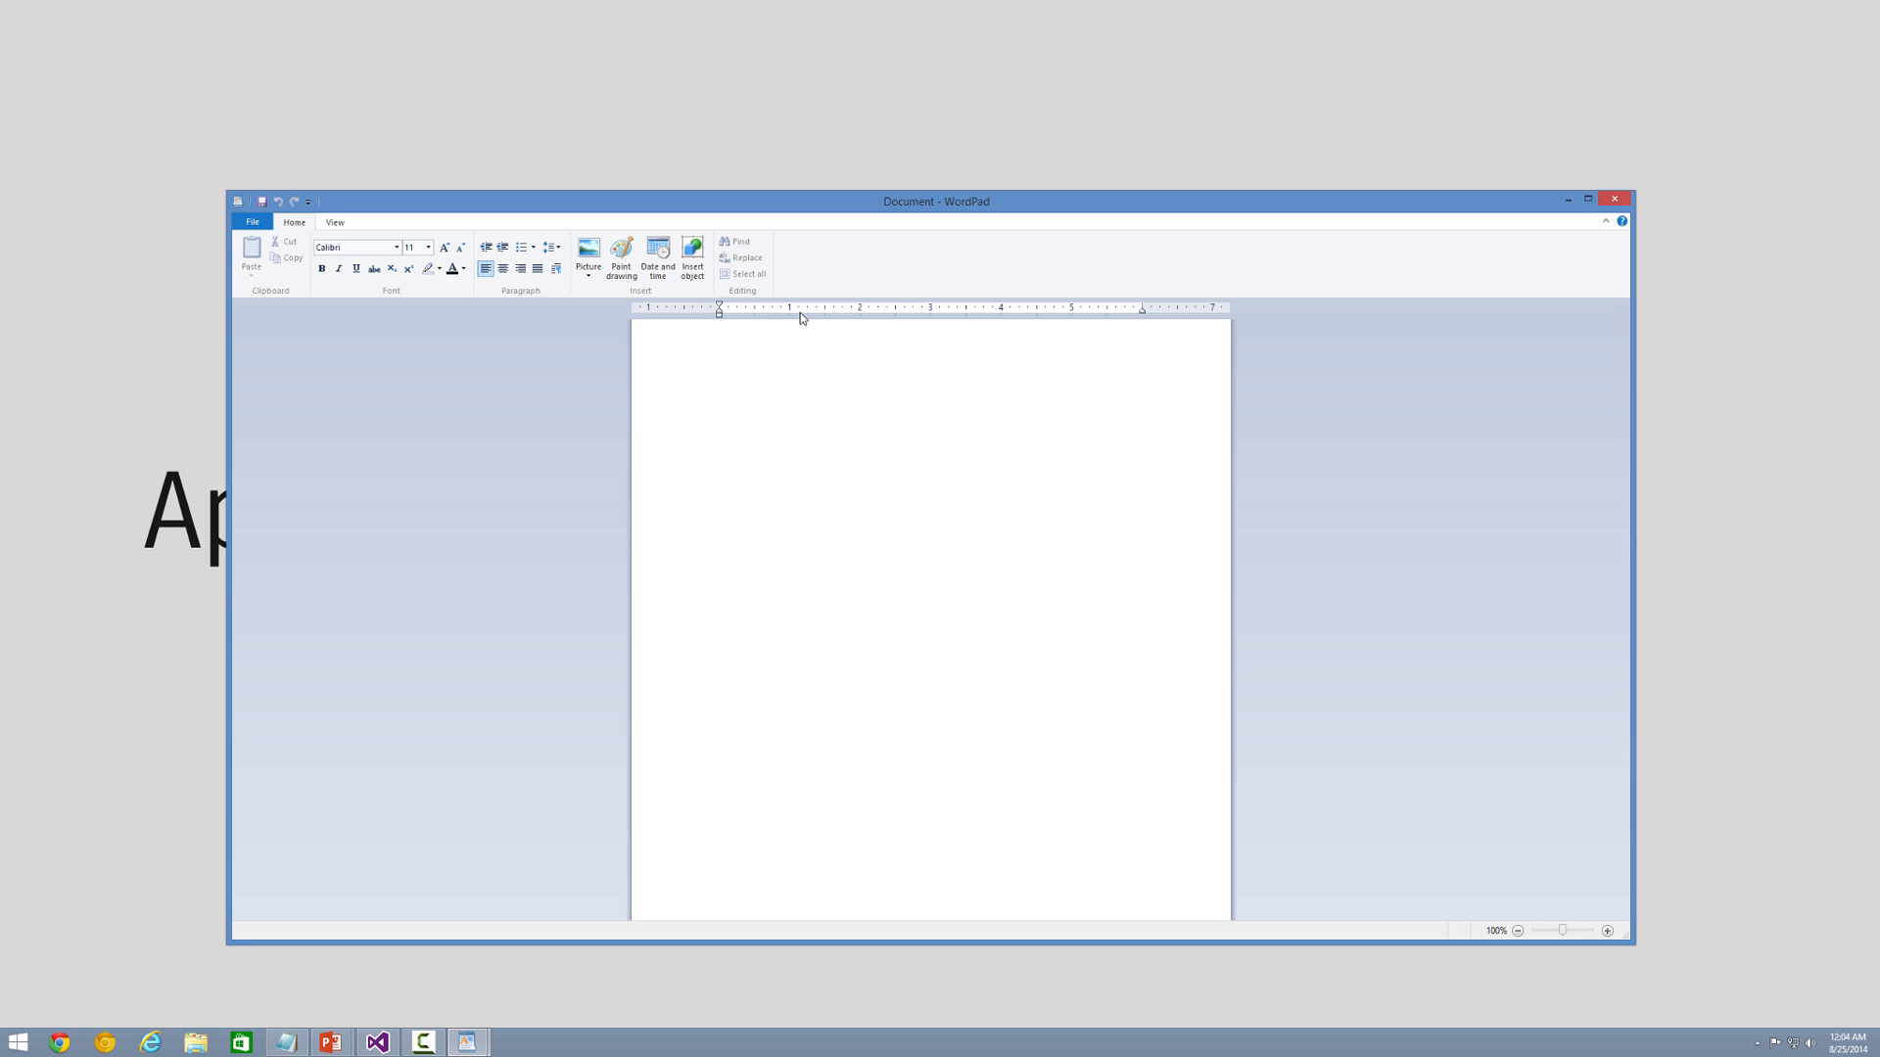
Step: Type 'Hello, world!' on the empty WordPad page
click(718, 335)
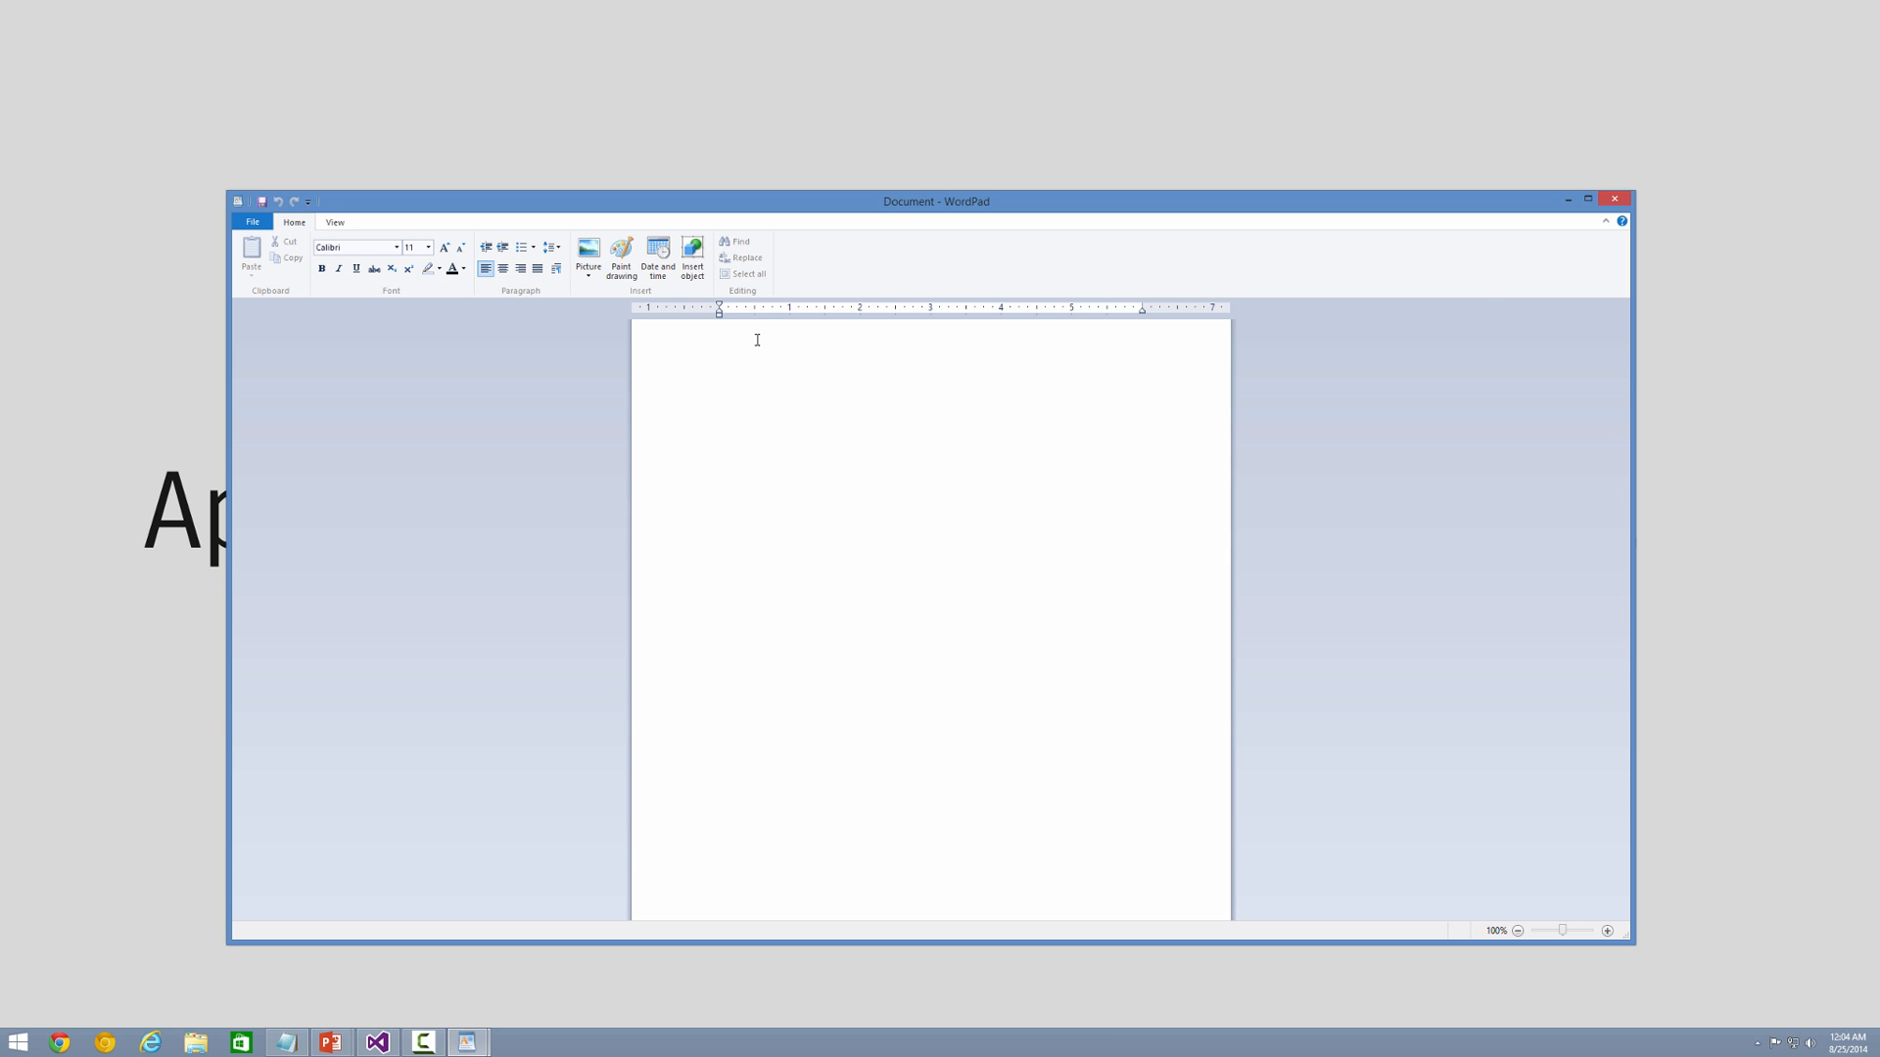
text(Hello)
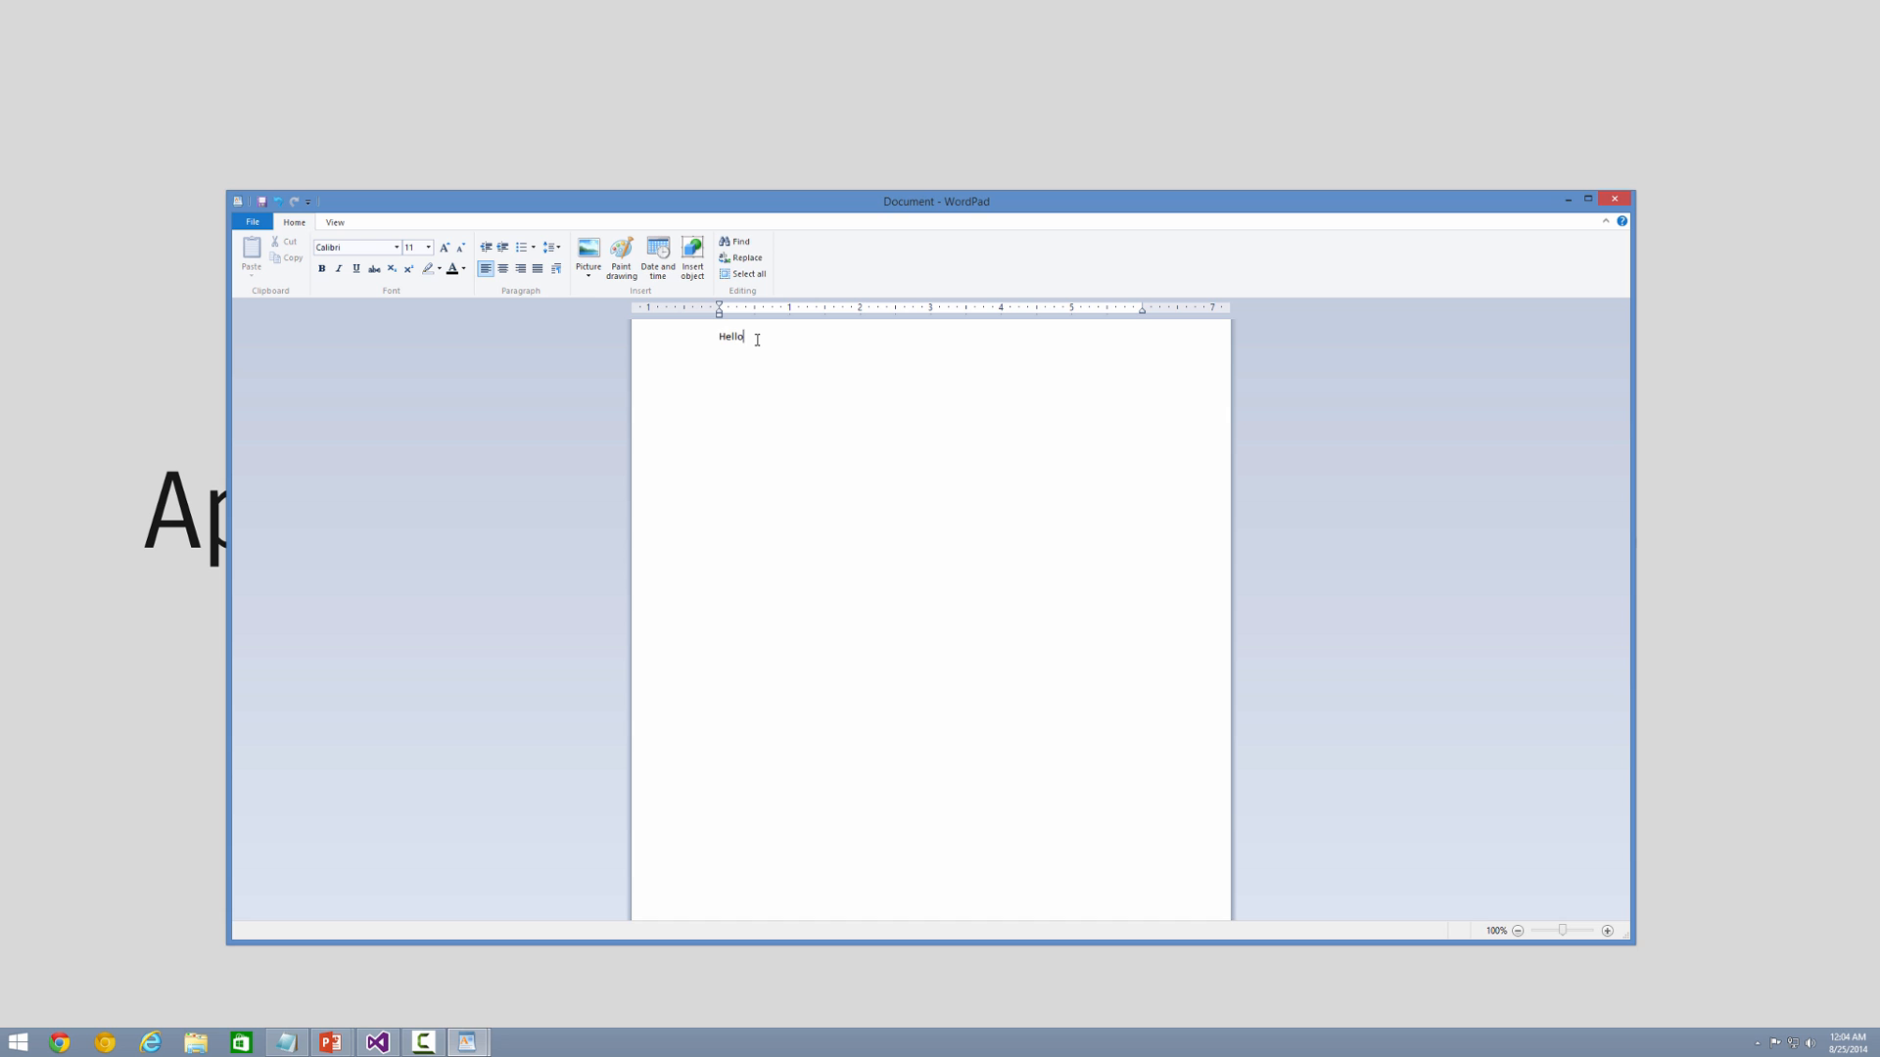
text(, world!)
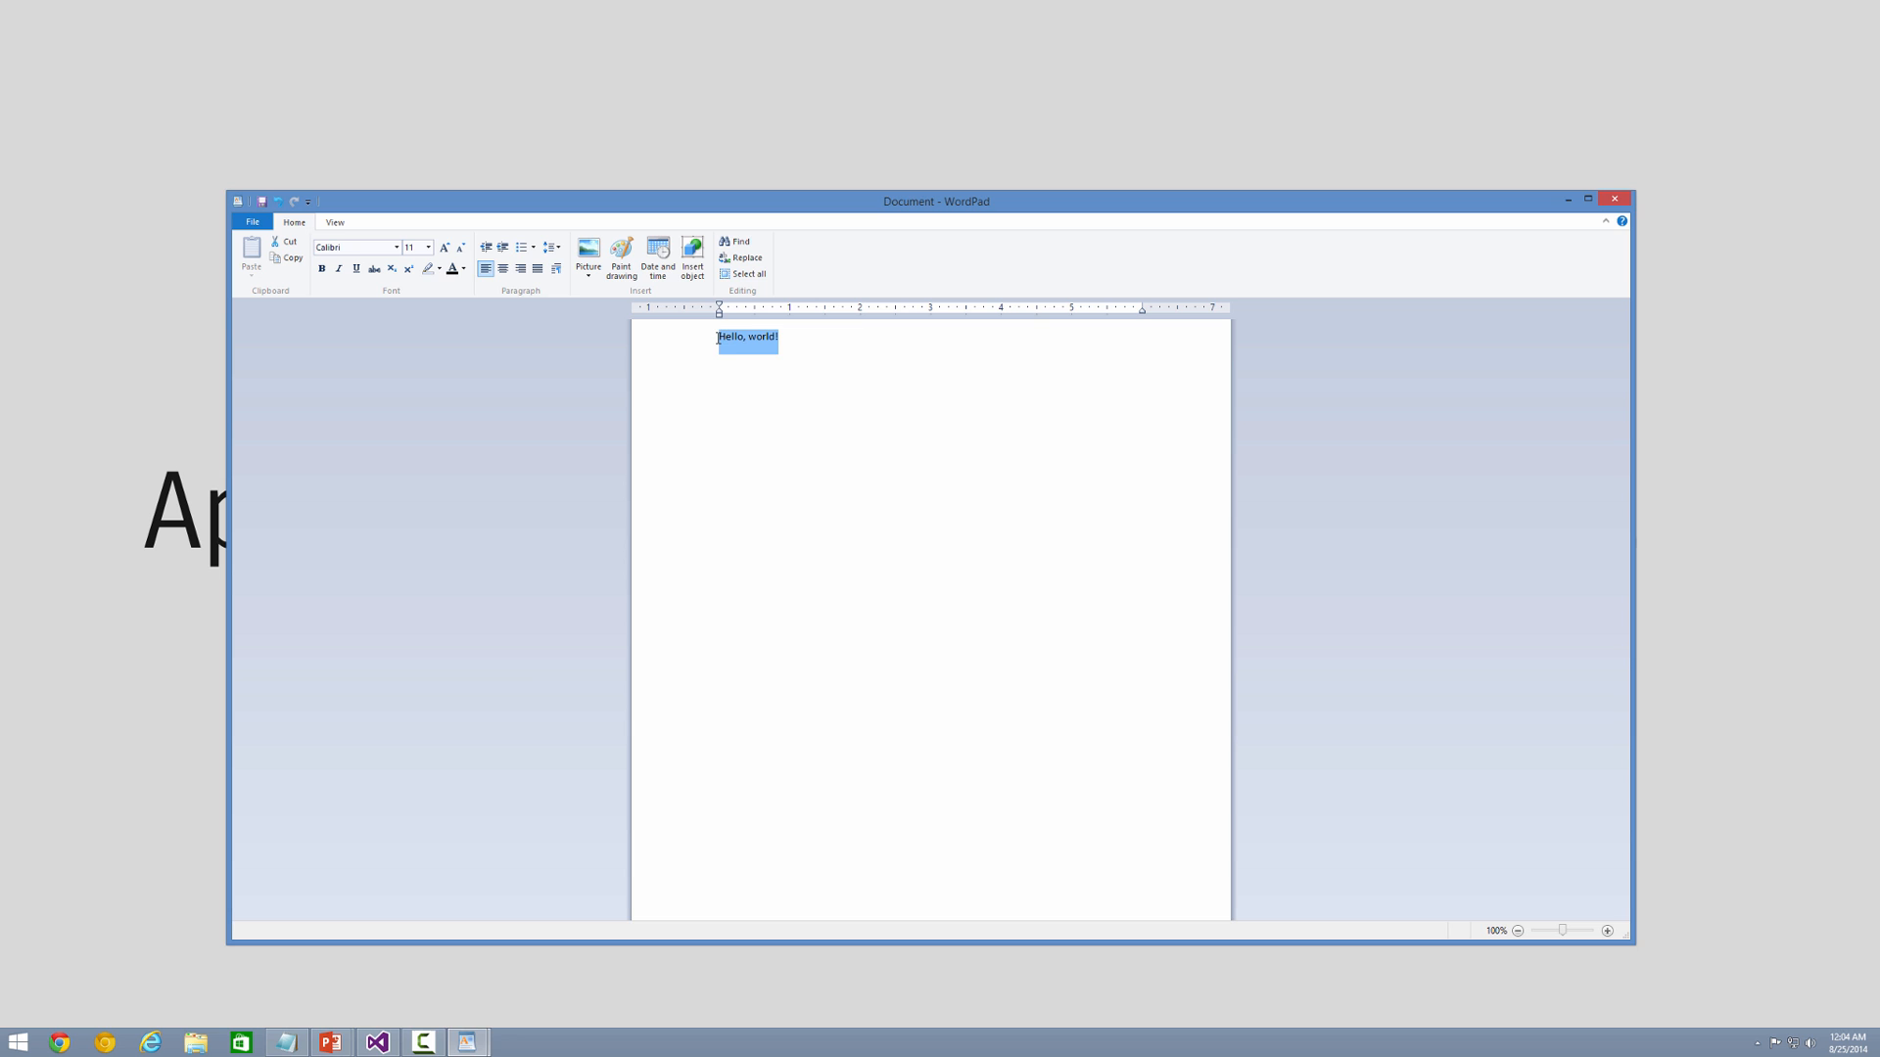
mouse_move(801, 341)
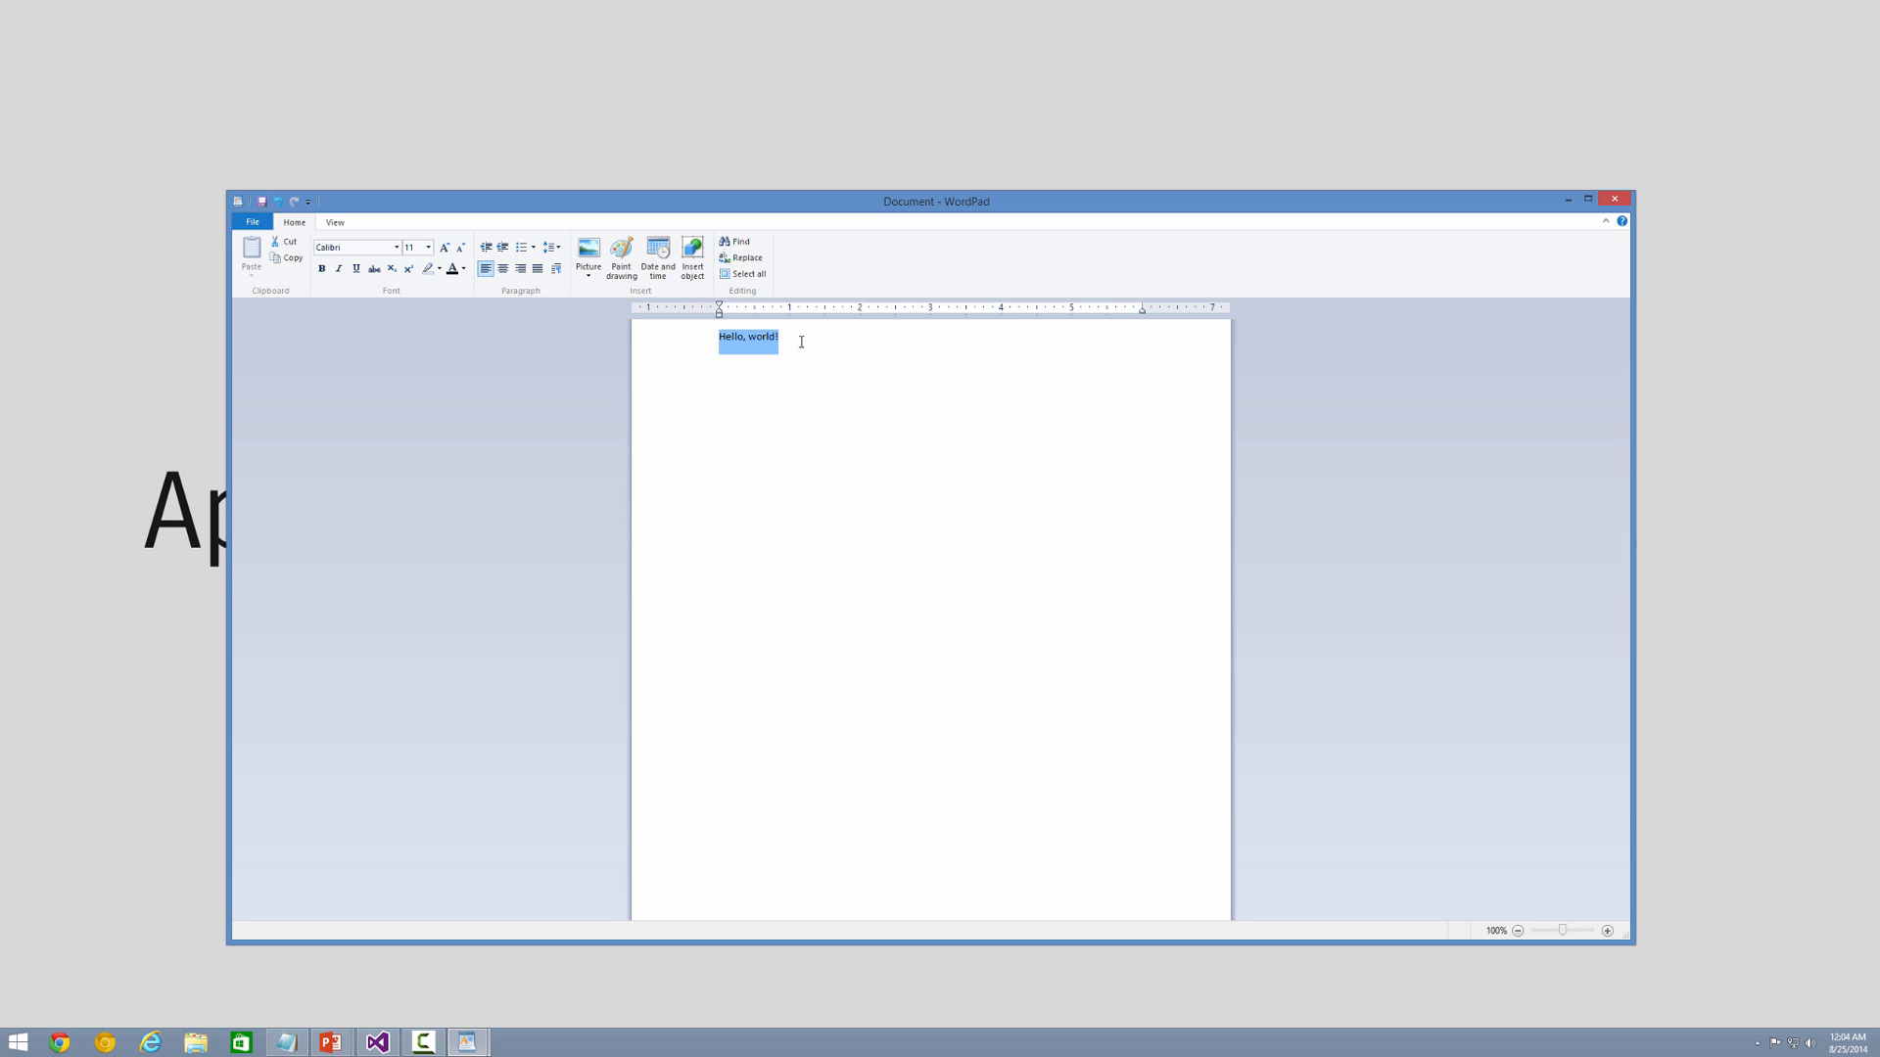
mouse_move(284, 242)
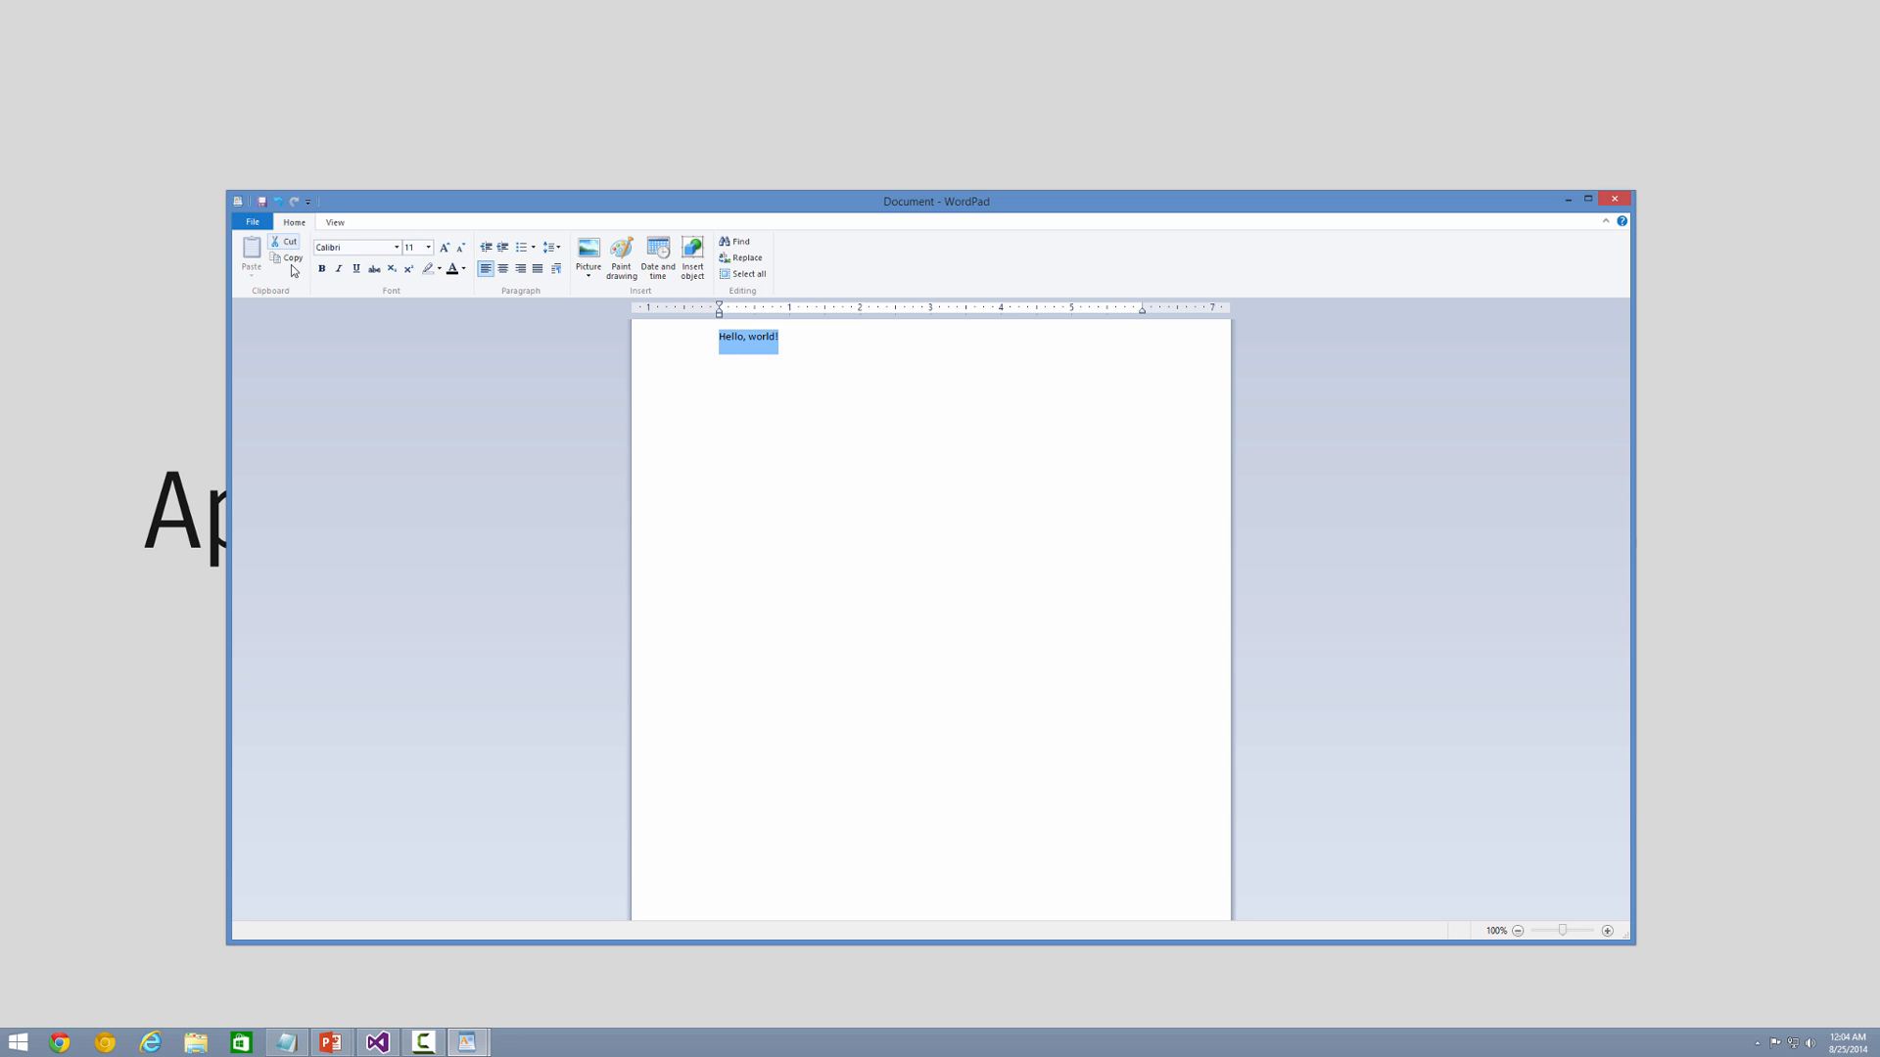
Step: Format the greeting as 72-point Archivo Narrow
click(427, 247)
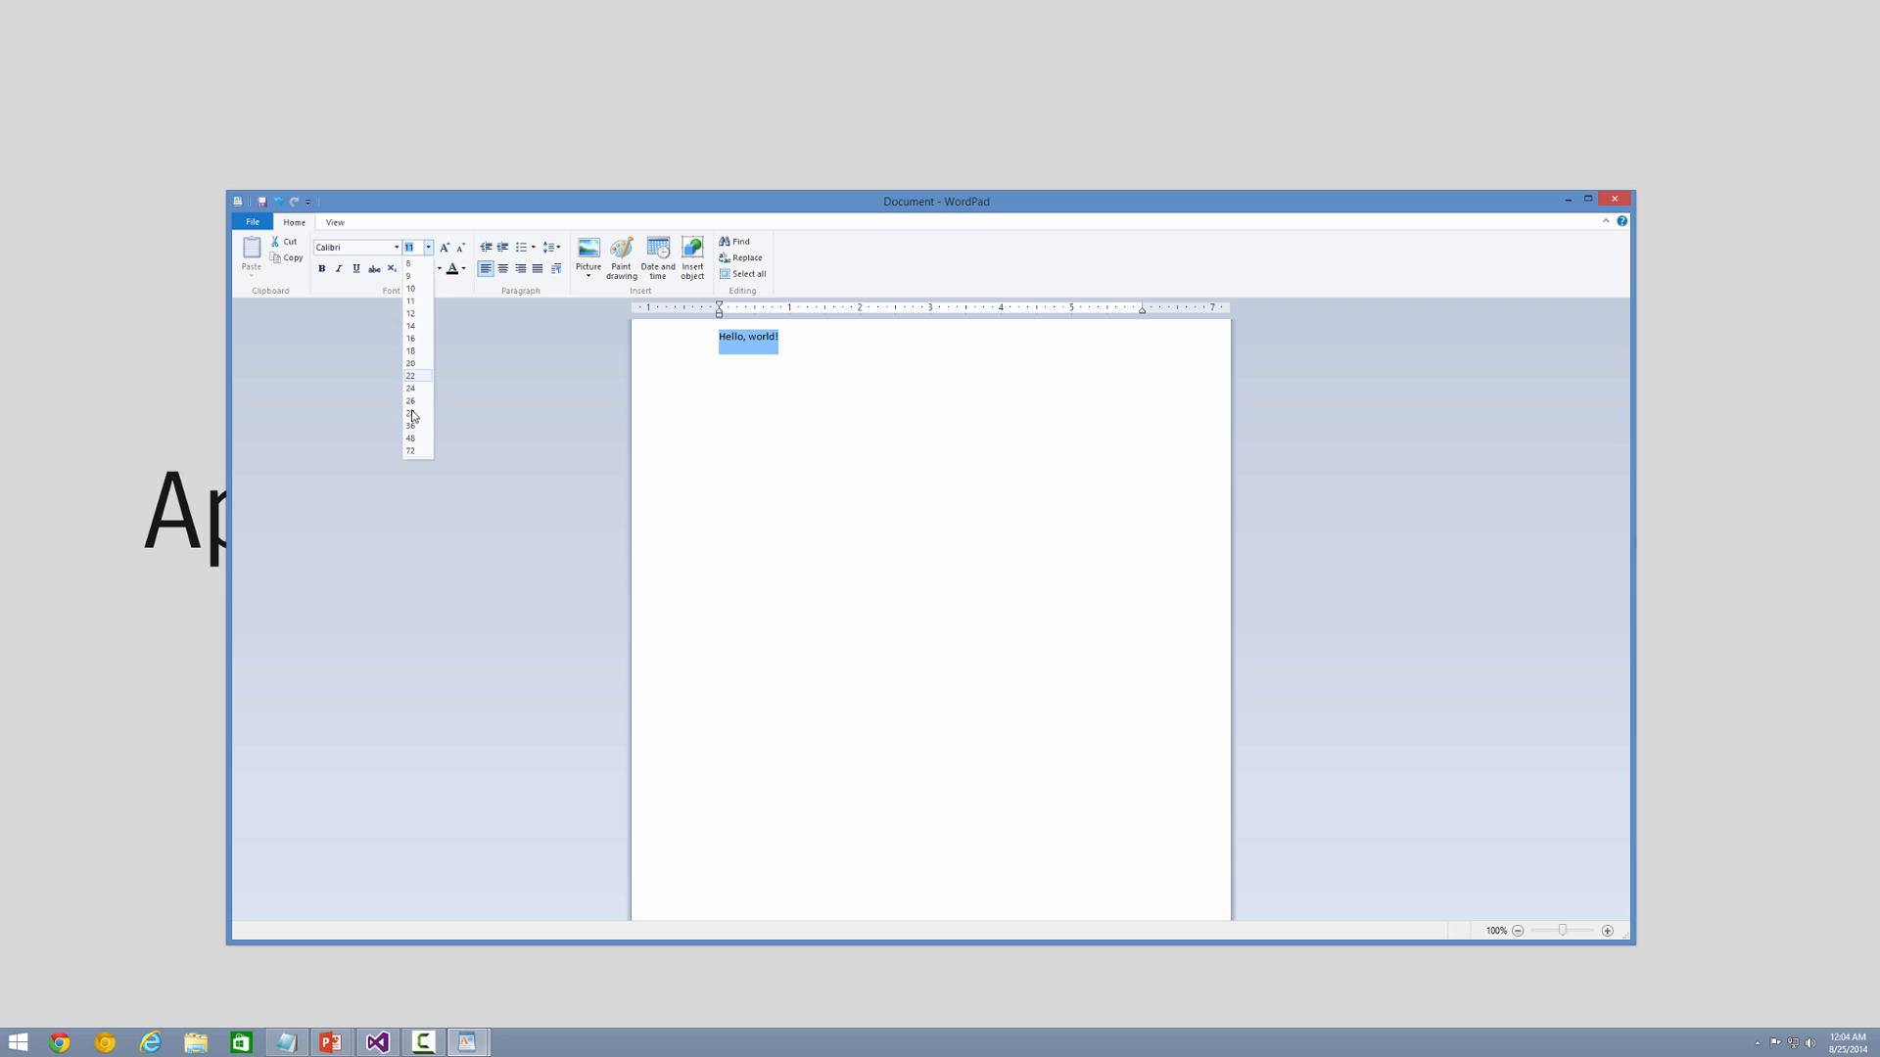
click(410, 451)
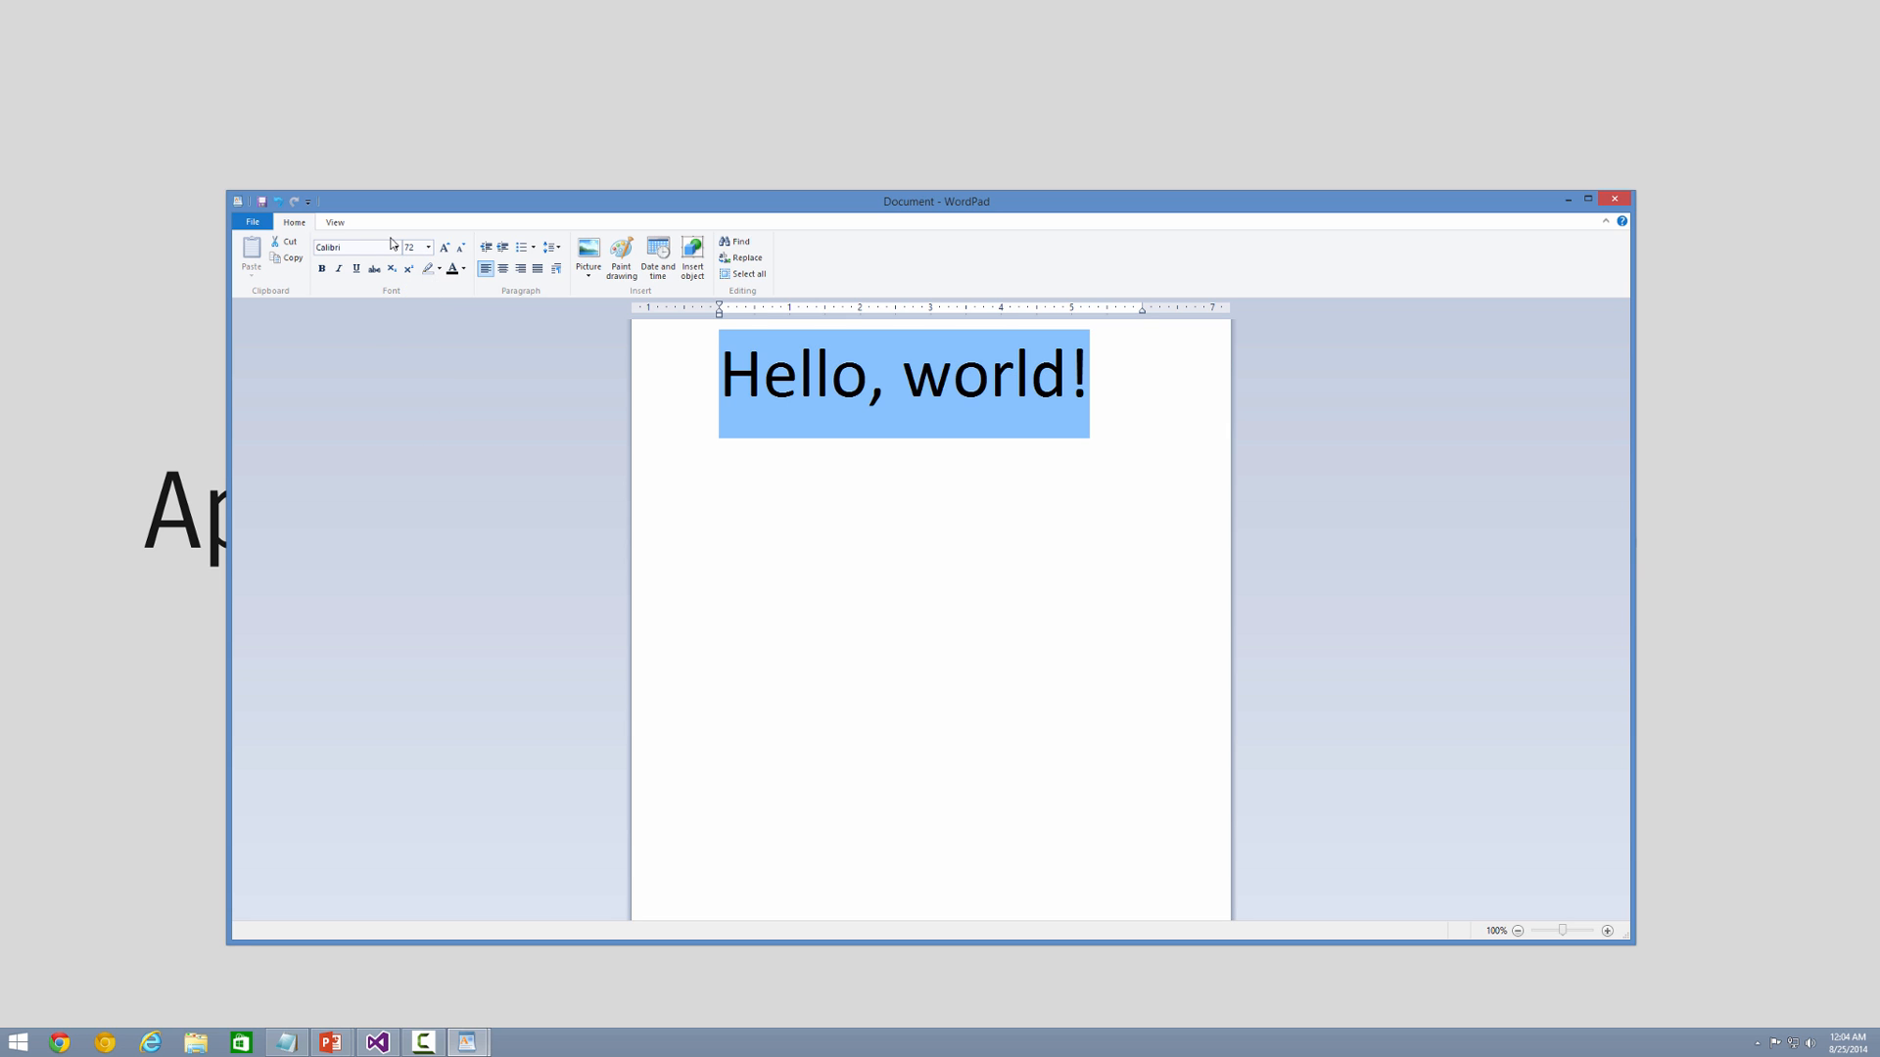
click(428, 247)
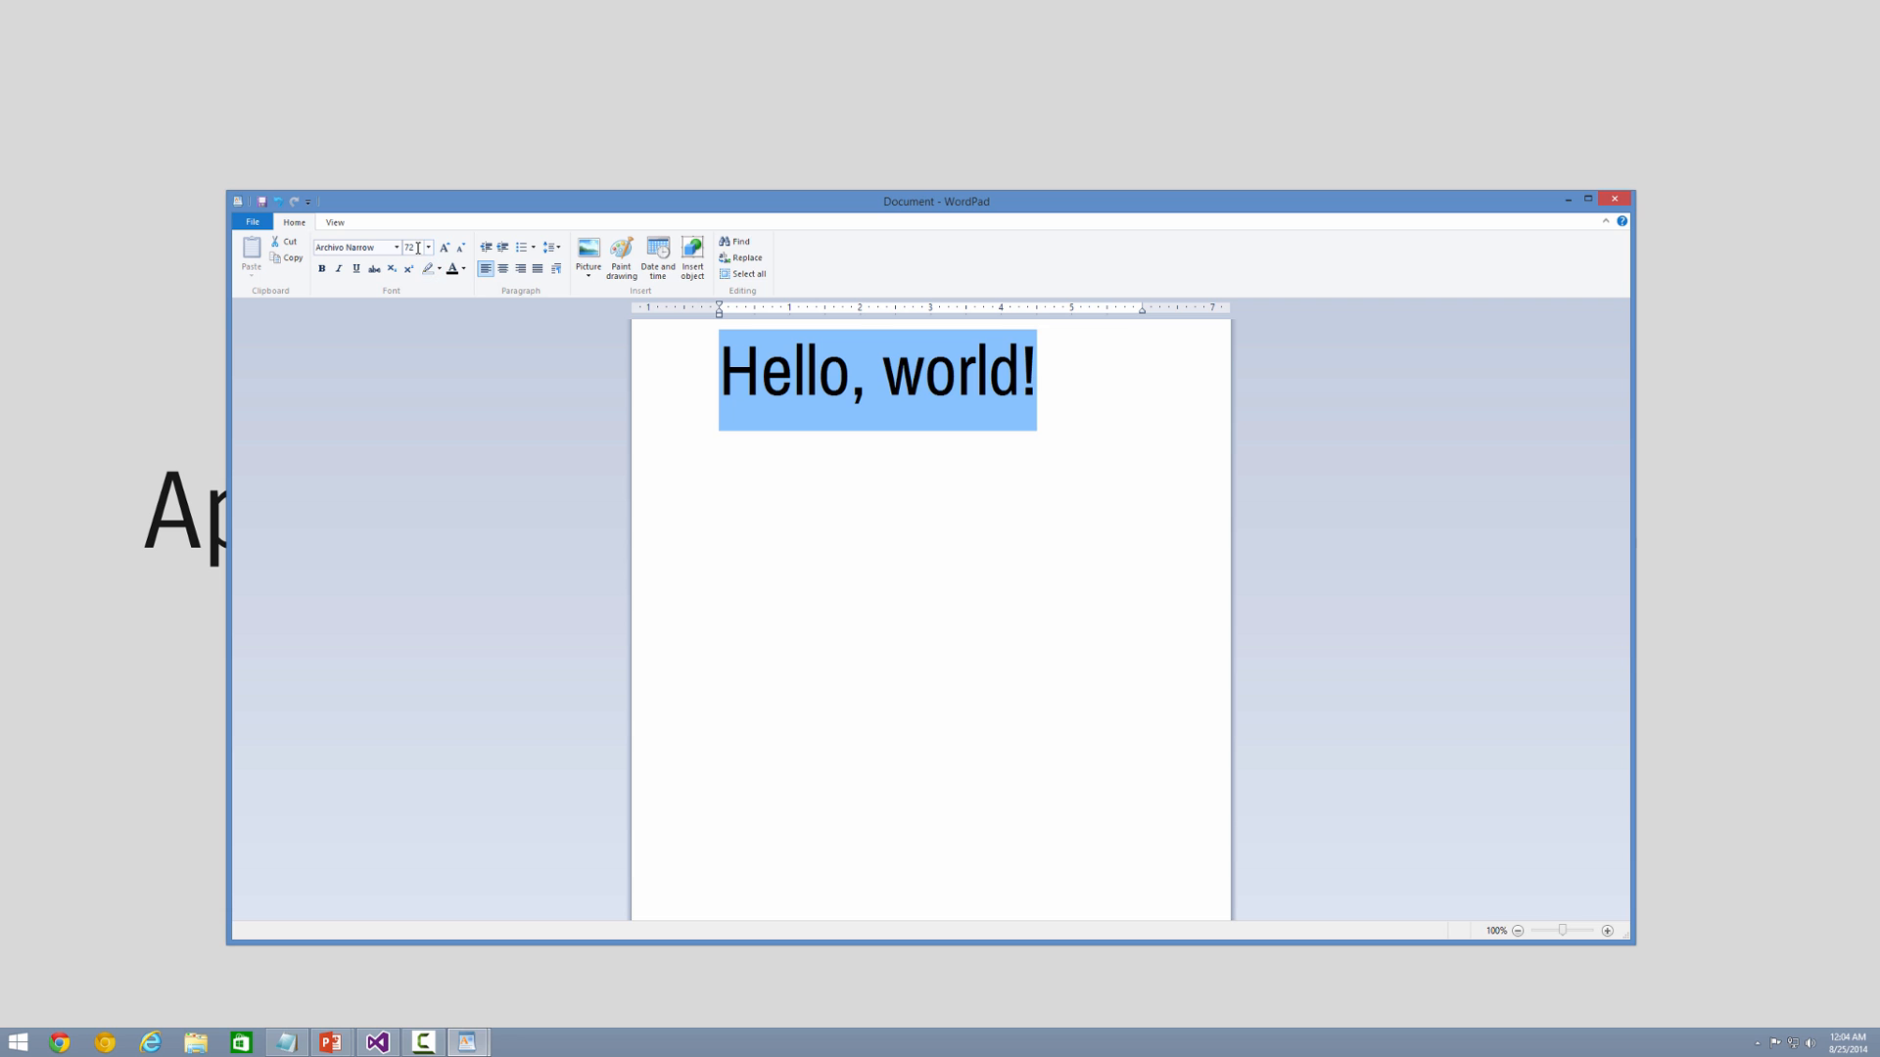
click(1057, 372)
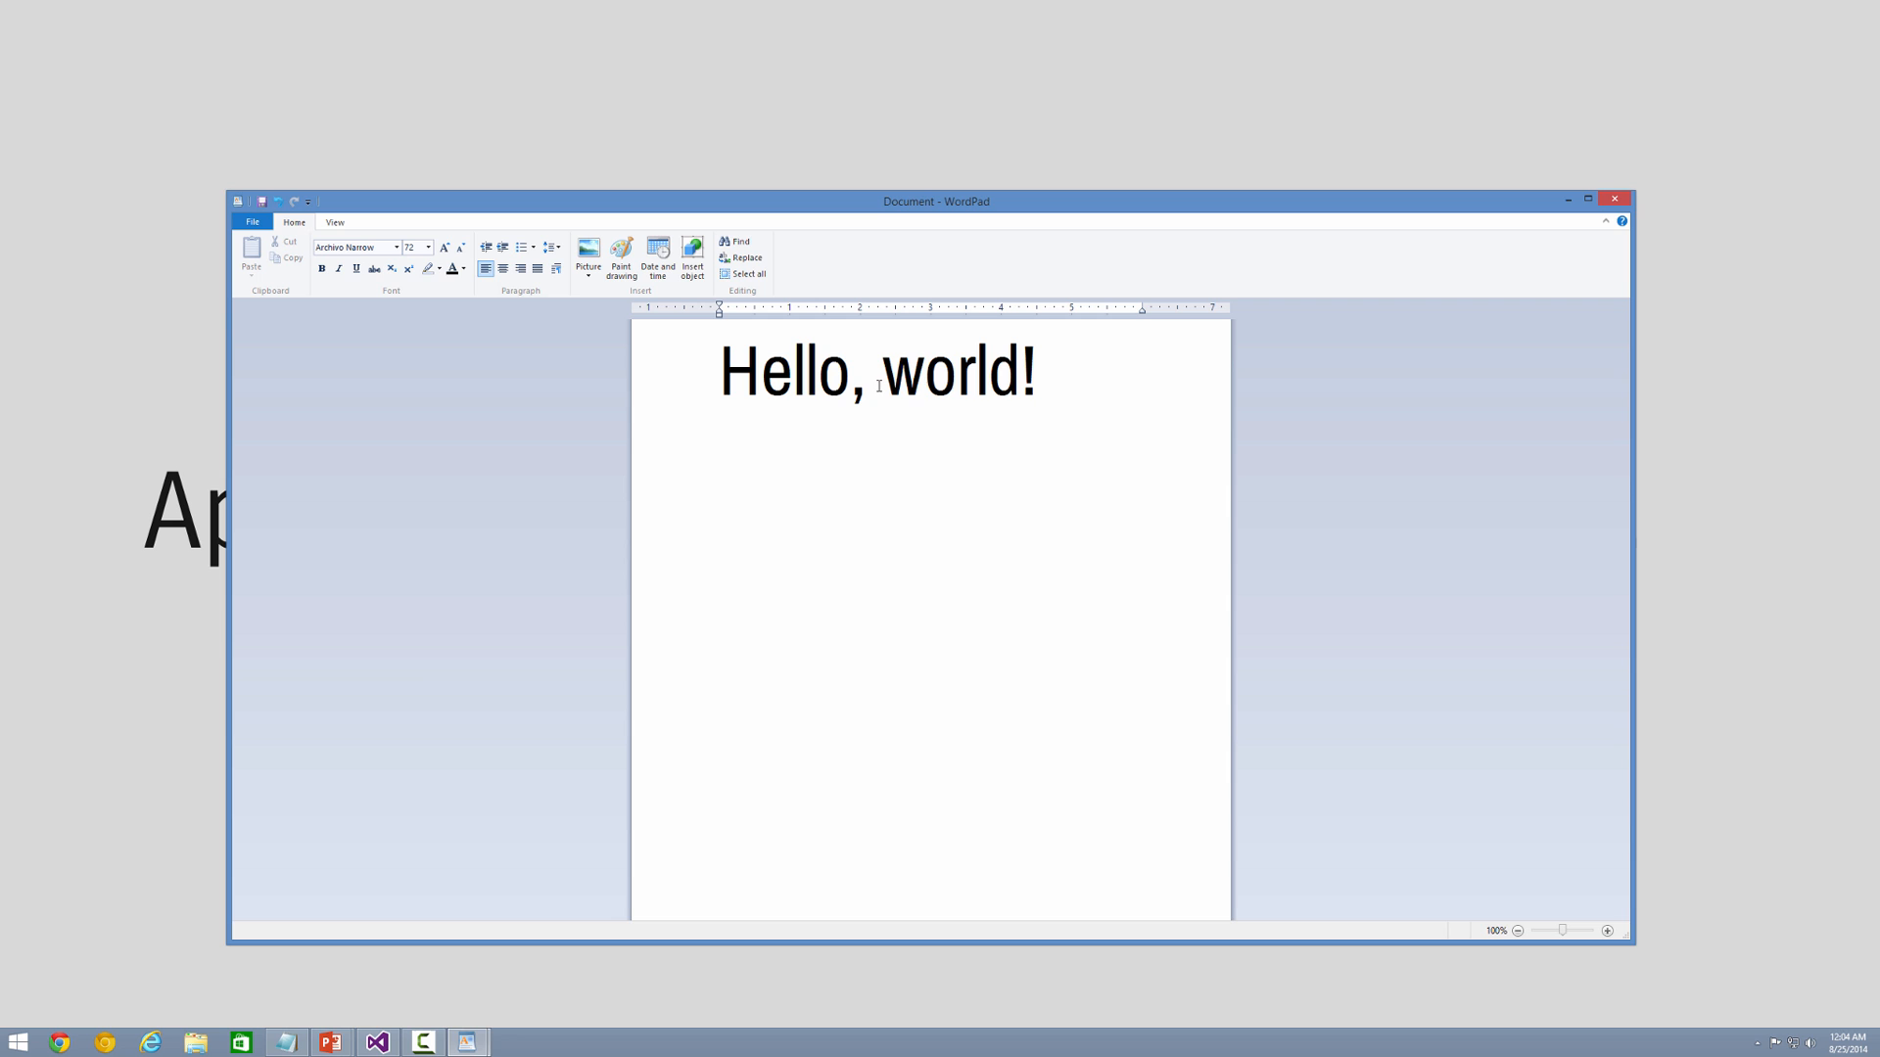
mouse_move(1136, 421)
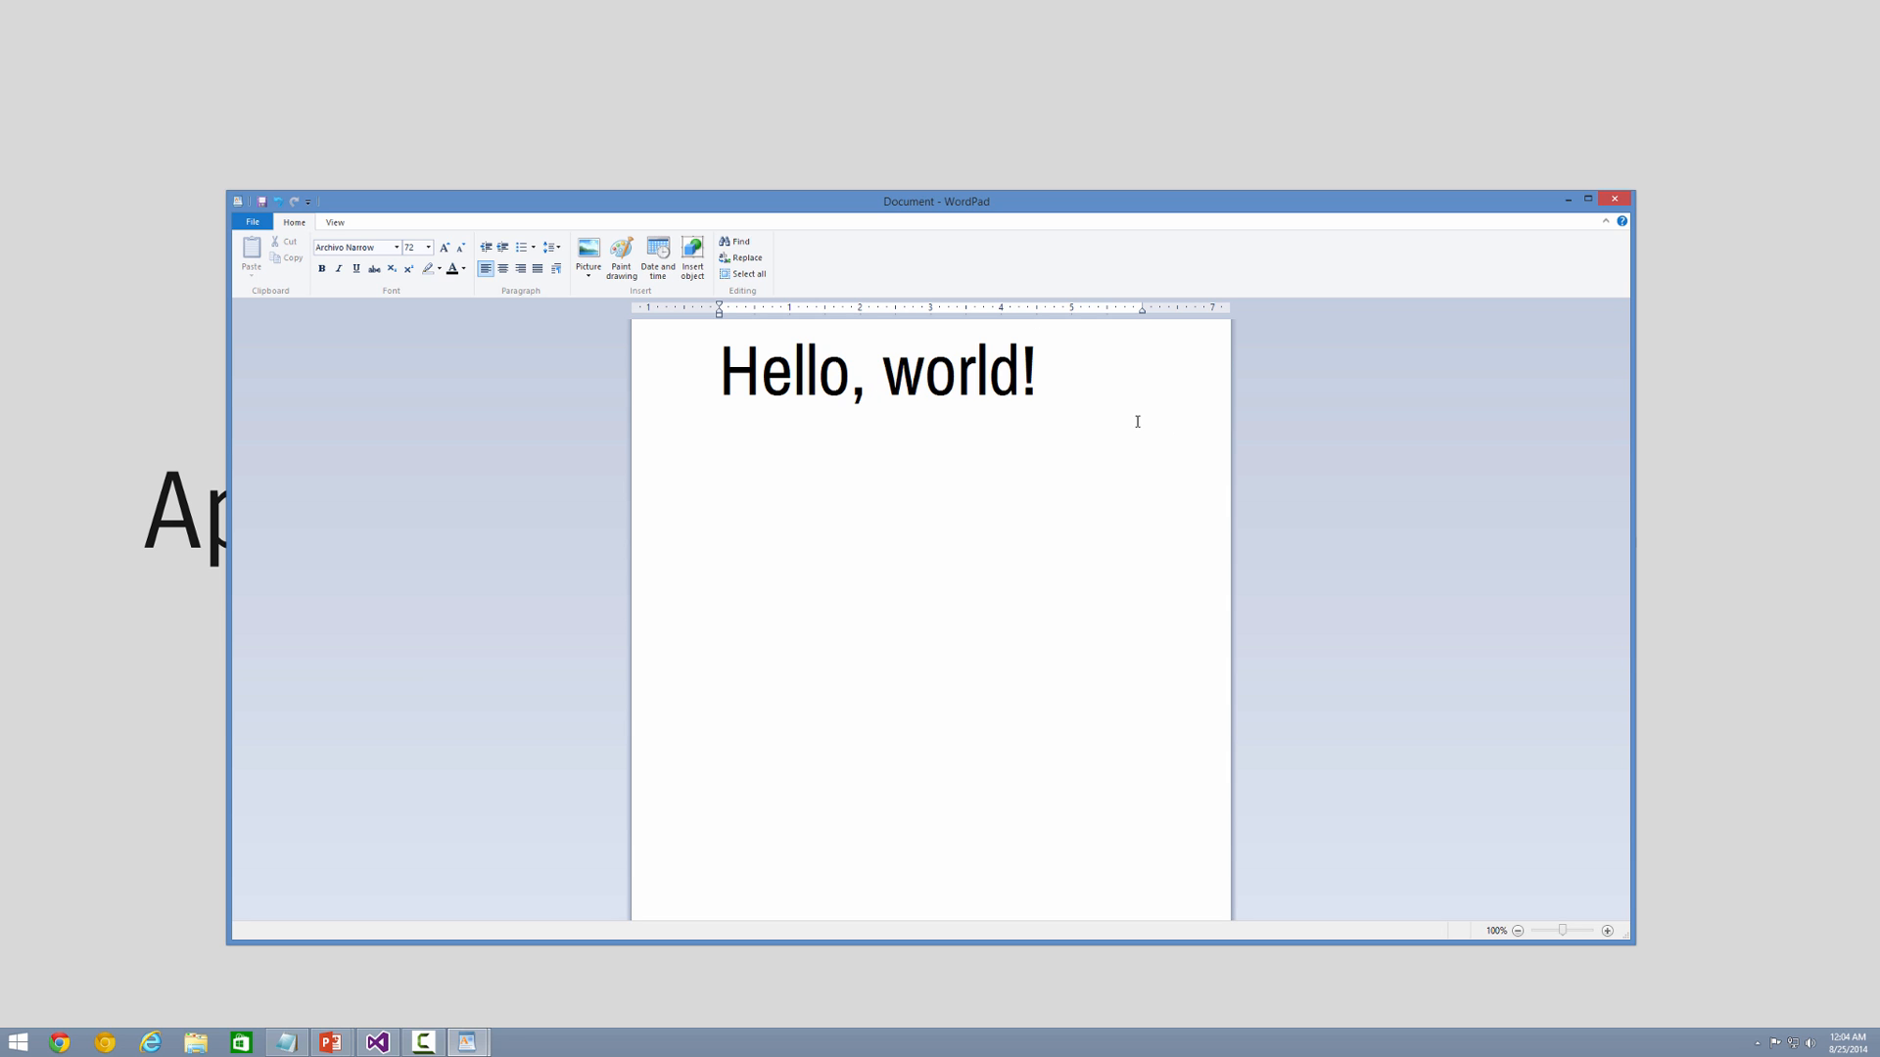
mouse_move(1057, 376)
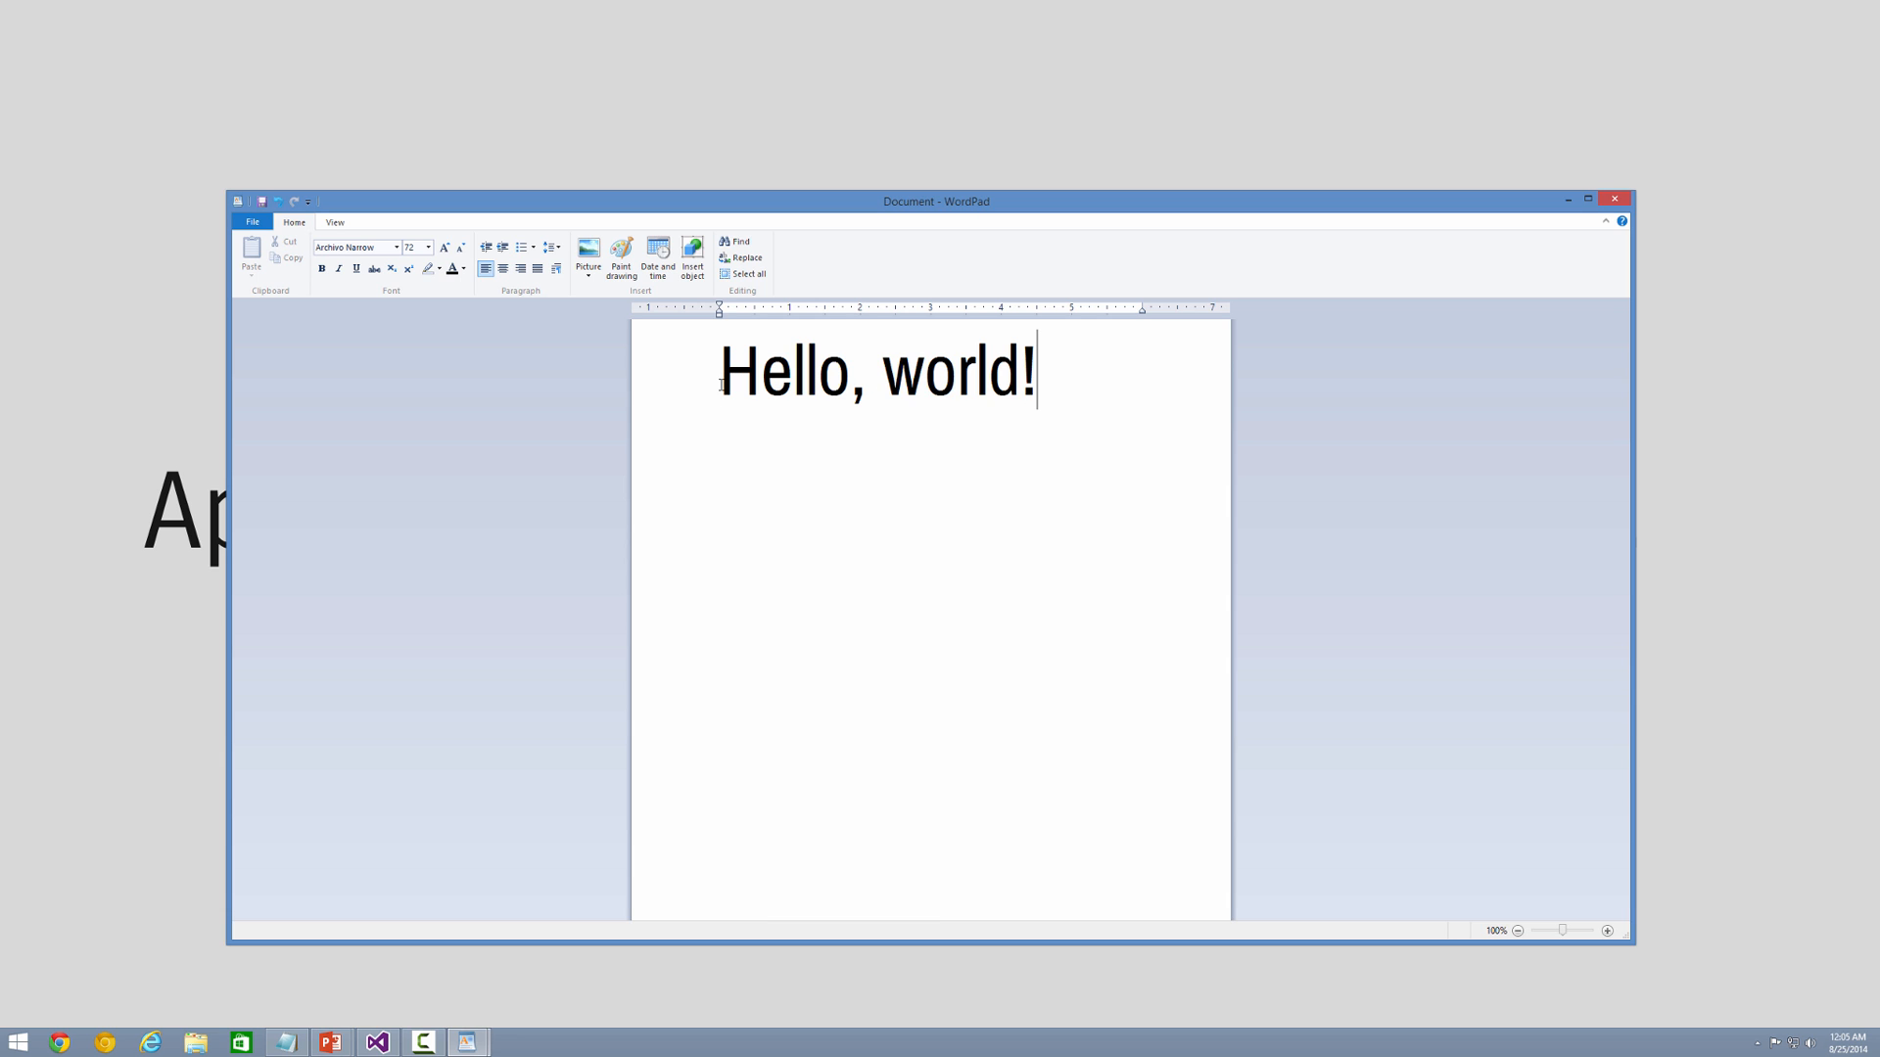
mouse_move(1053, 391)
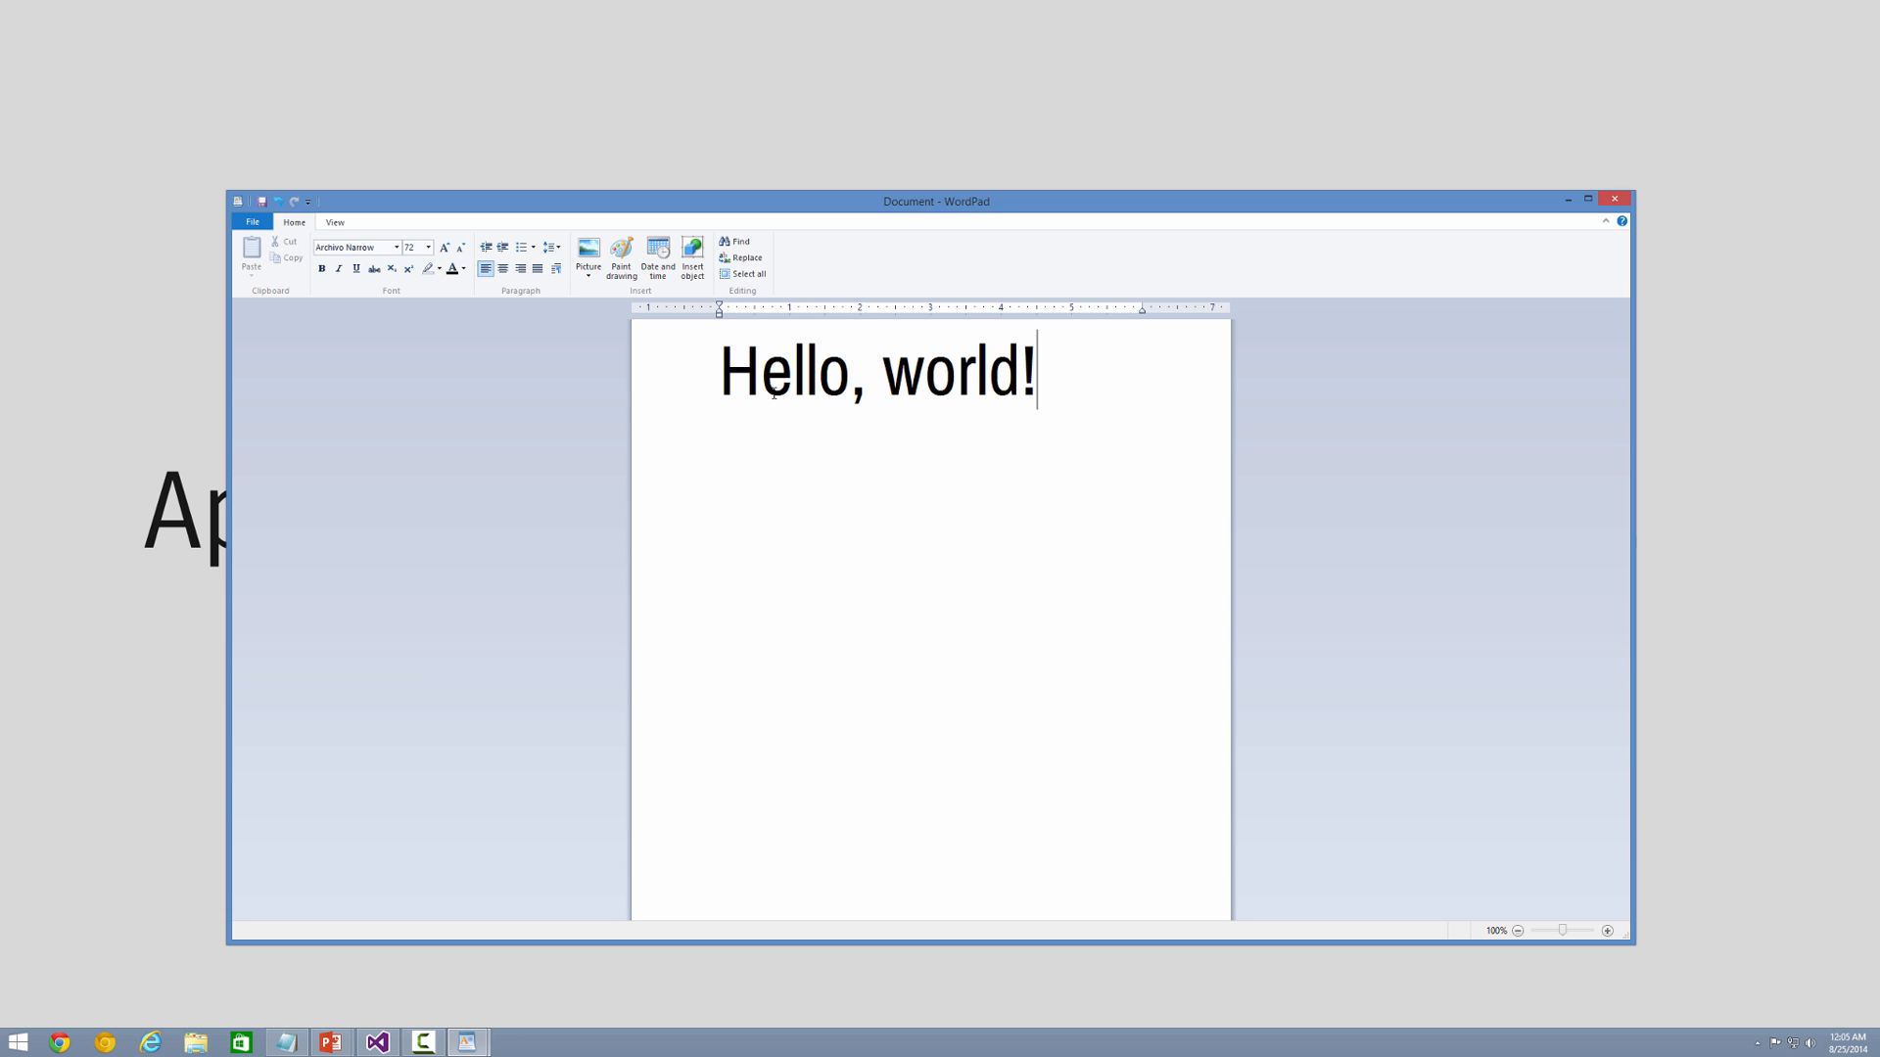
mouse_move(977, 381)
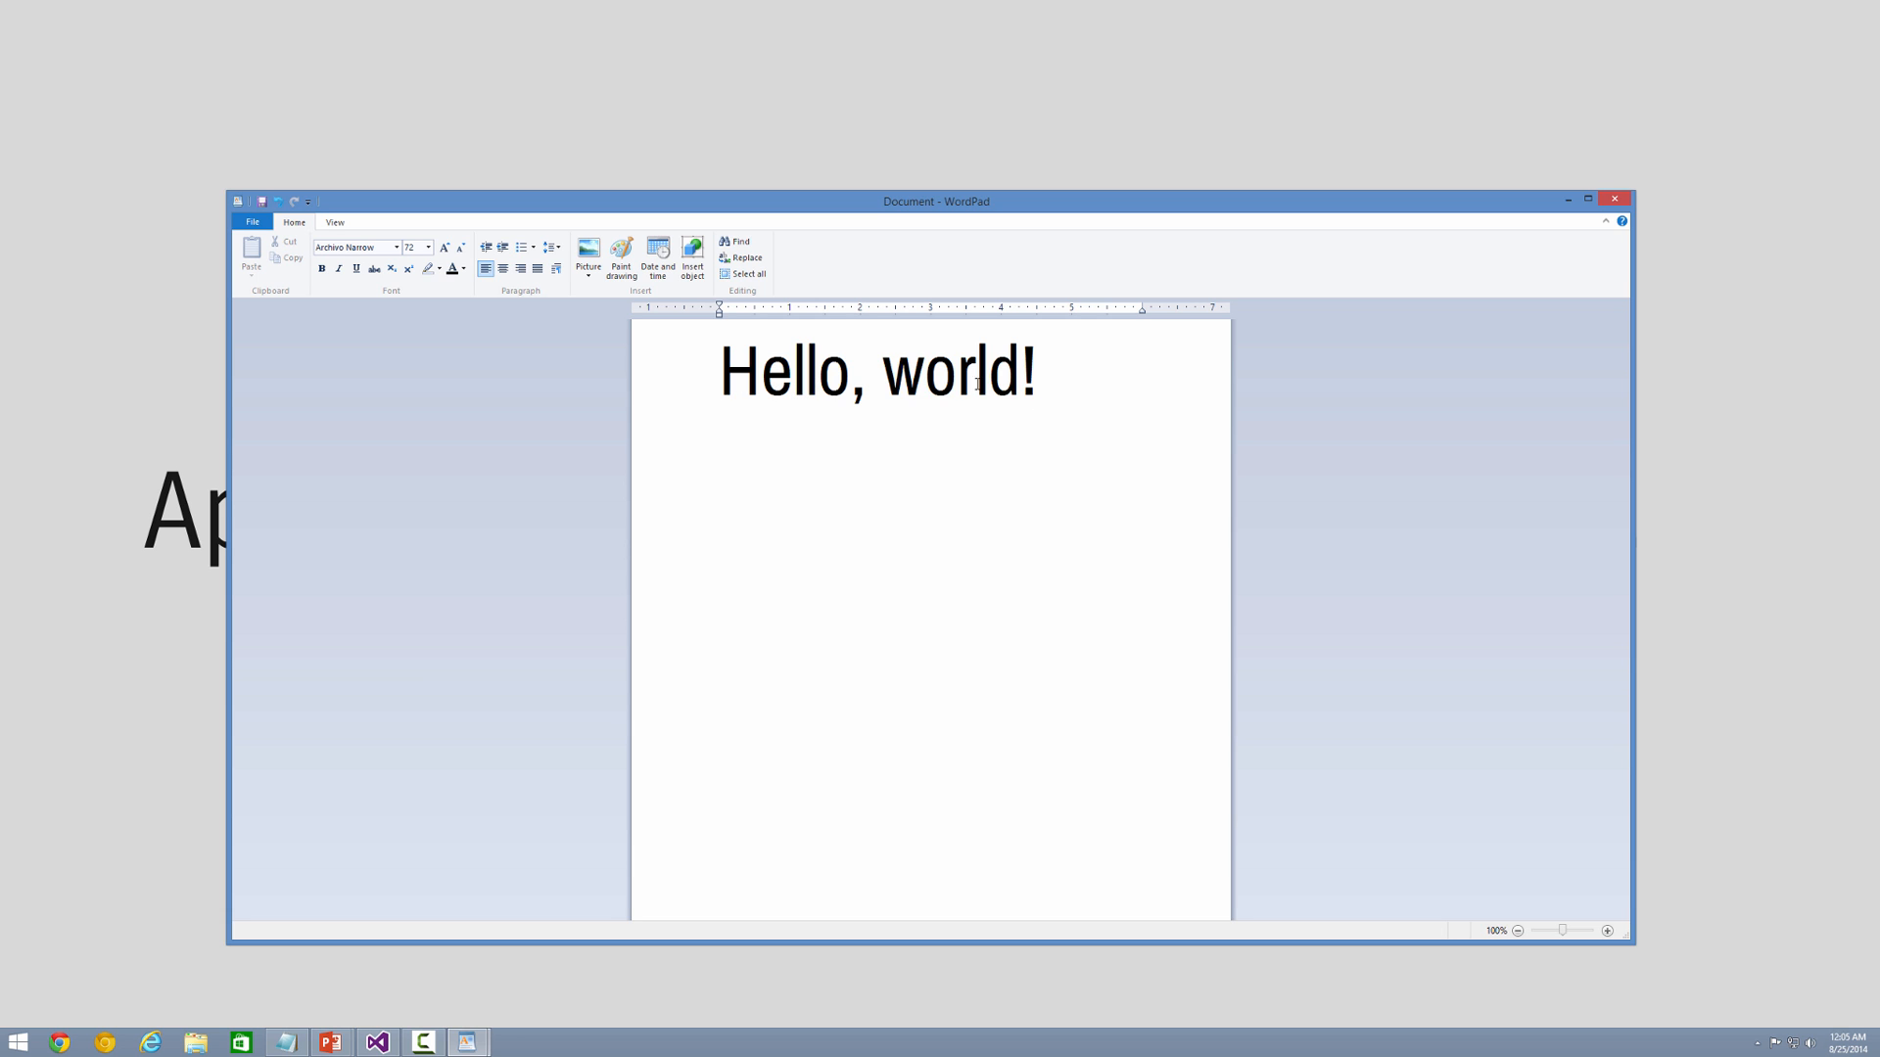
Step: Switch to PowerPoint and show the 'When … happens, do …' events slide
click(1037, 372)
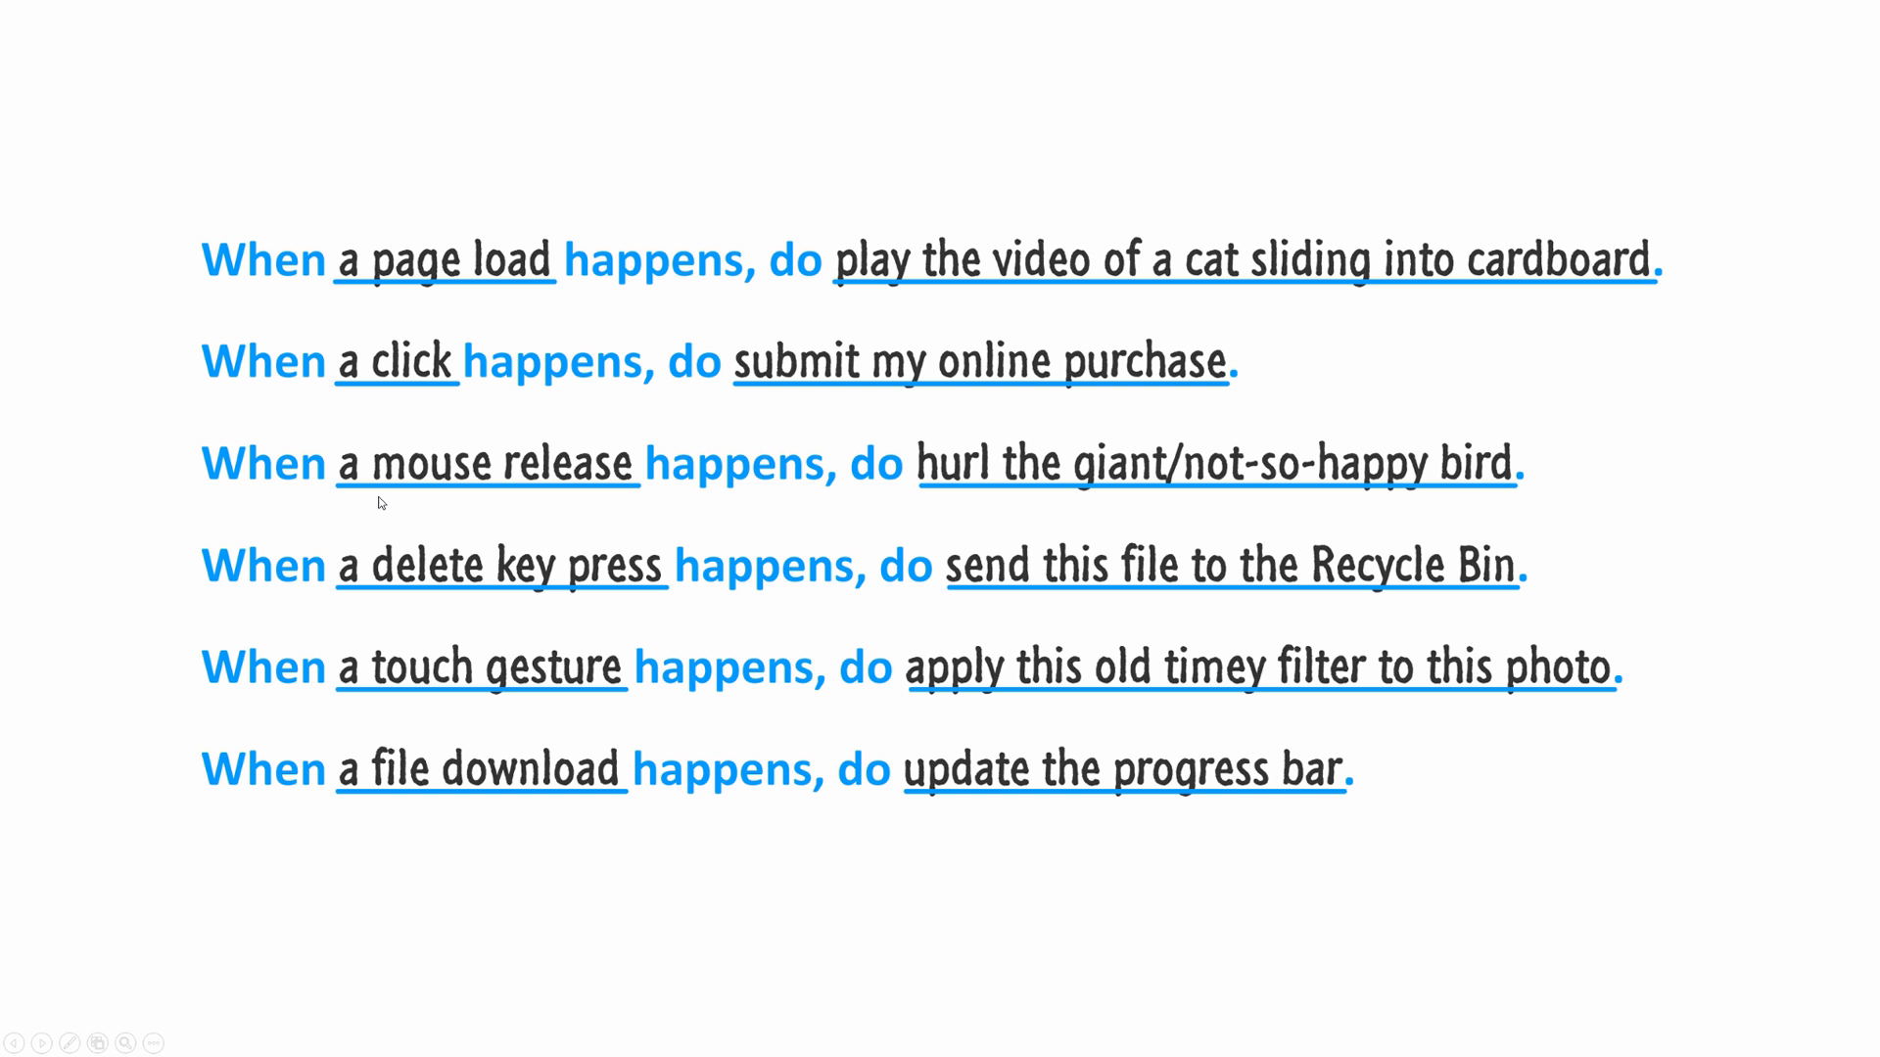
mouse_move(503, 309)
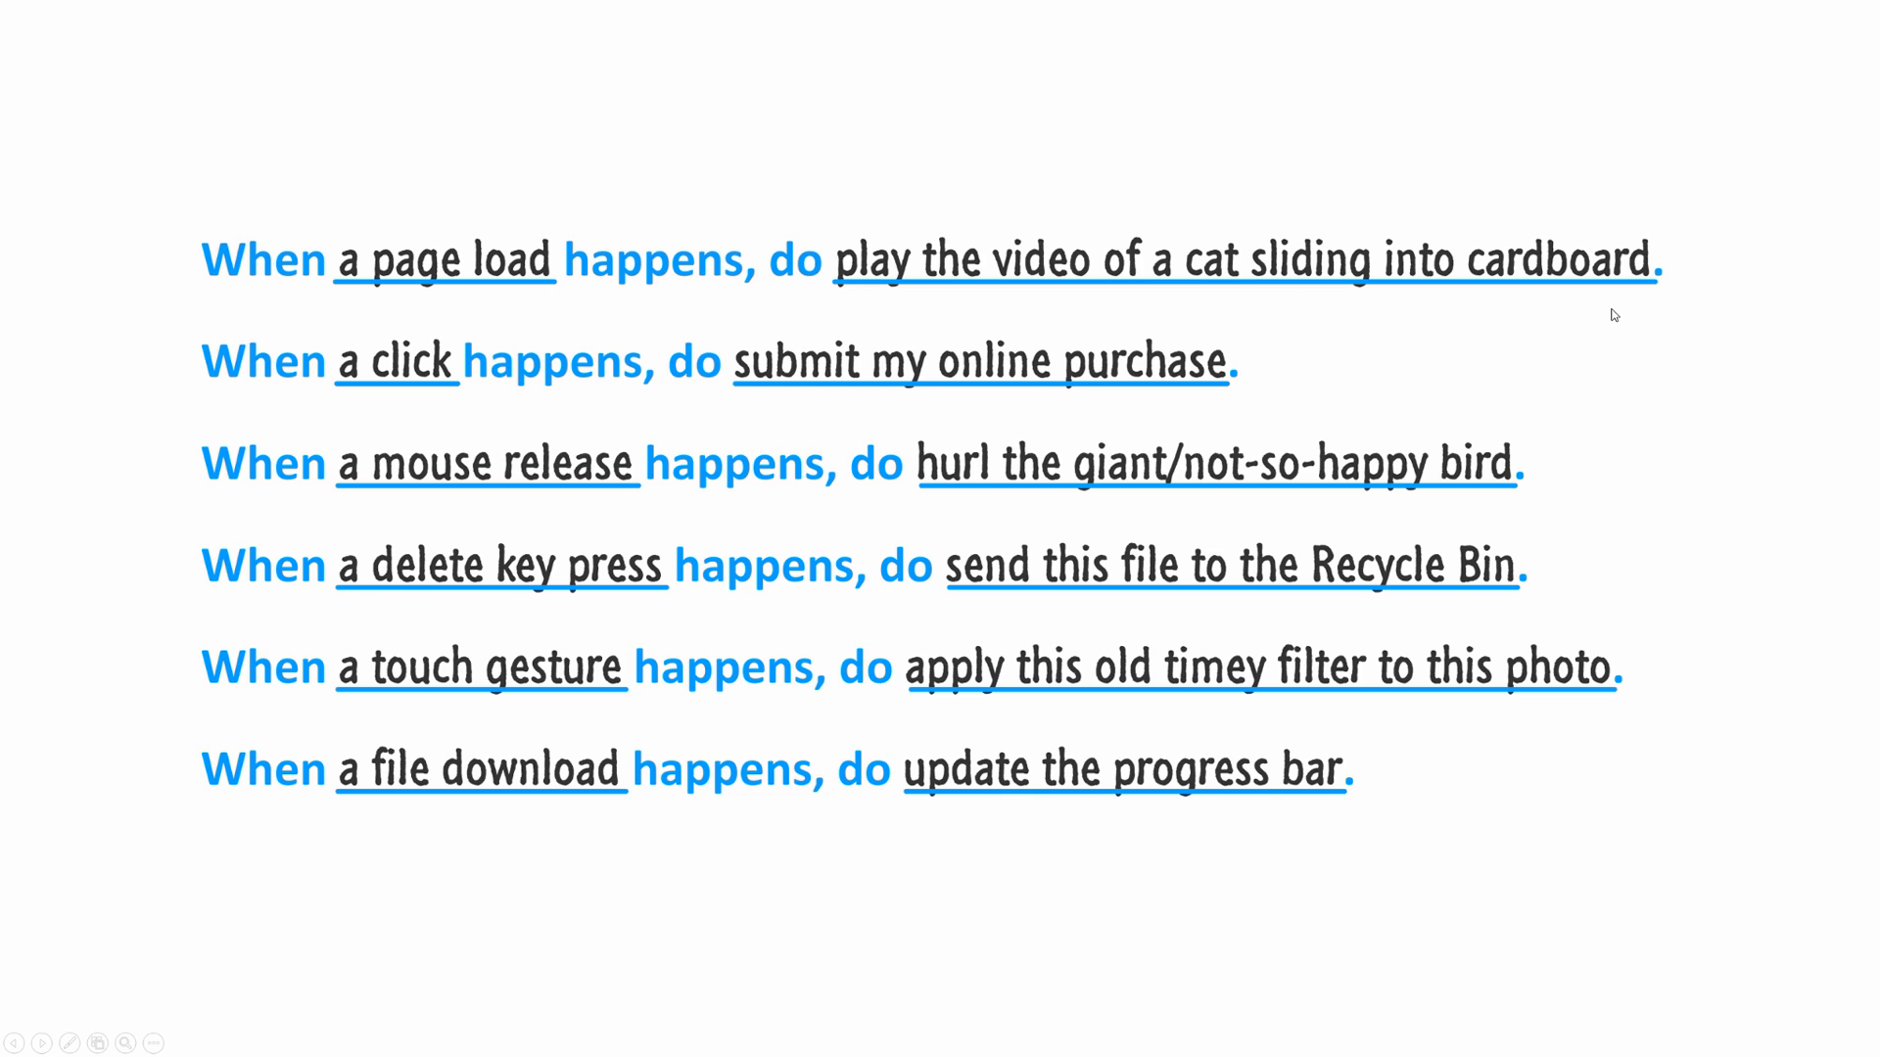
mouse_move(767, 409)
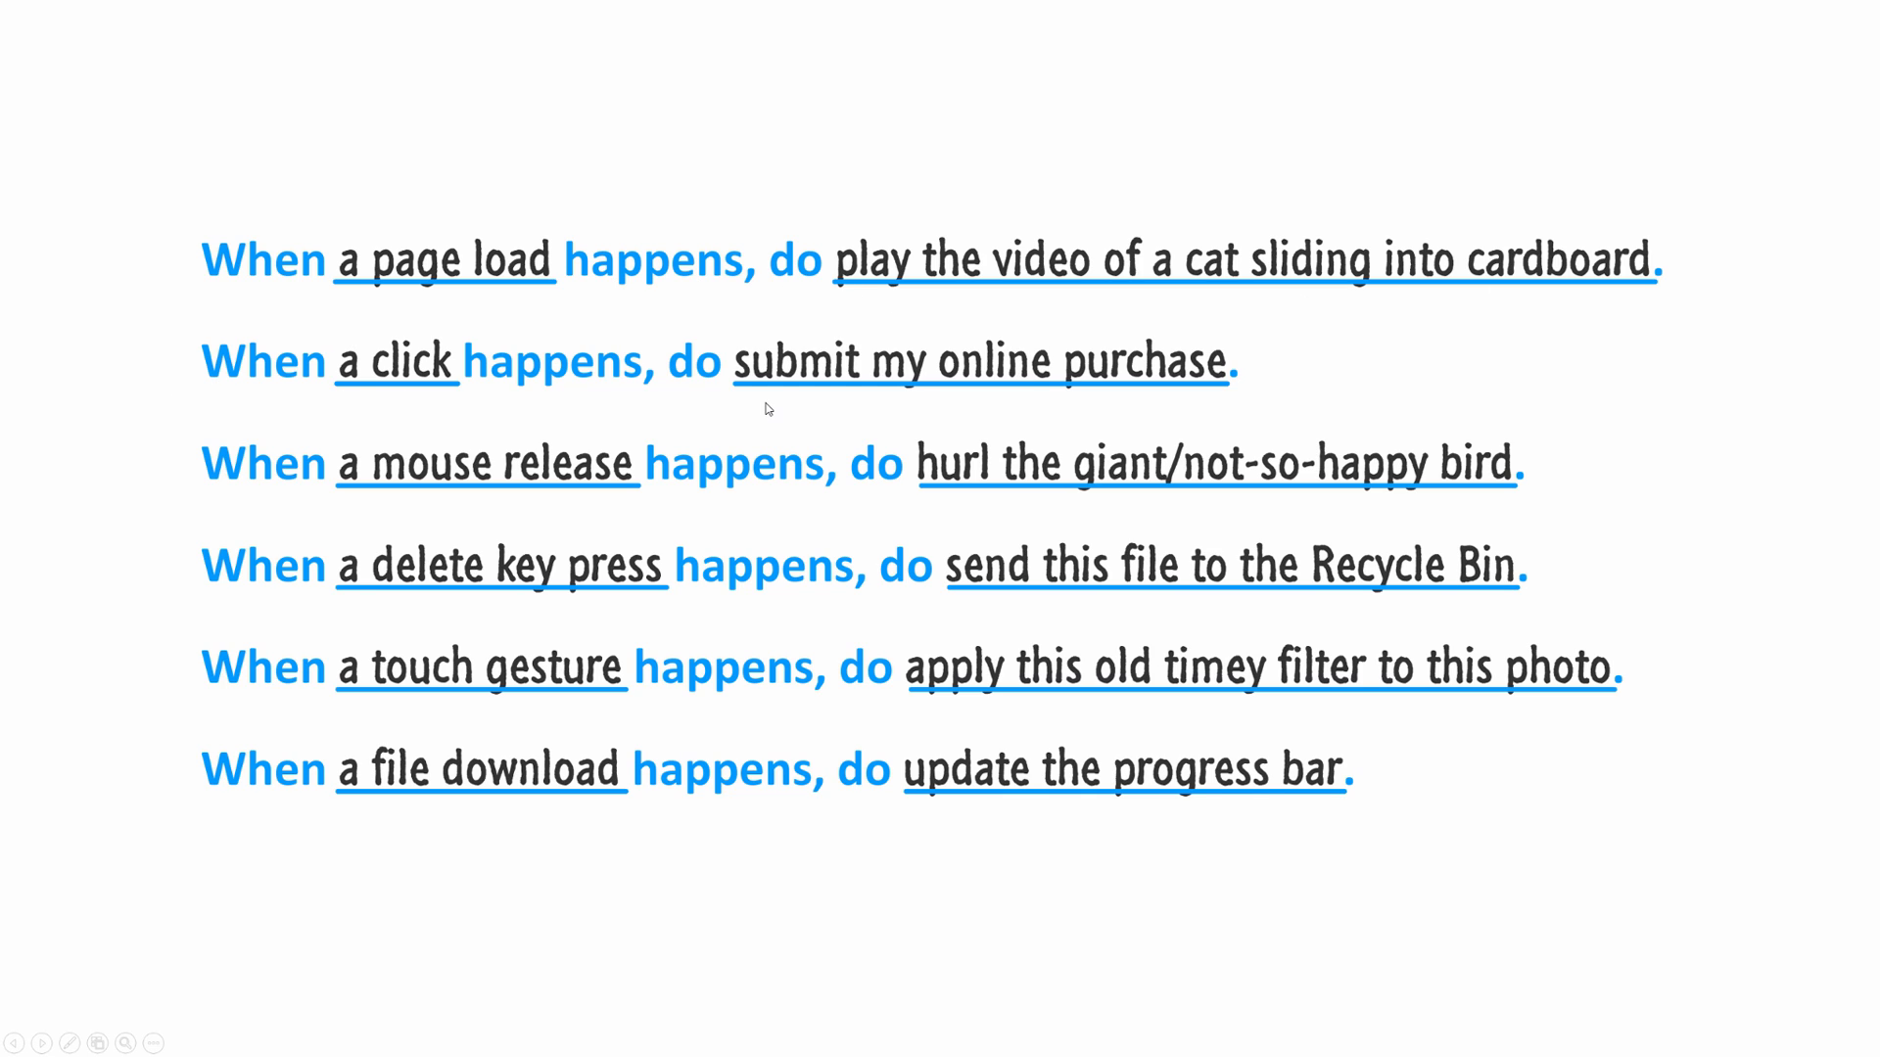
mouse_move(258, 177)
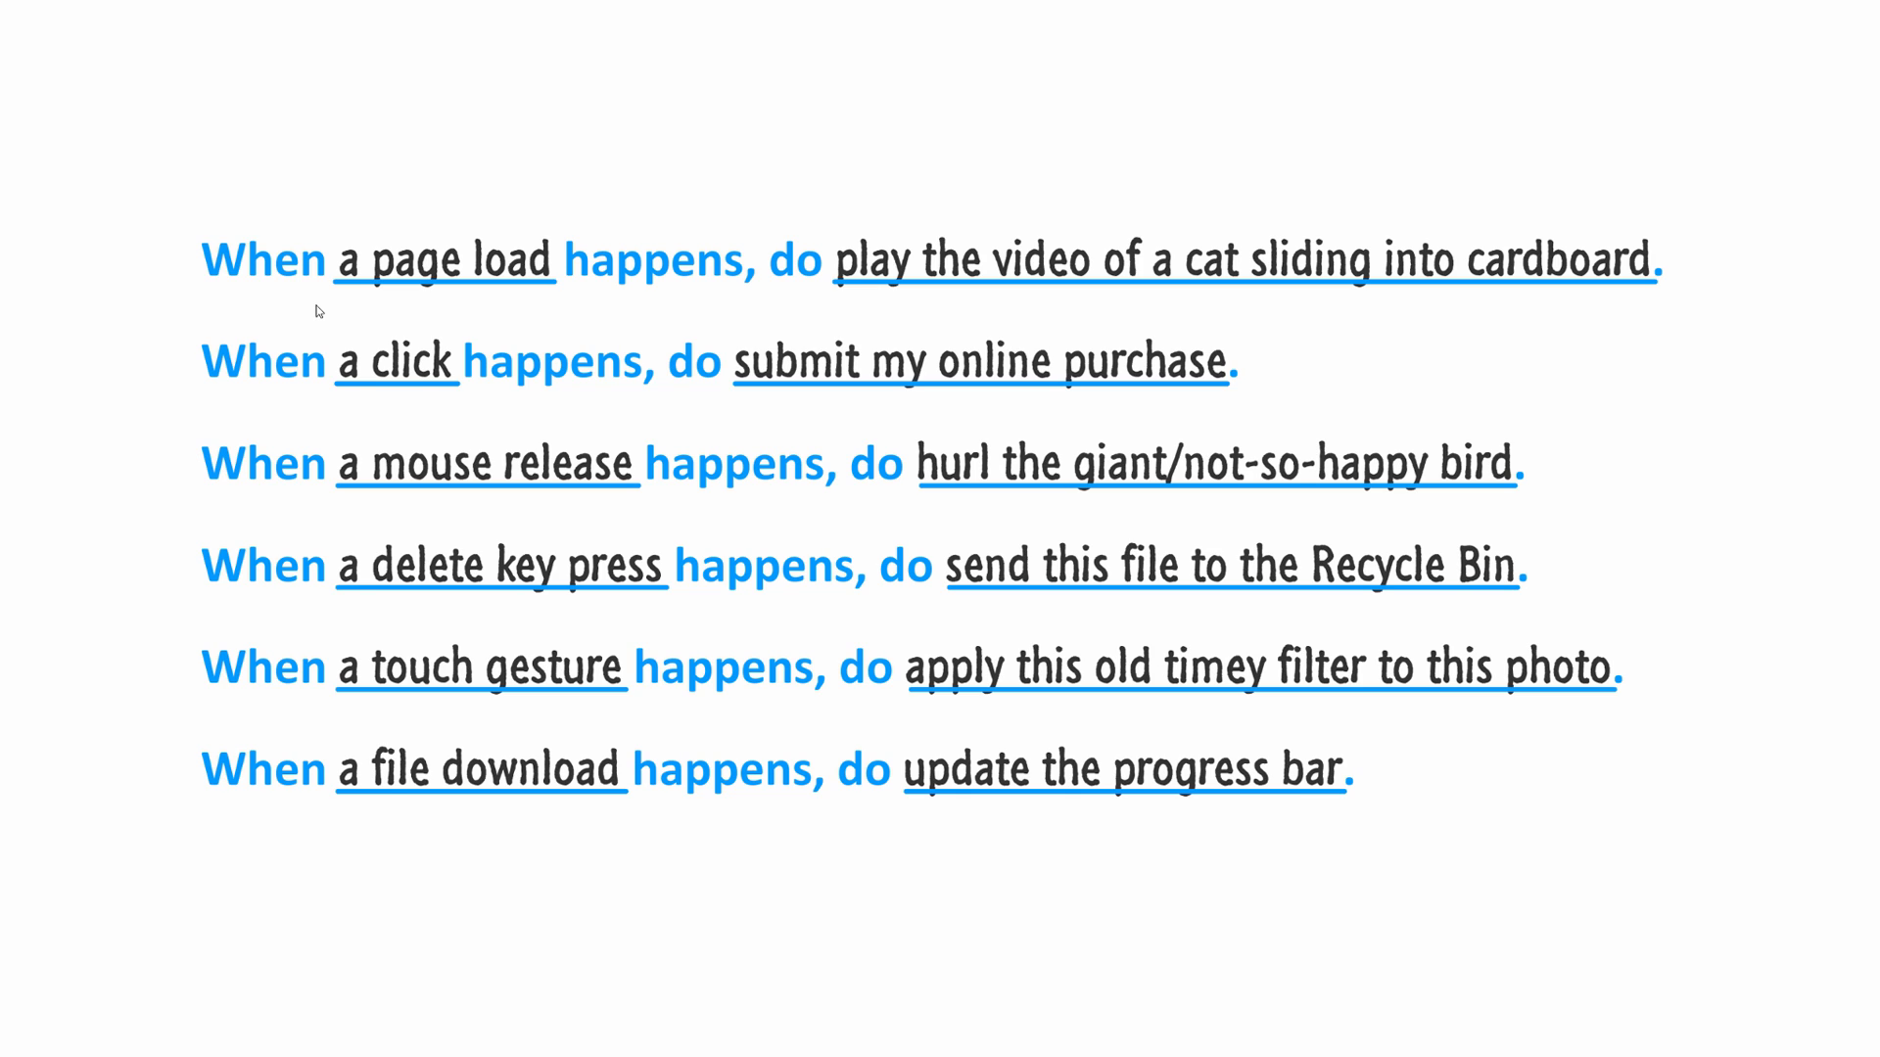
mouse_move(553, 235)
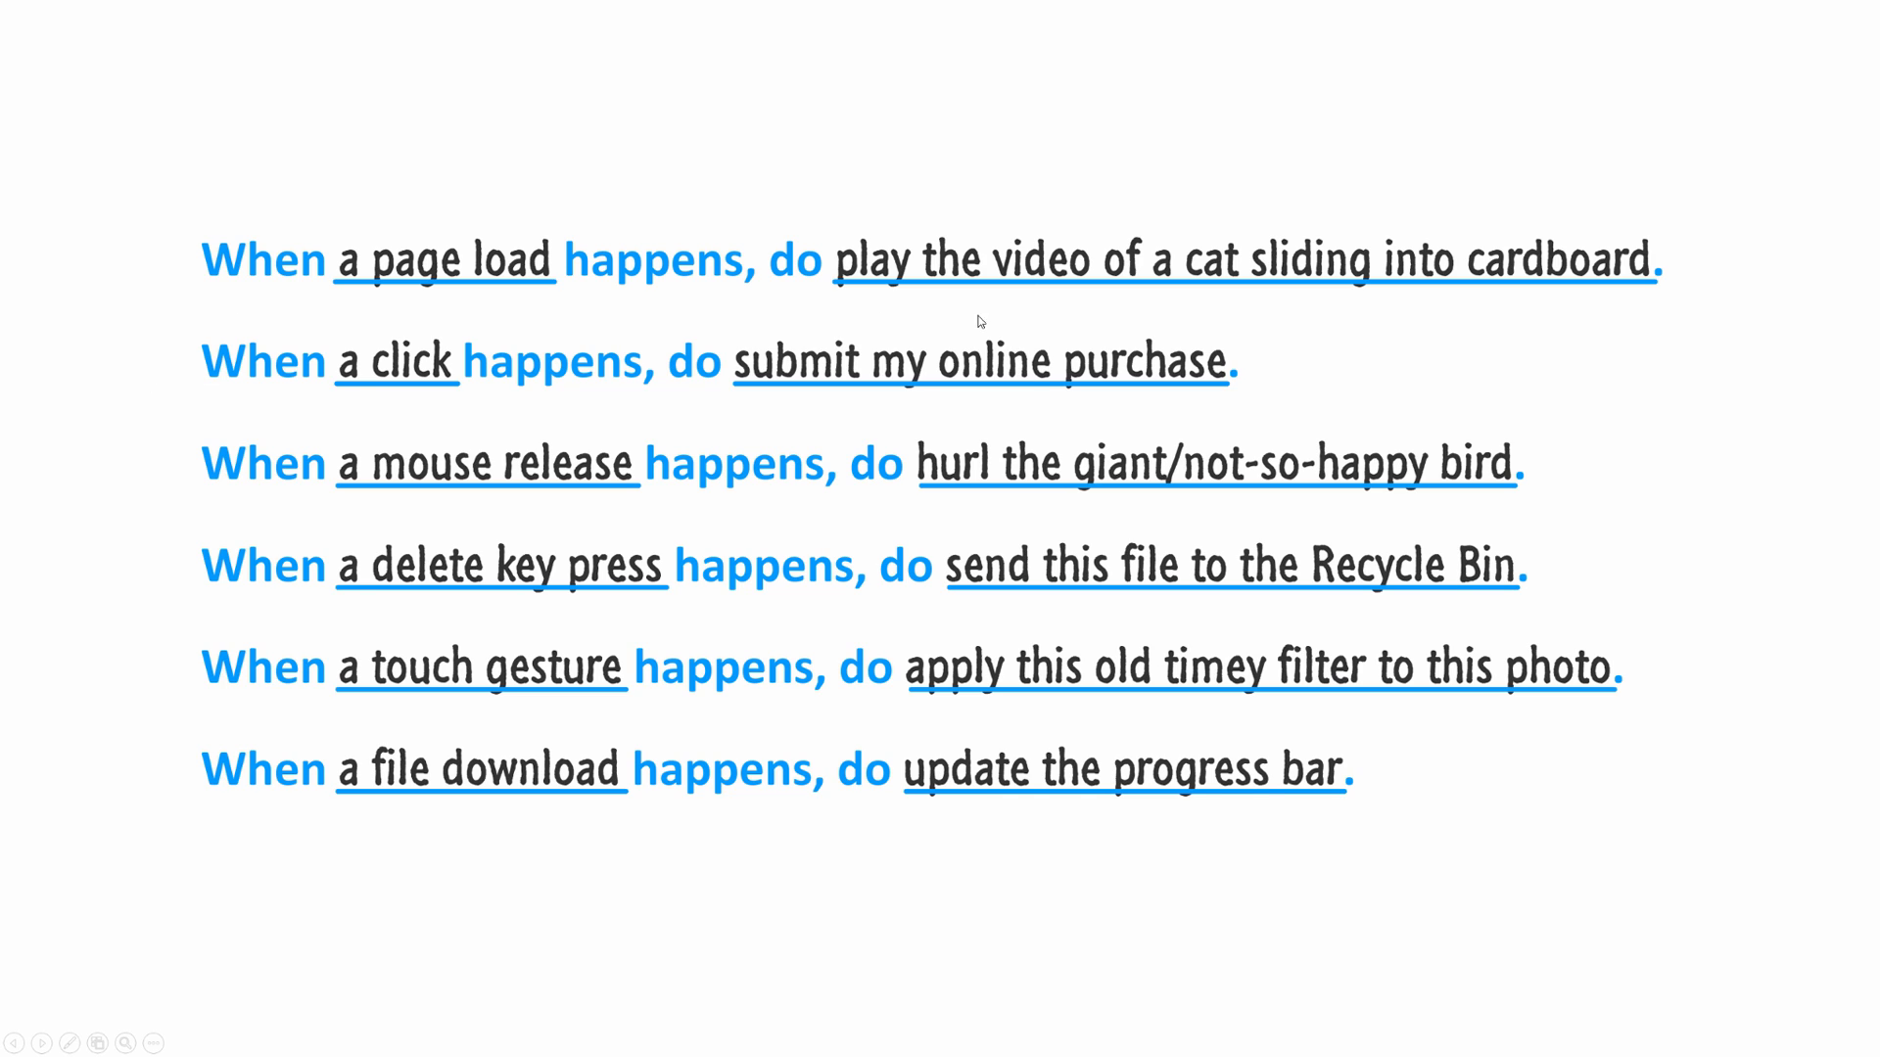
mouse_move(1677, 314)
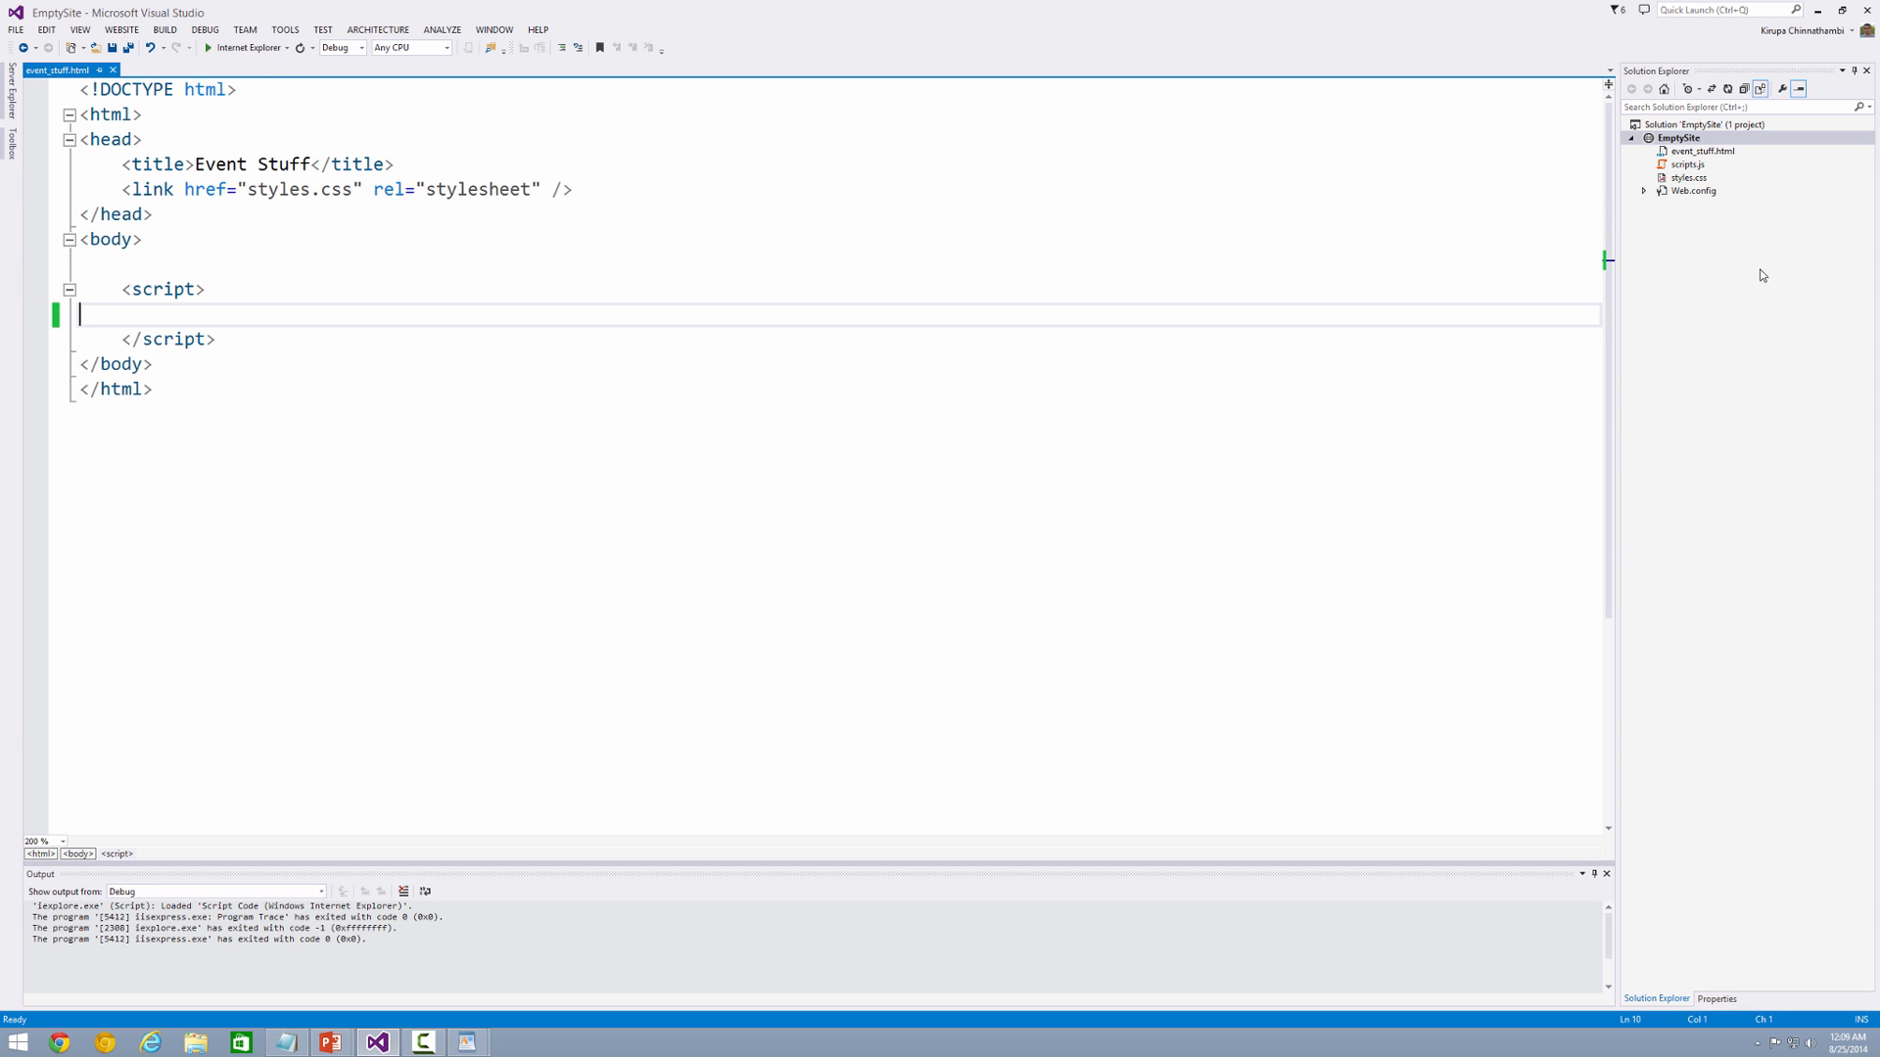
Step: Make Google Chrome the preview browser, run event_stuff.html once, and return to the script
click(1699, 151)
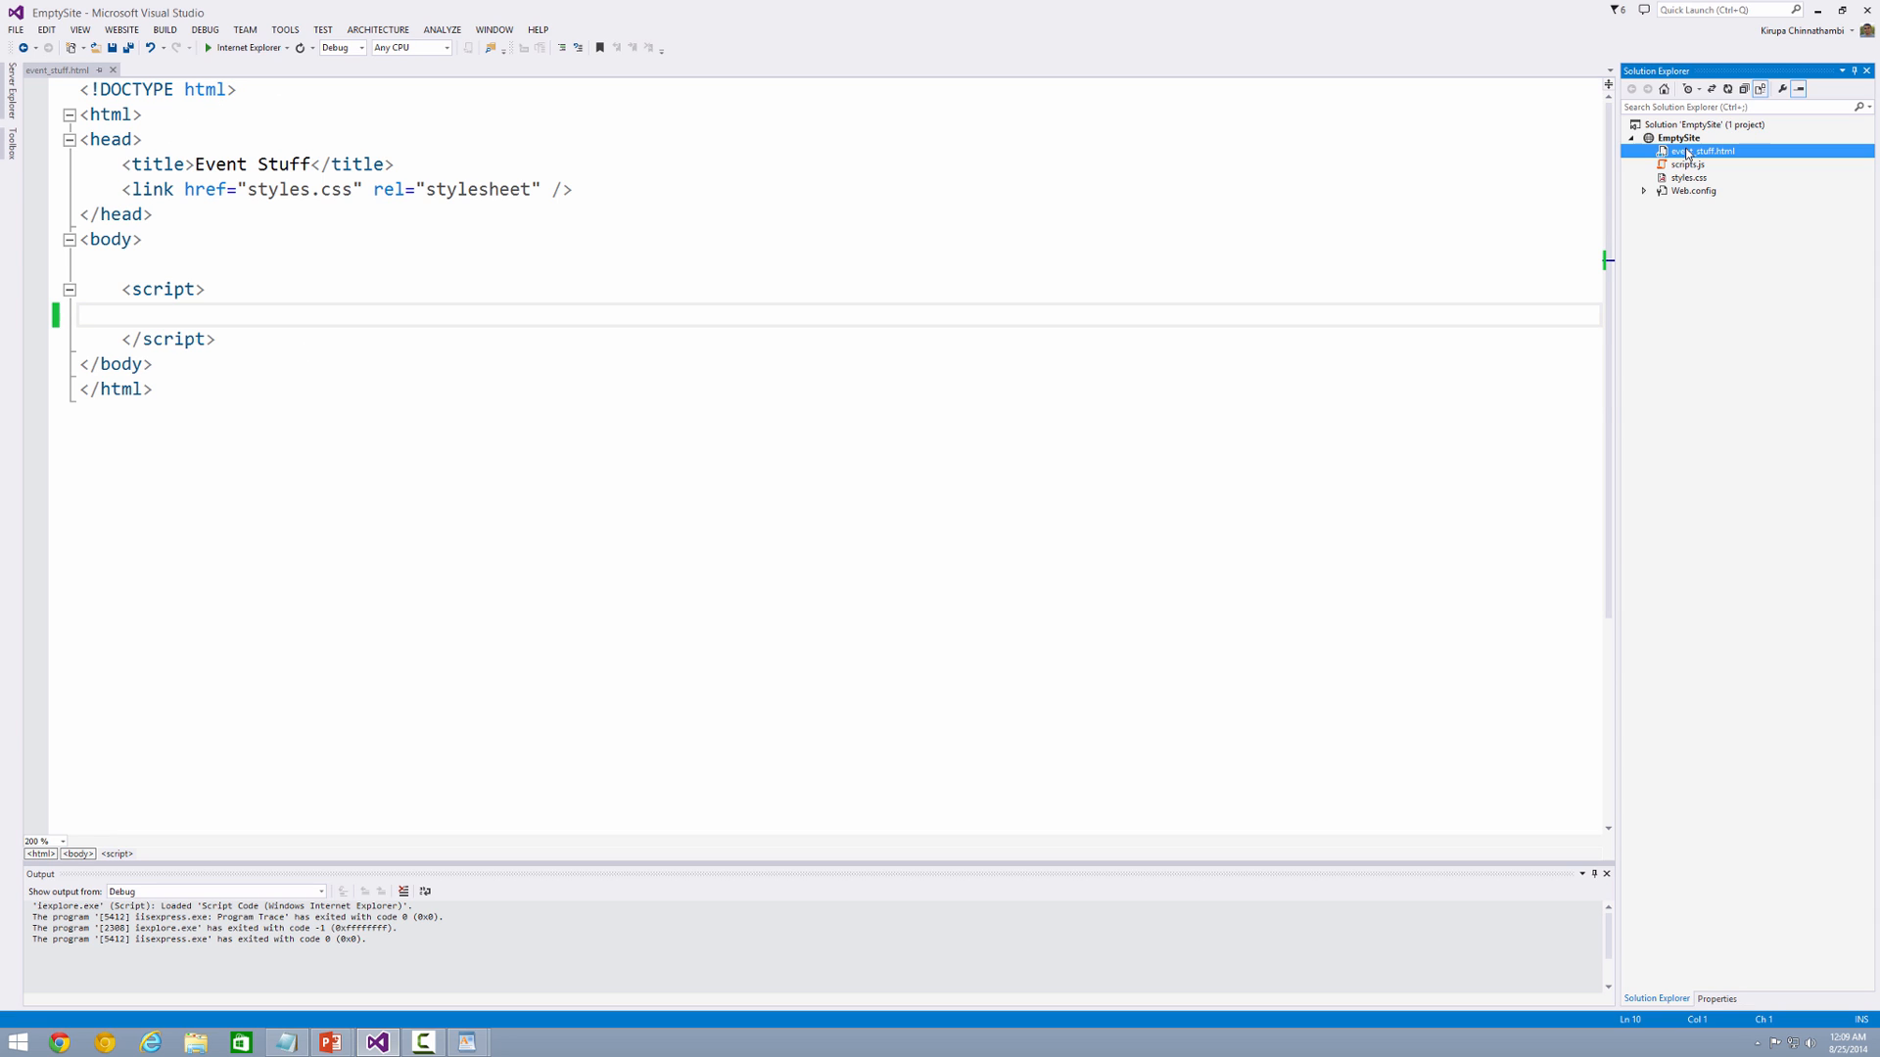
right_click(1697, 150)
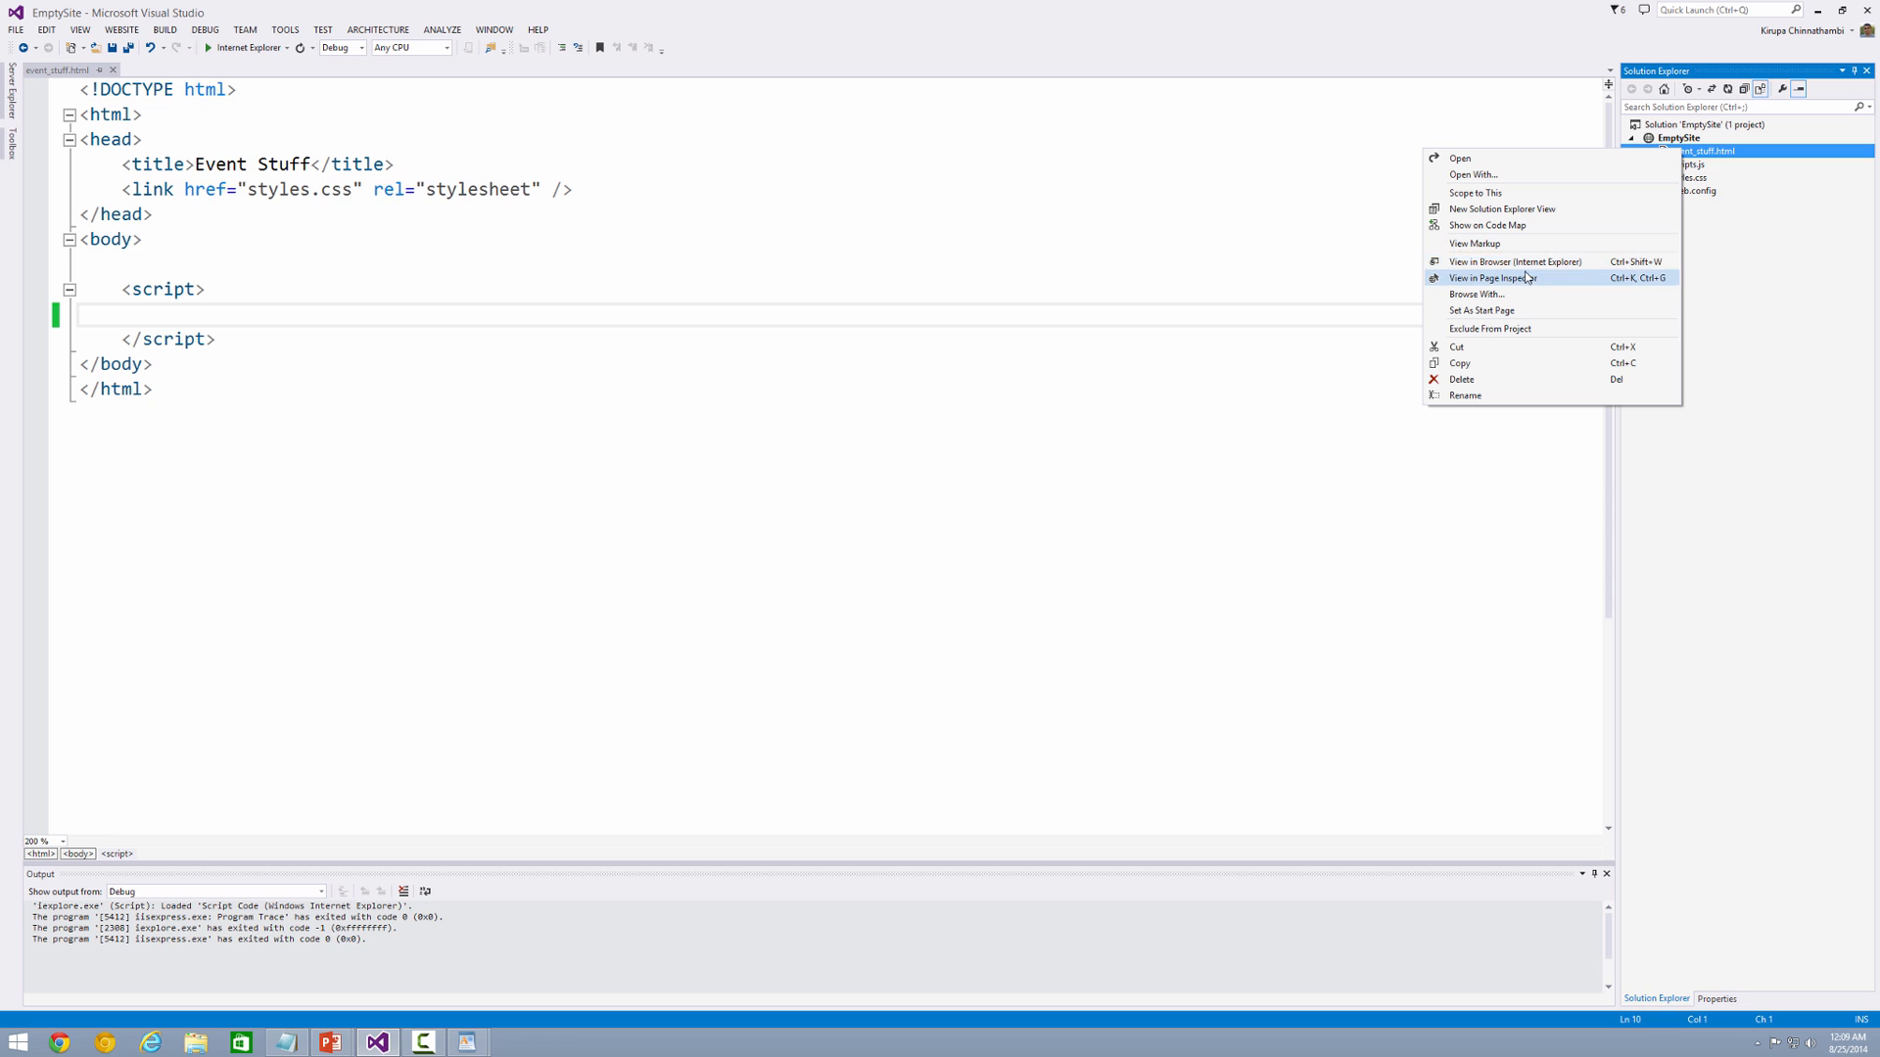
click(287, 47)
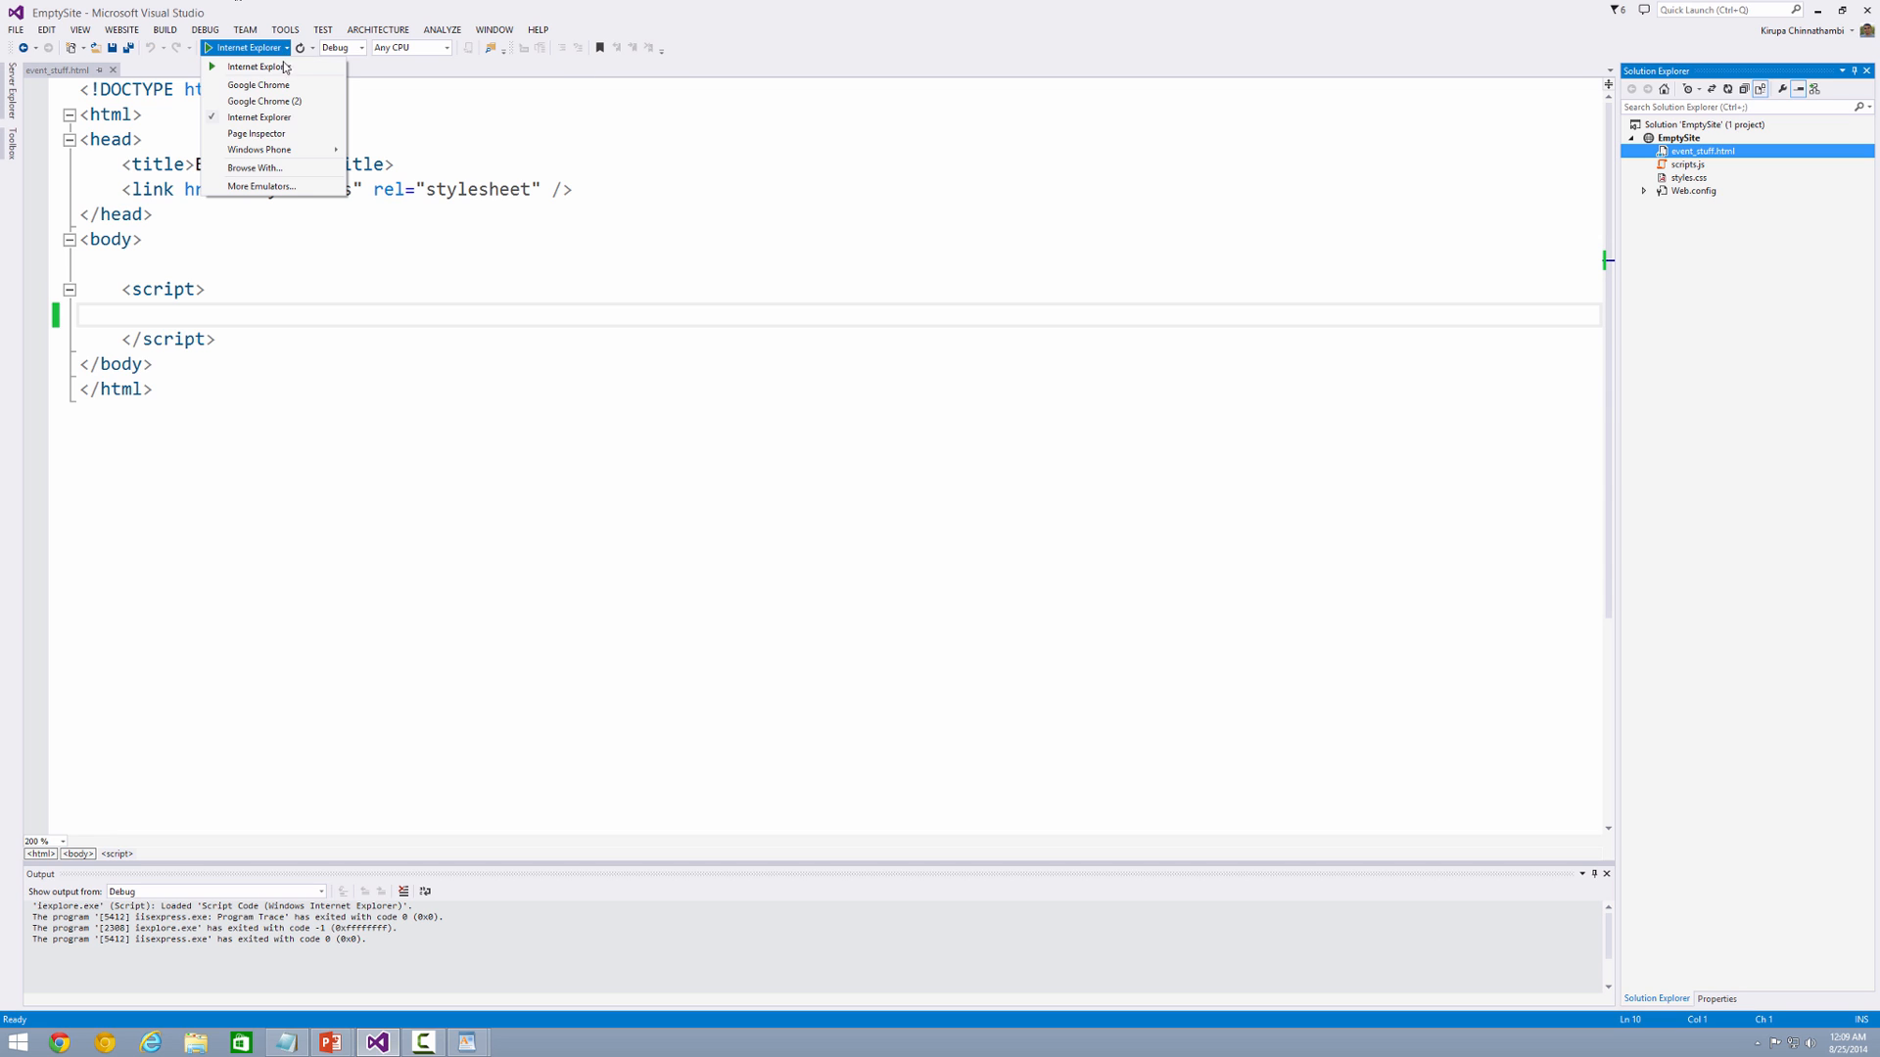
click(258, 84)
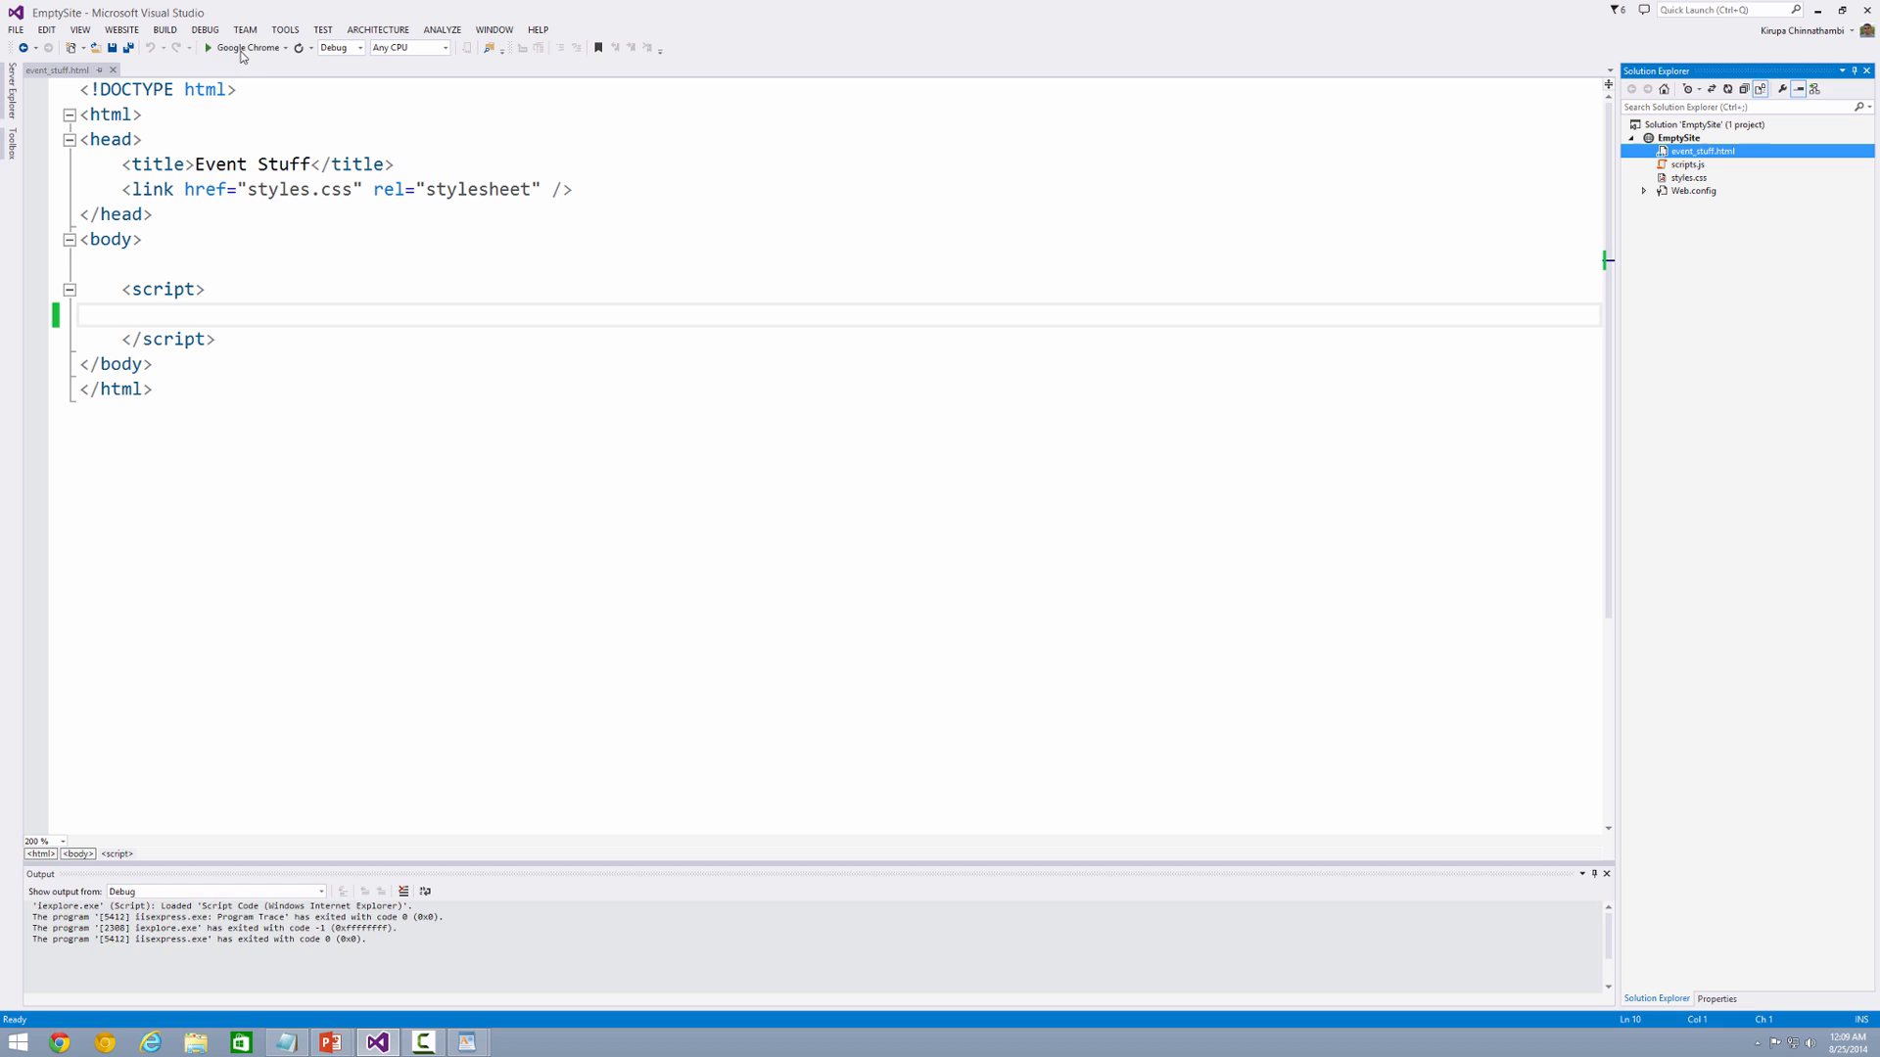
click(207, 48)
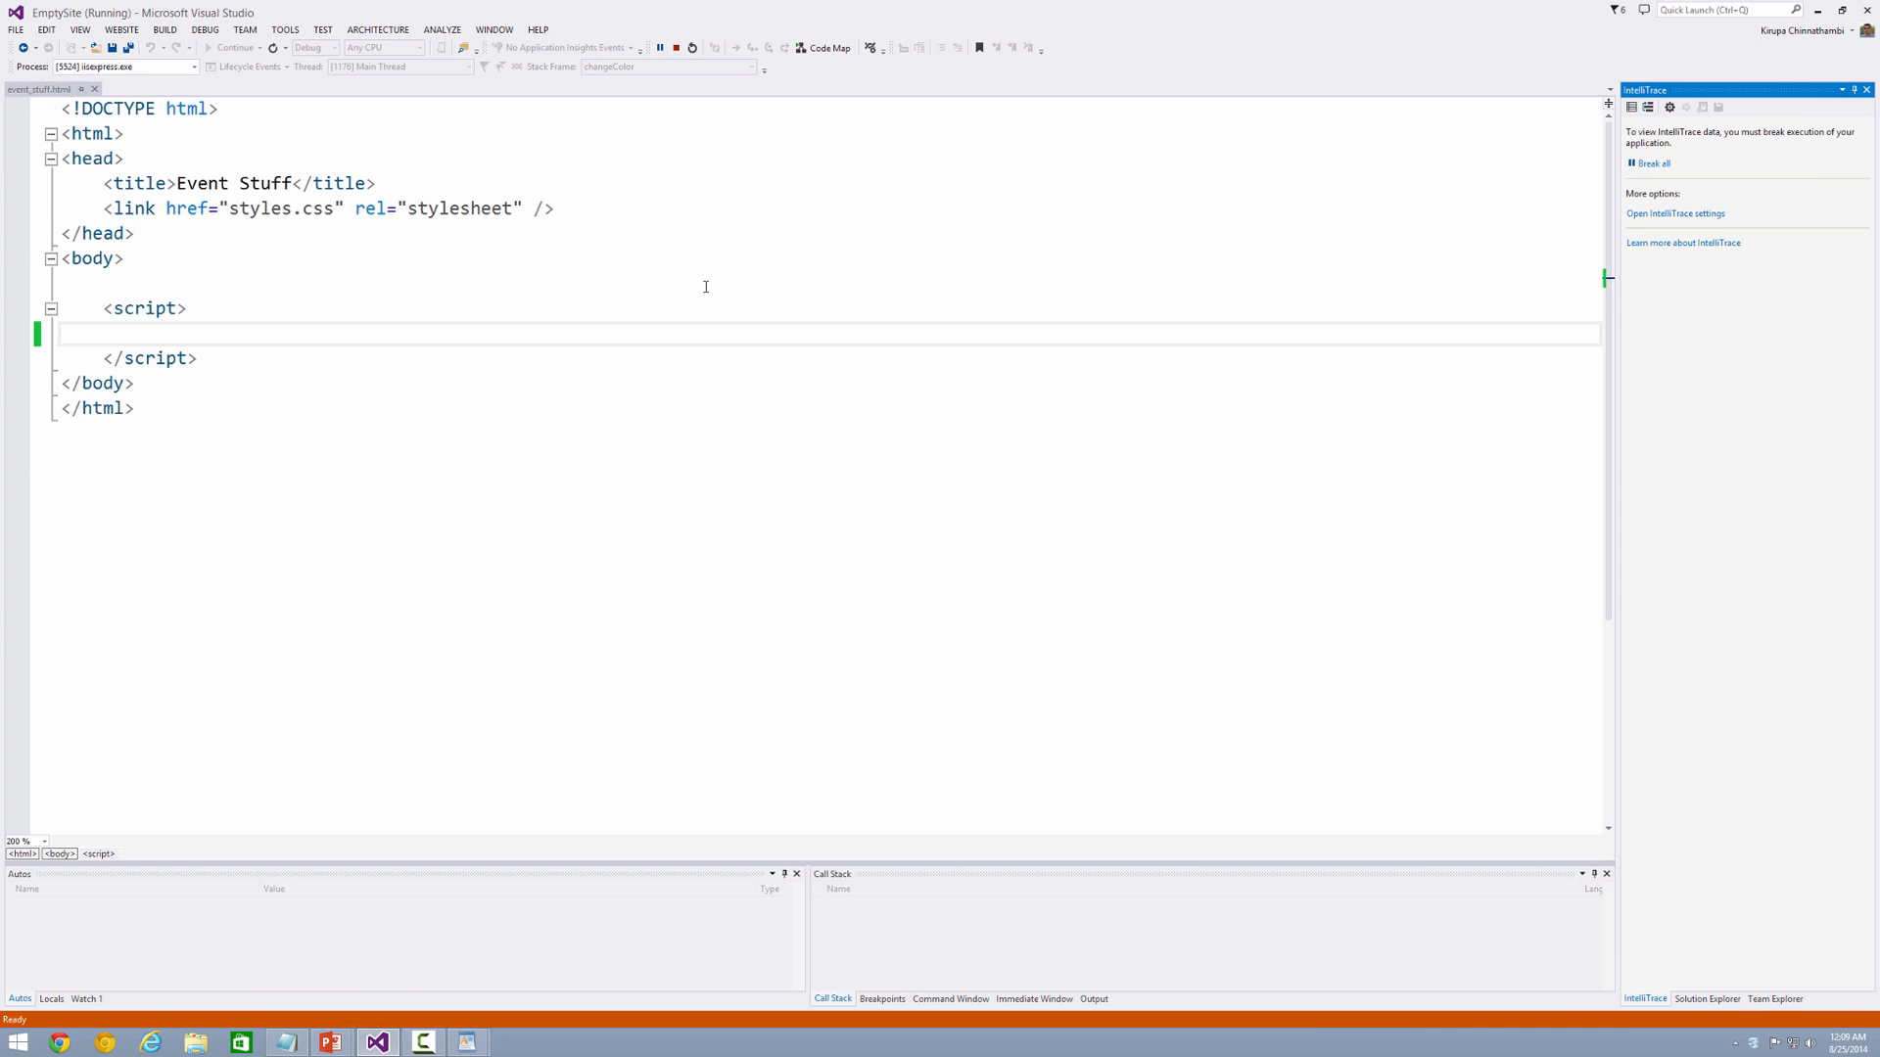
click(107, 282)
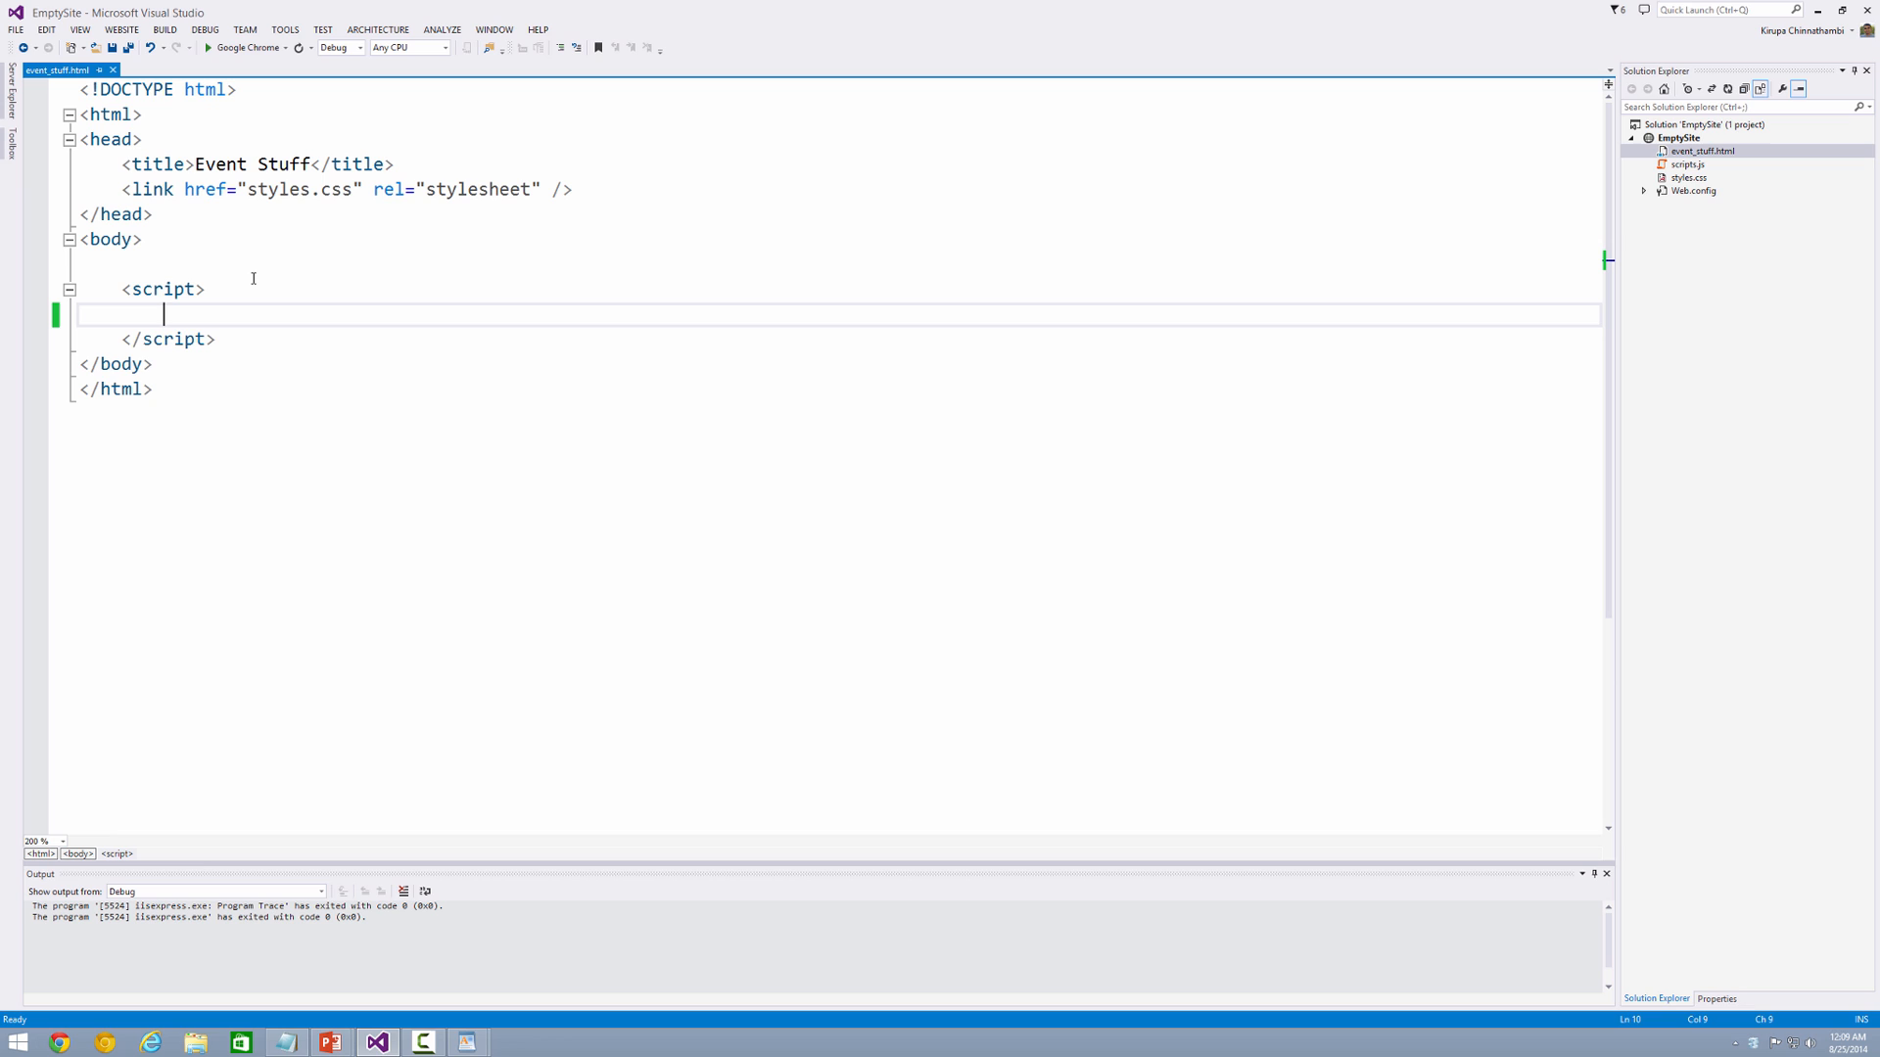
Step: Write document.addEventListener("click", changeColor, true); in the script block
text(do)
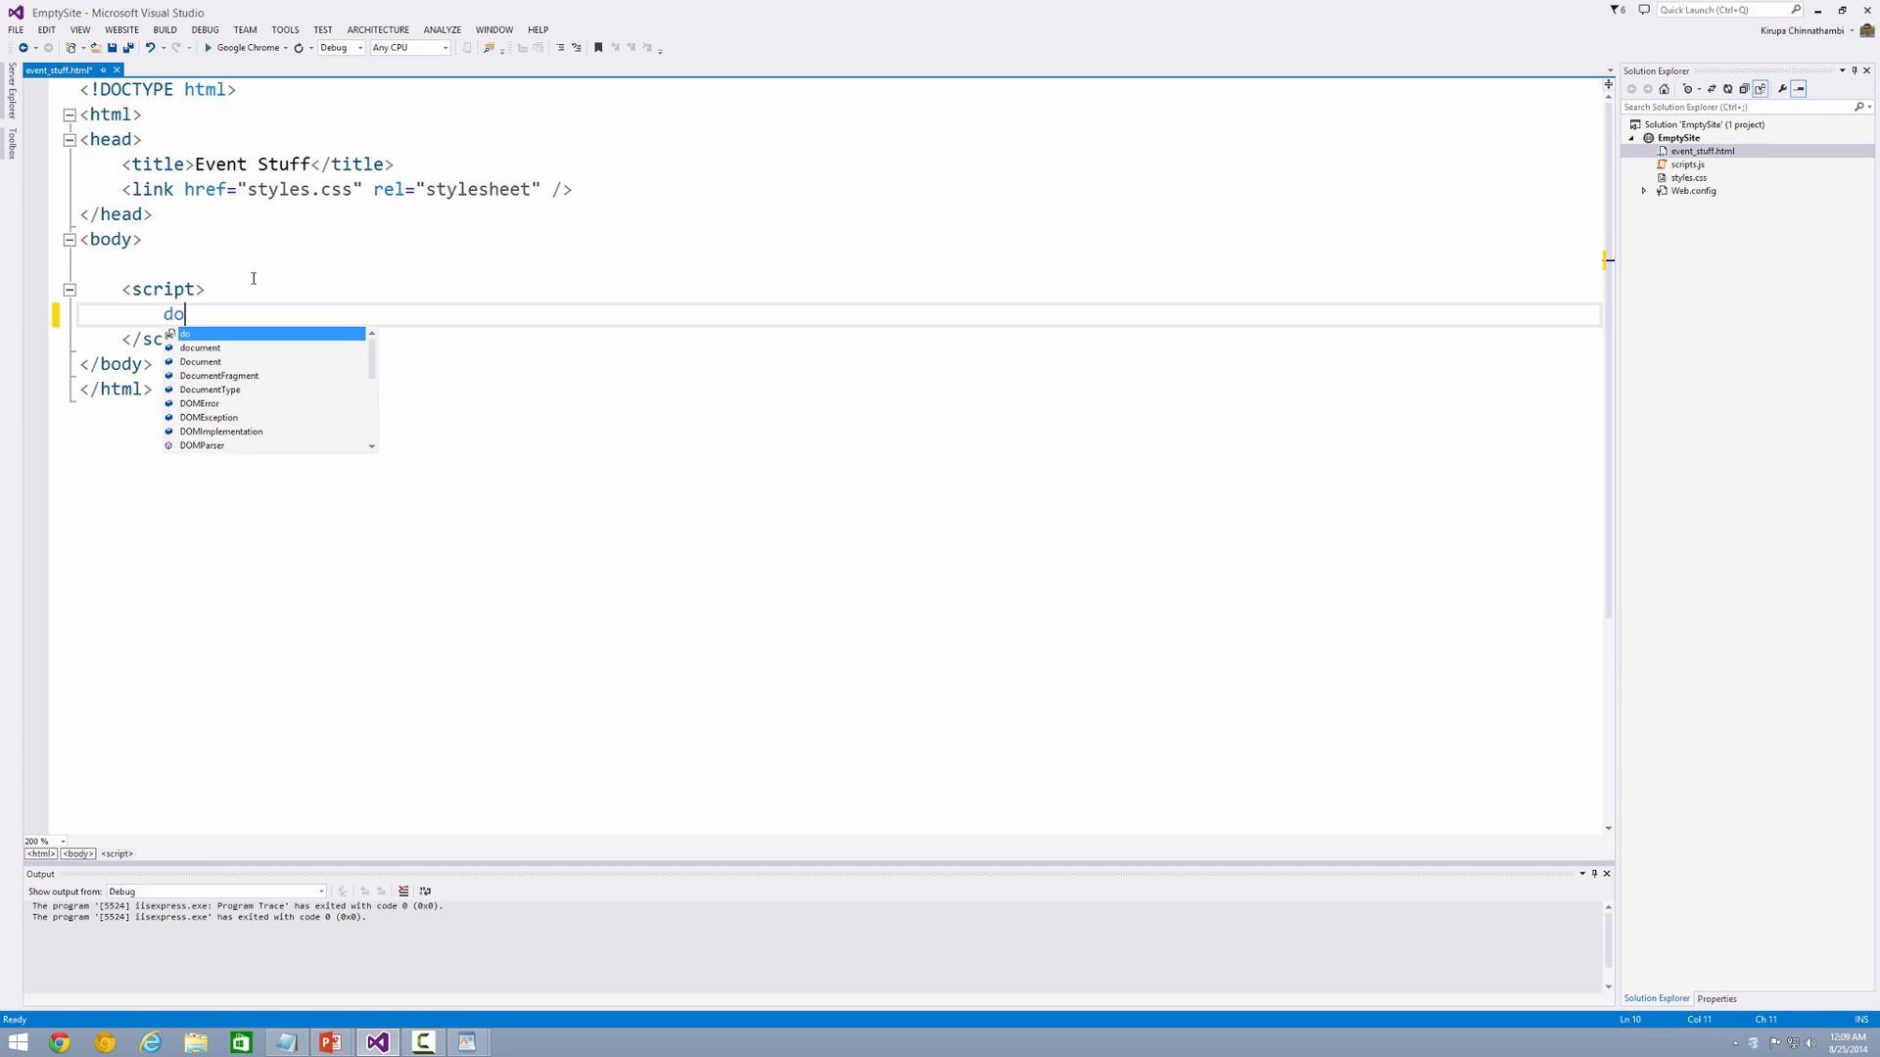
text(cument)
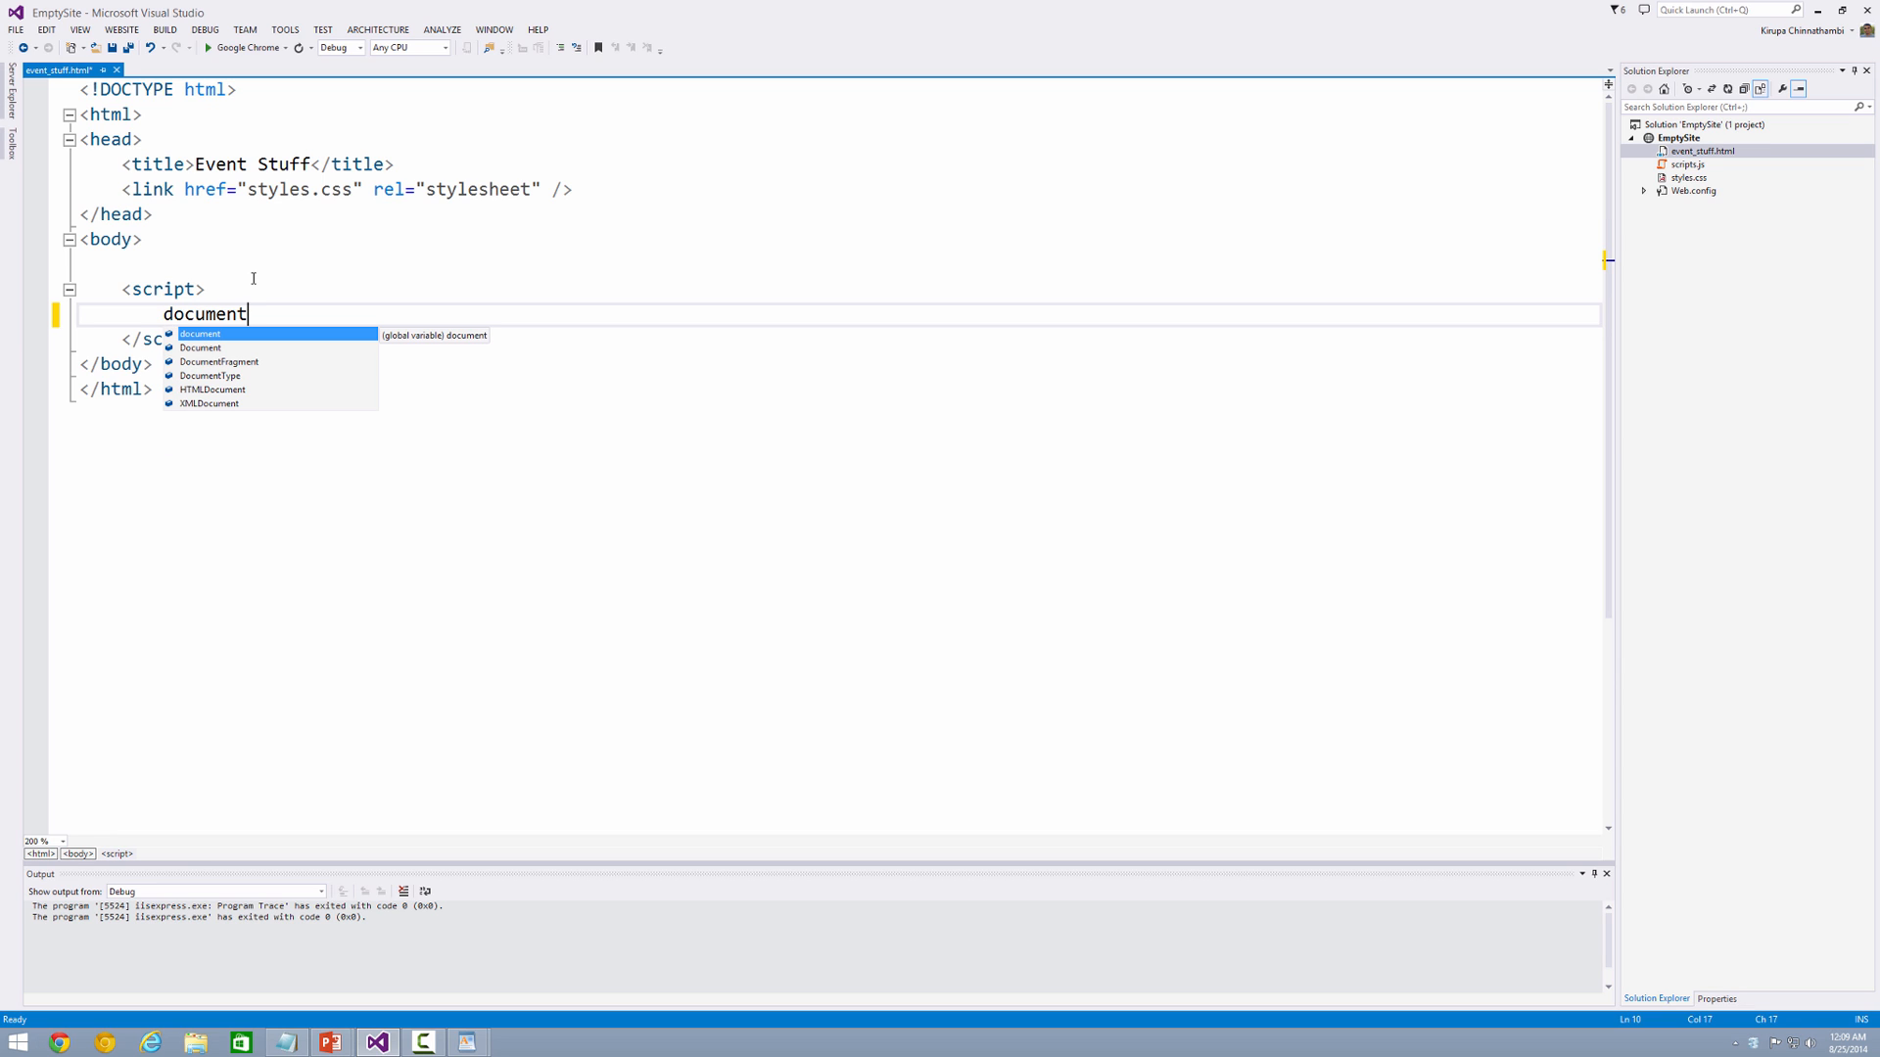
text(.)
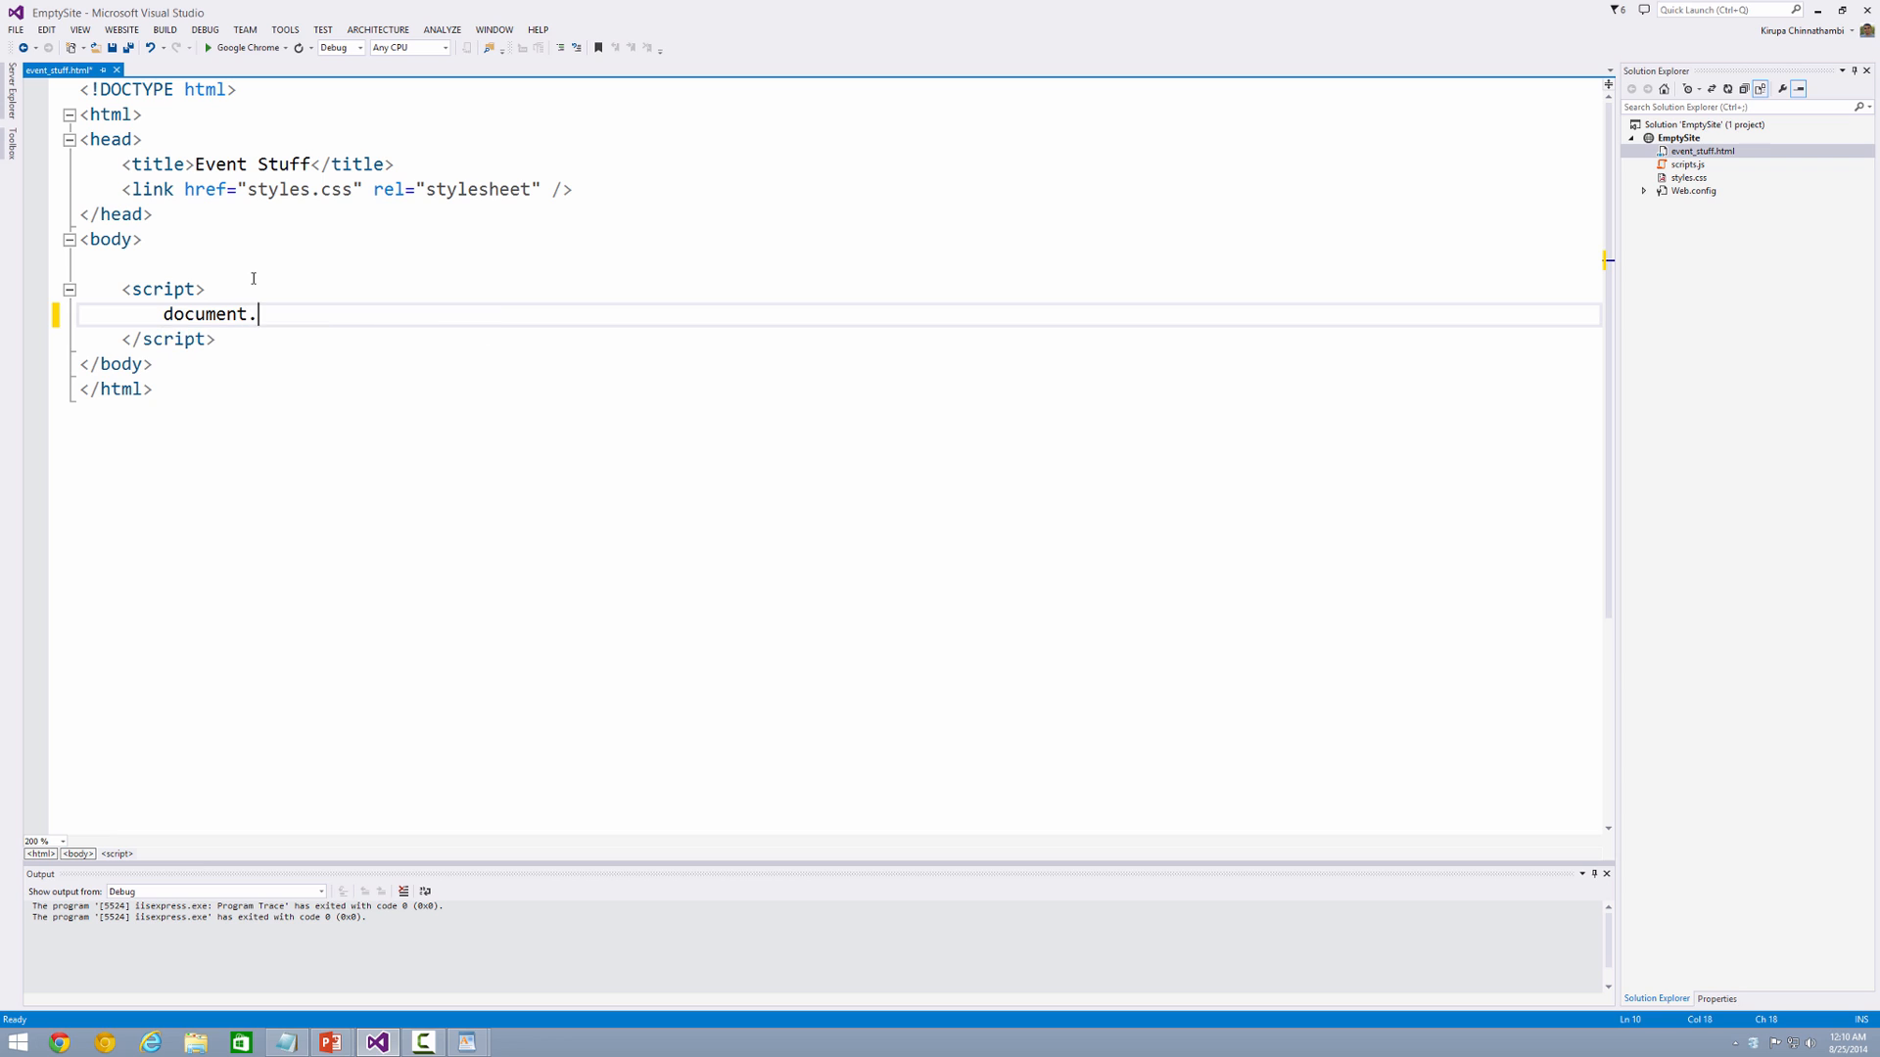
text(addEventListener)
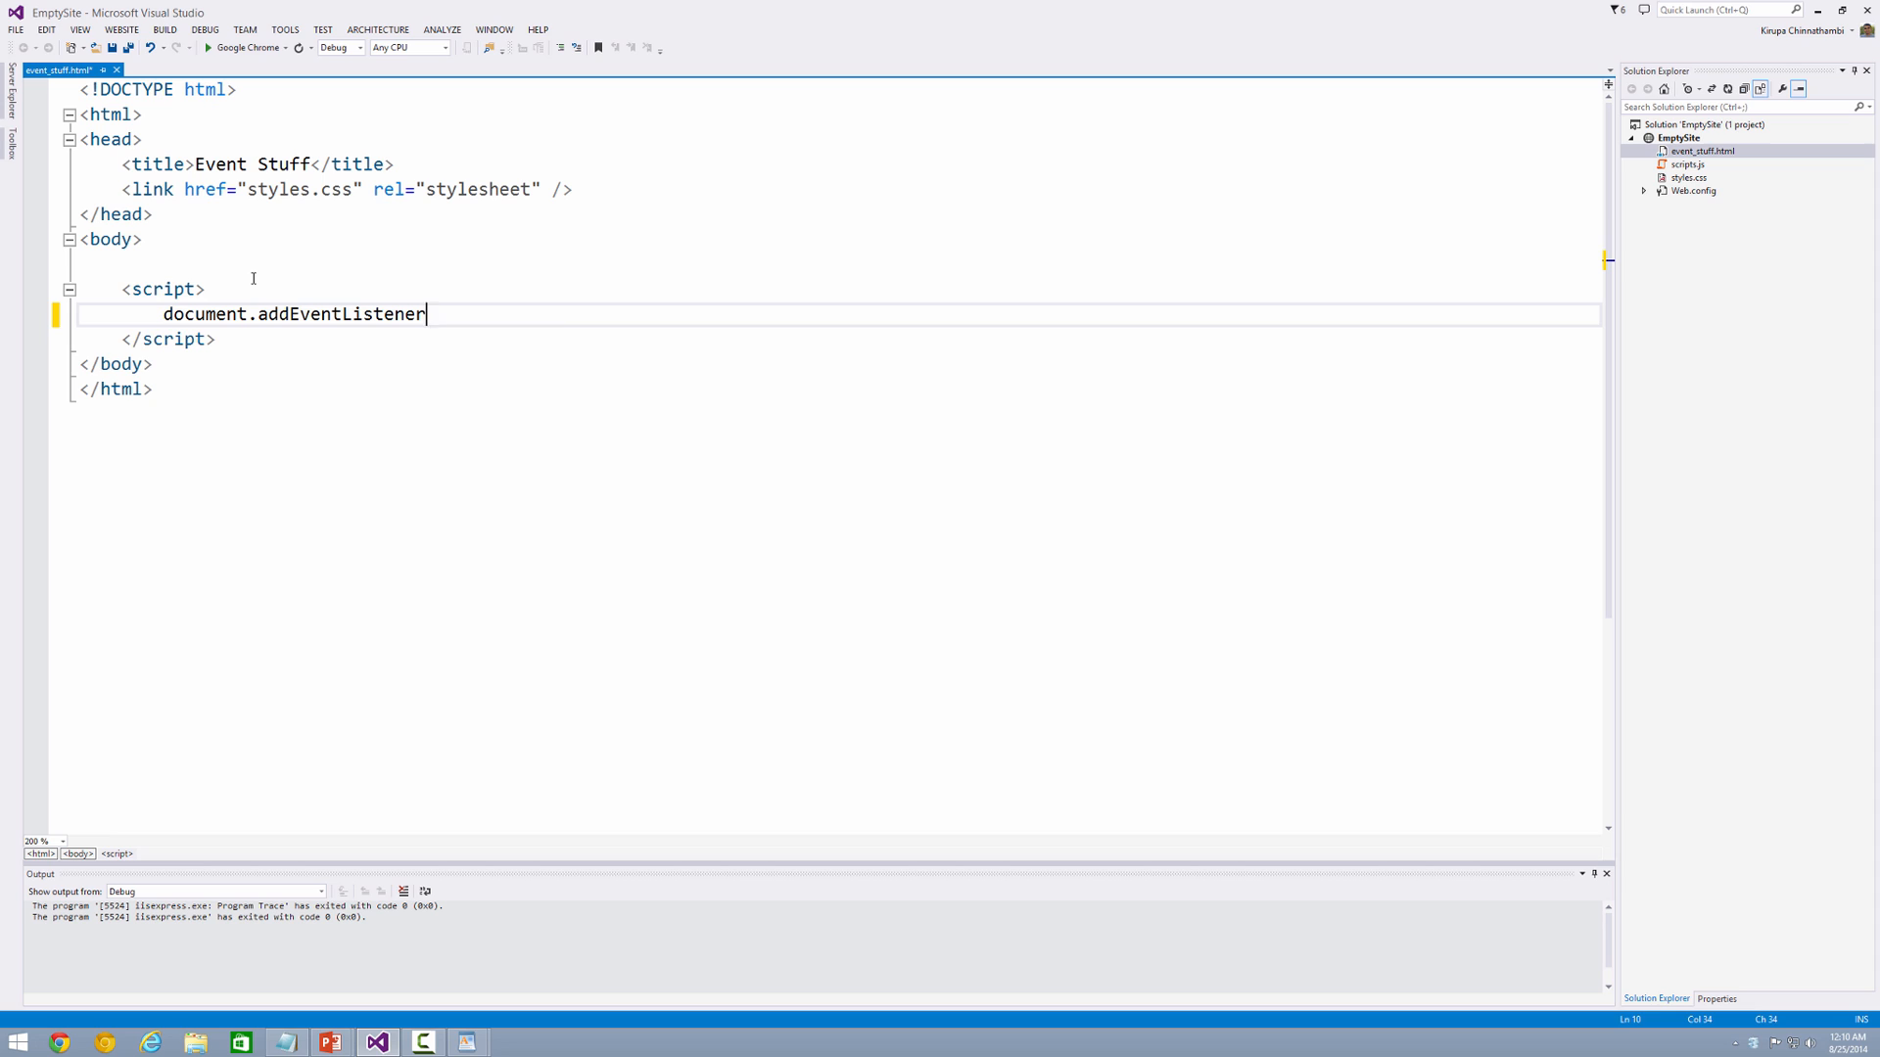
text((")
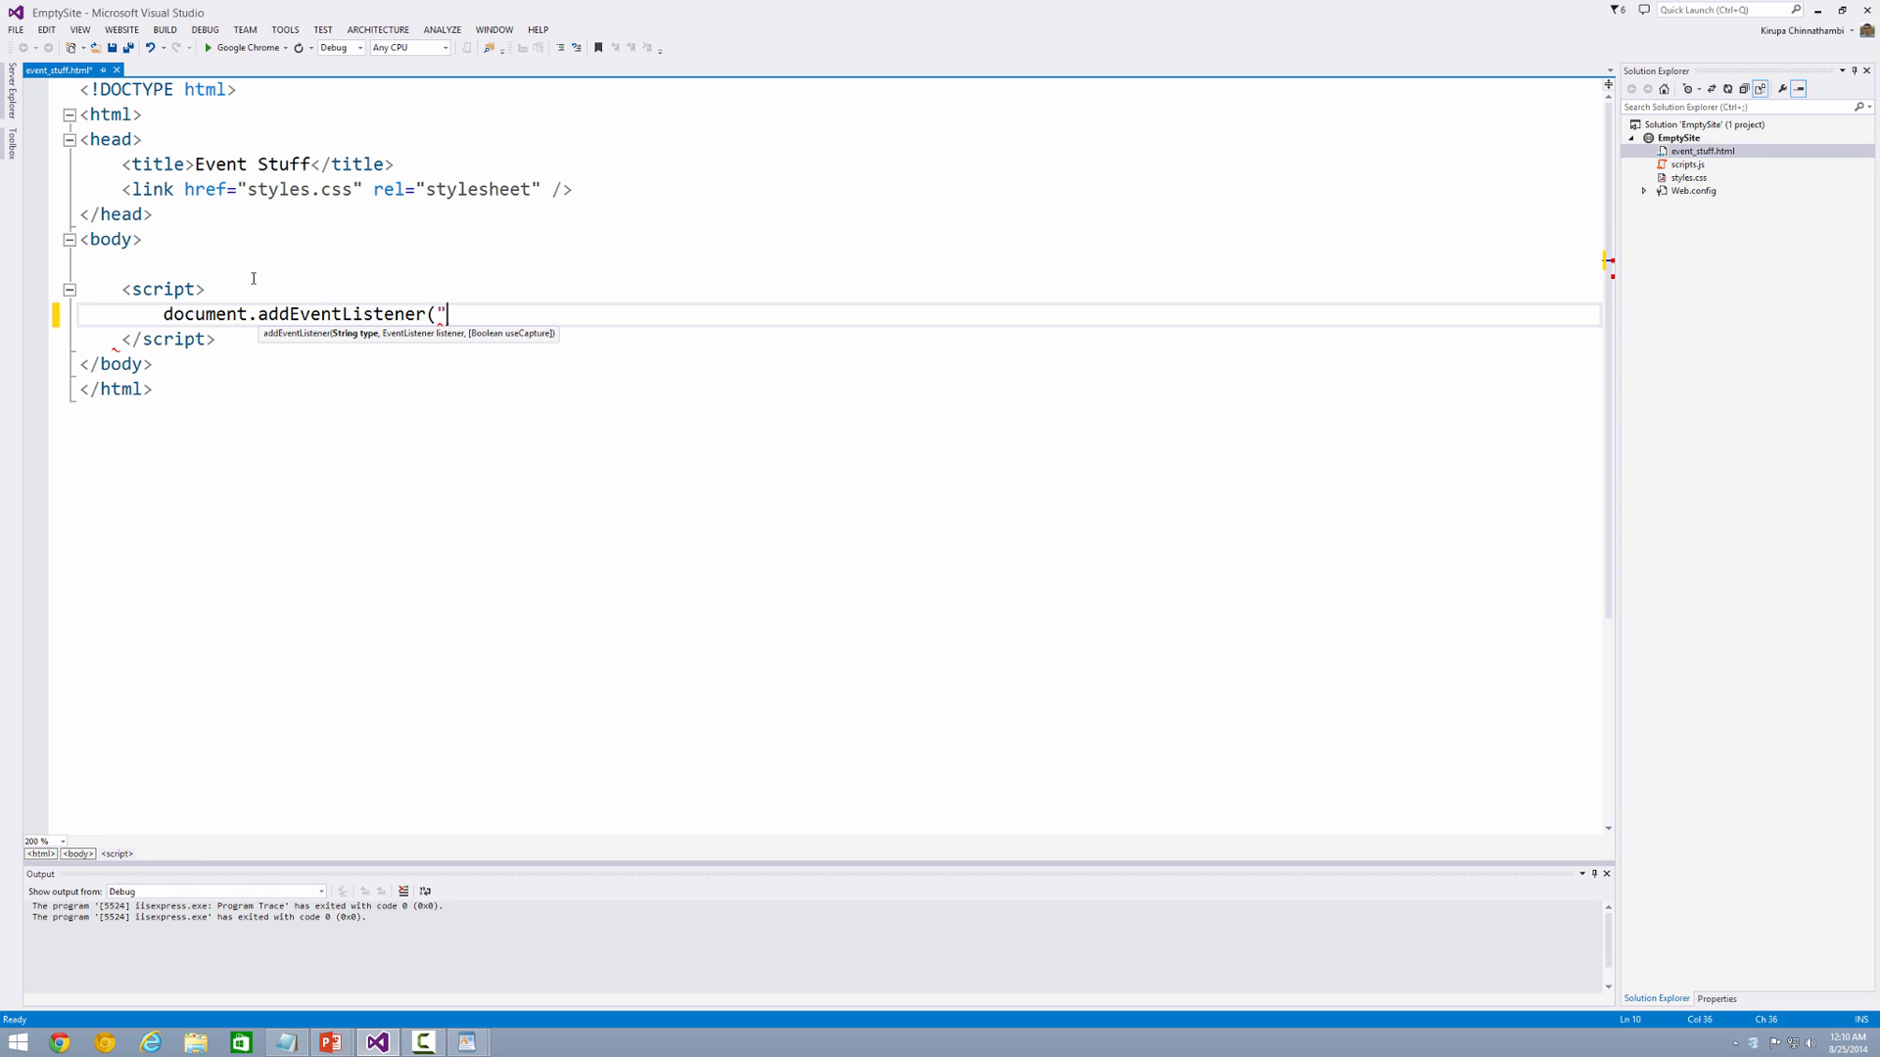
text(click)
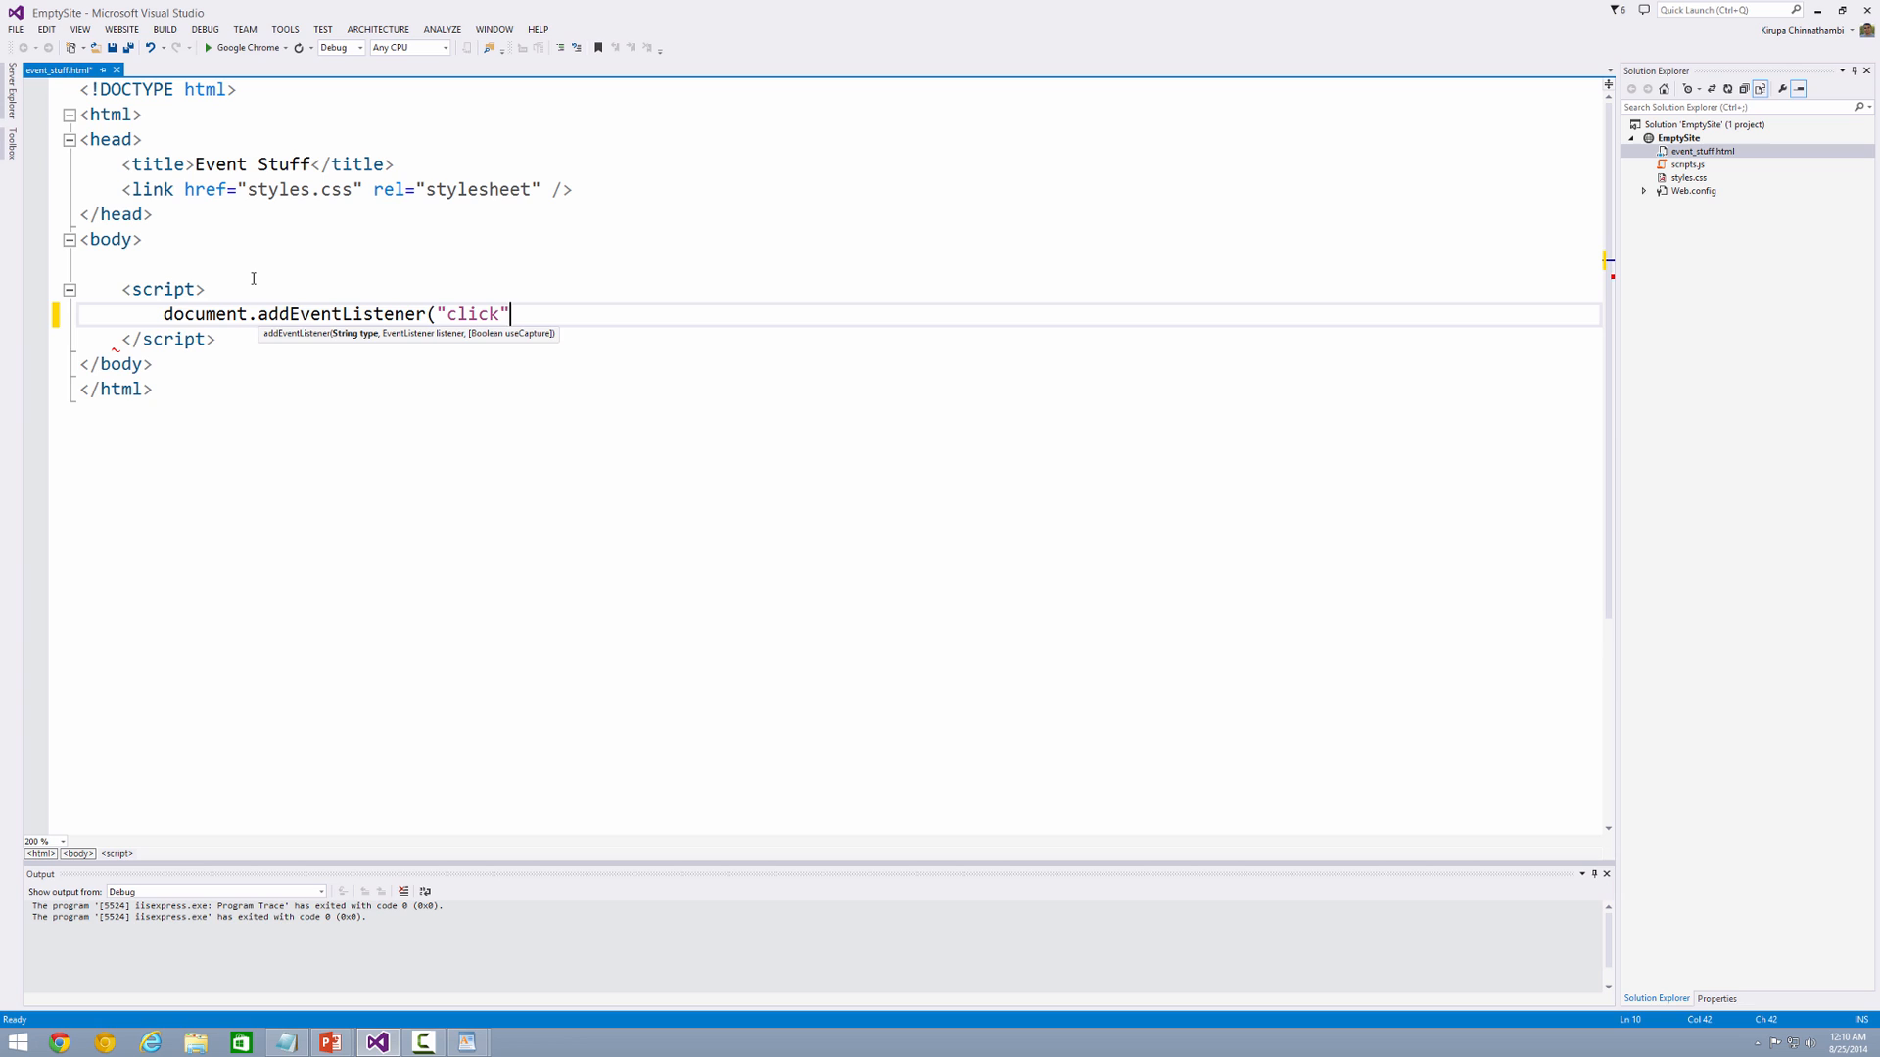
text(,)
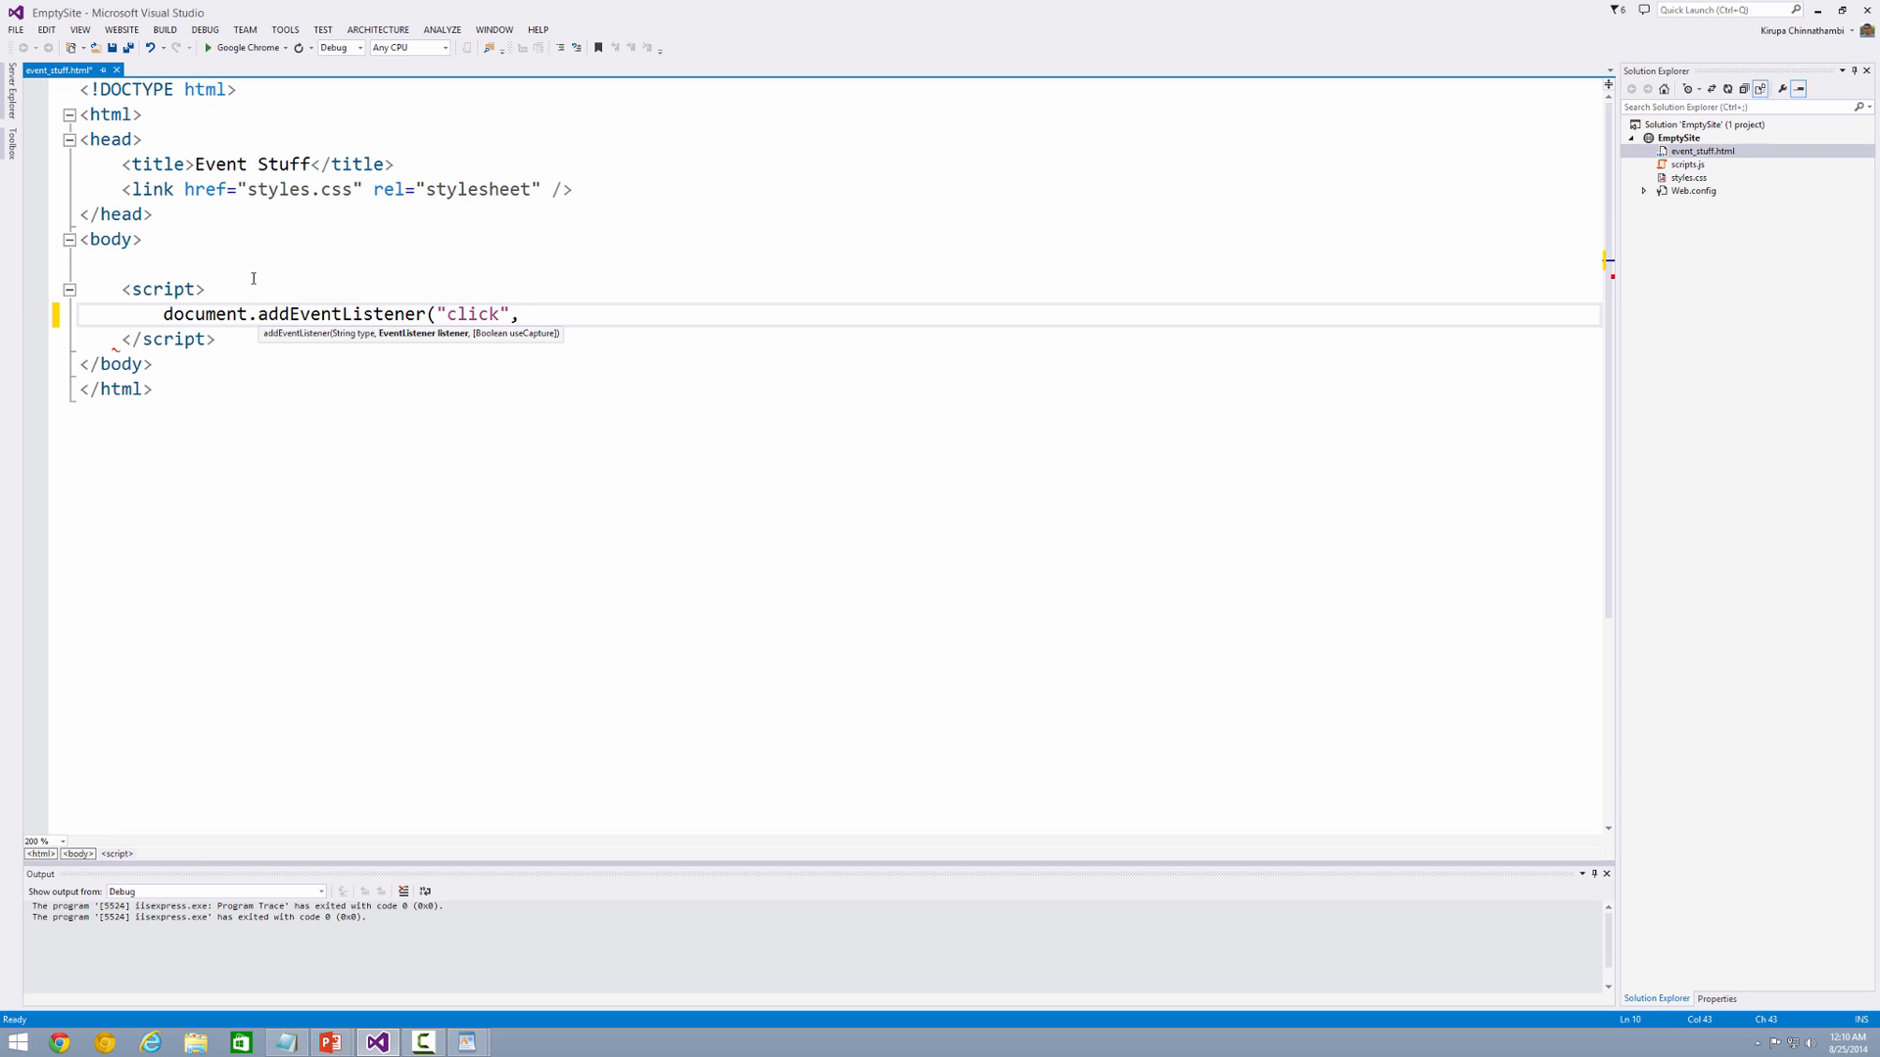
text(ch)
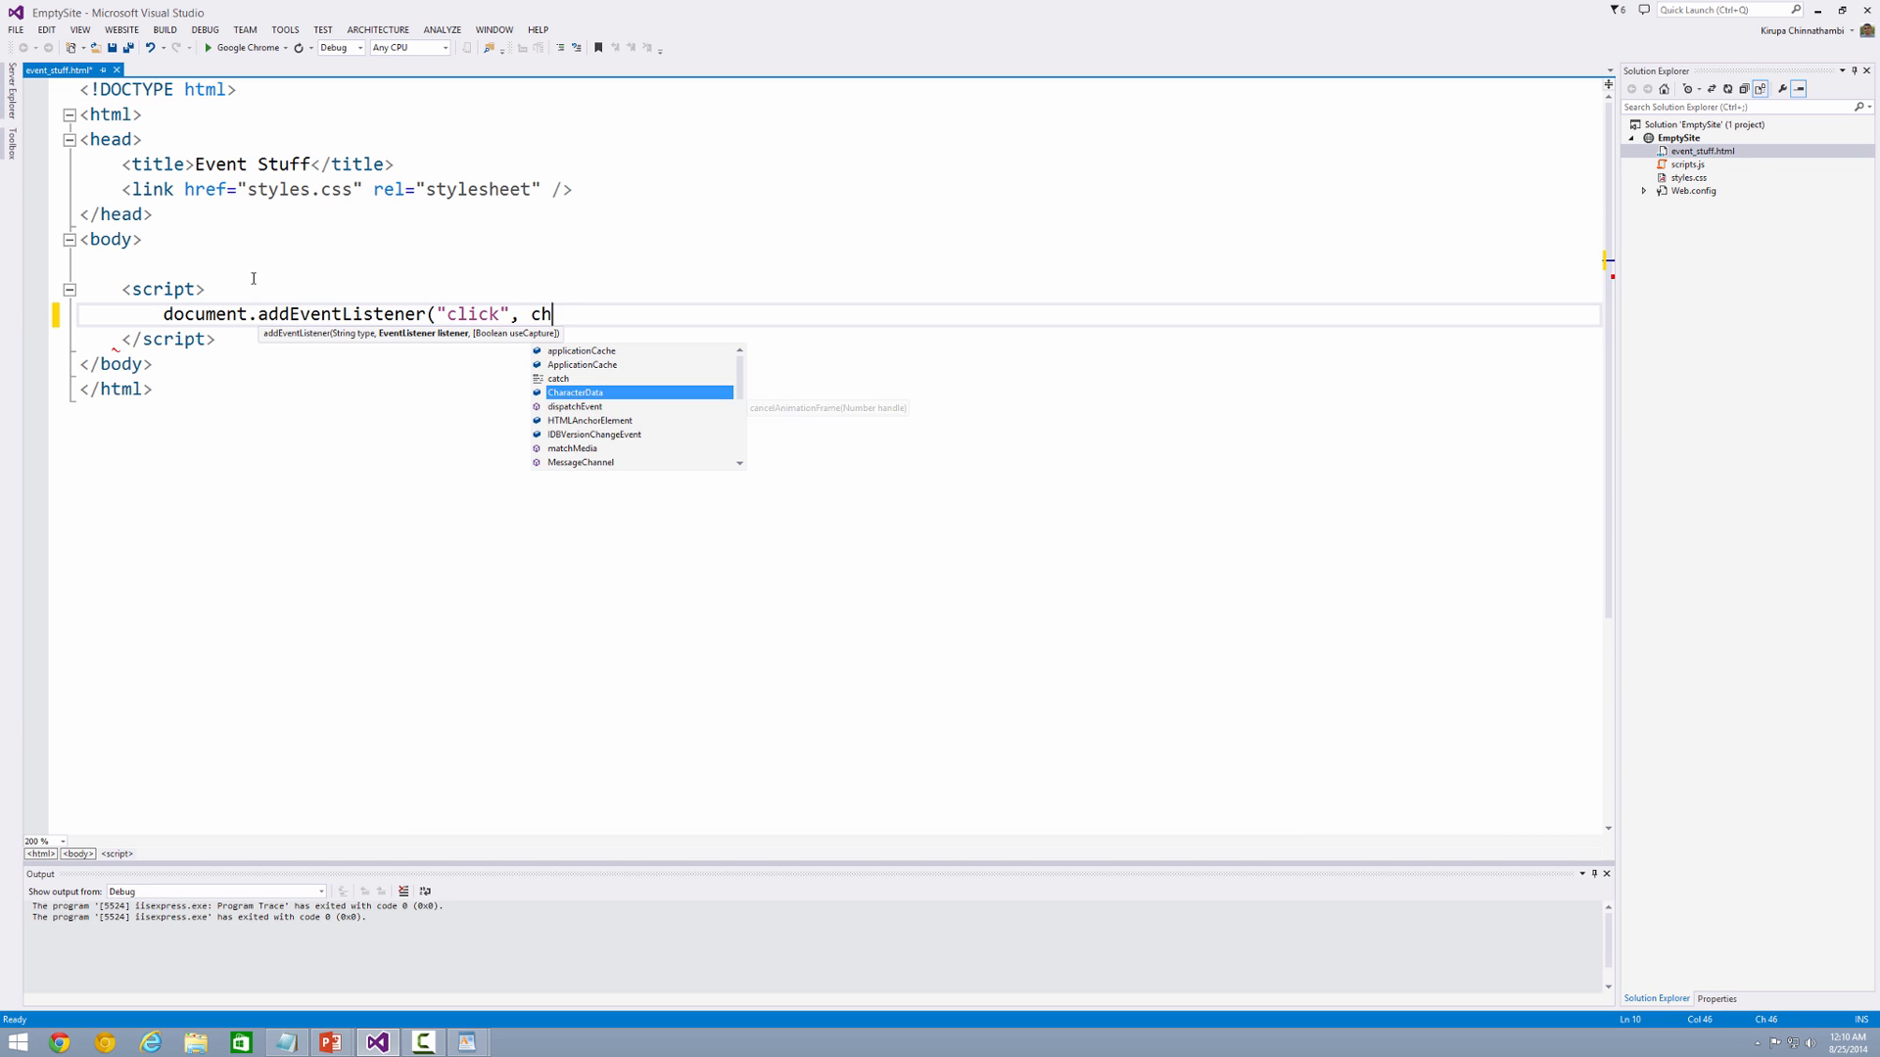
text(angeColor)
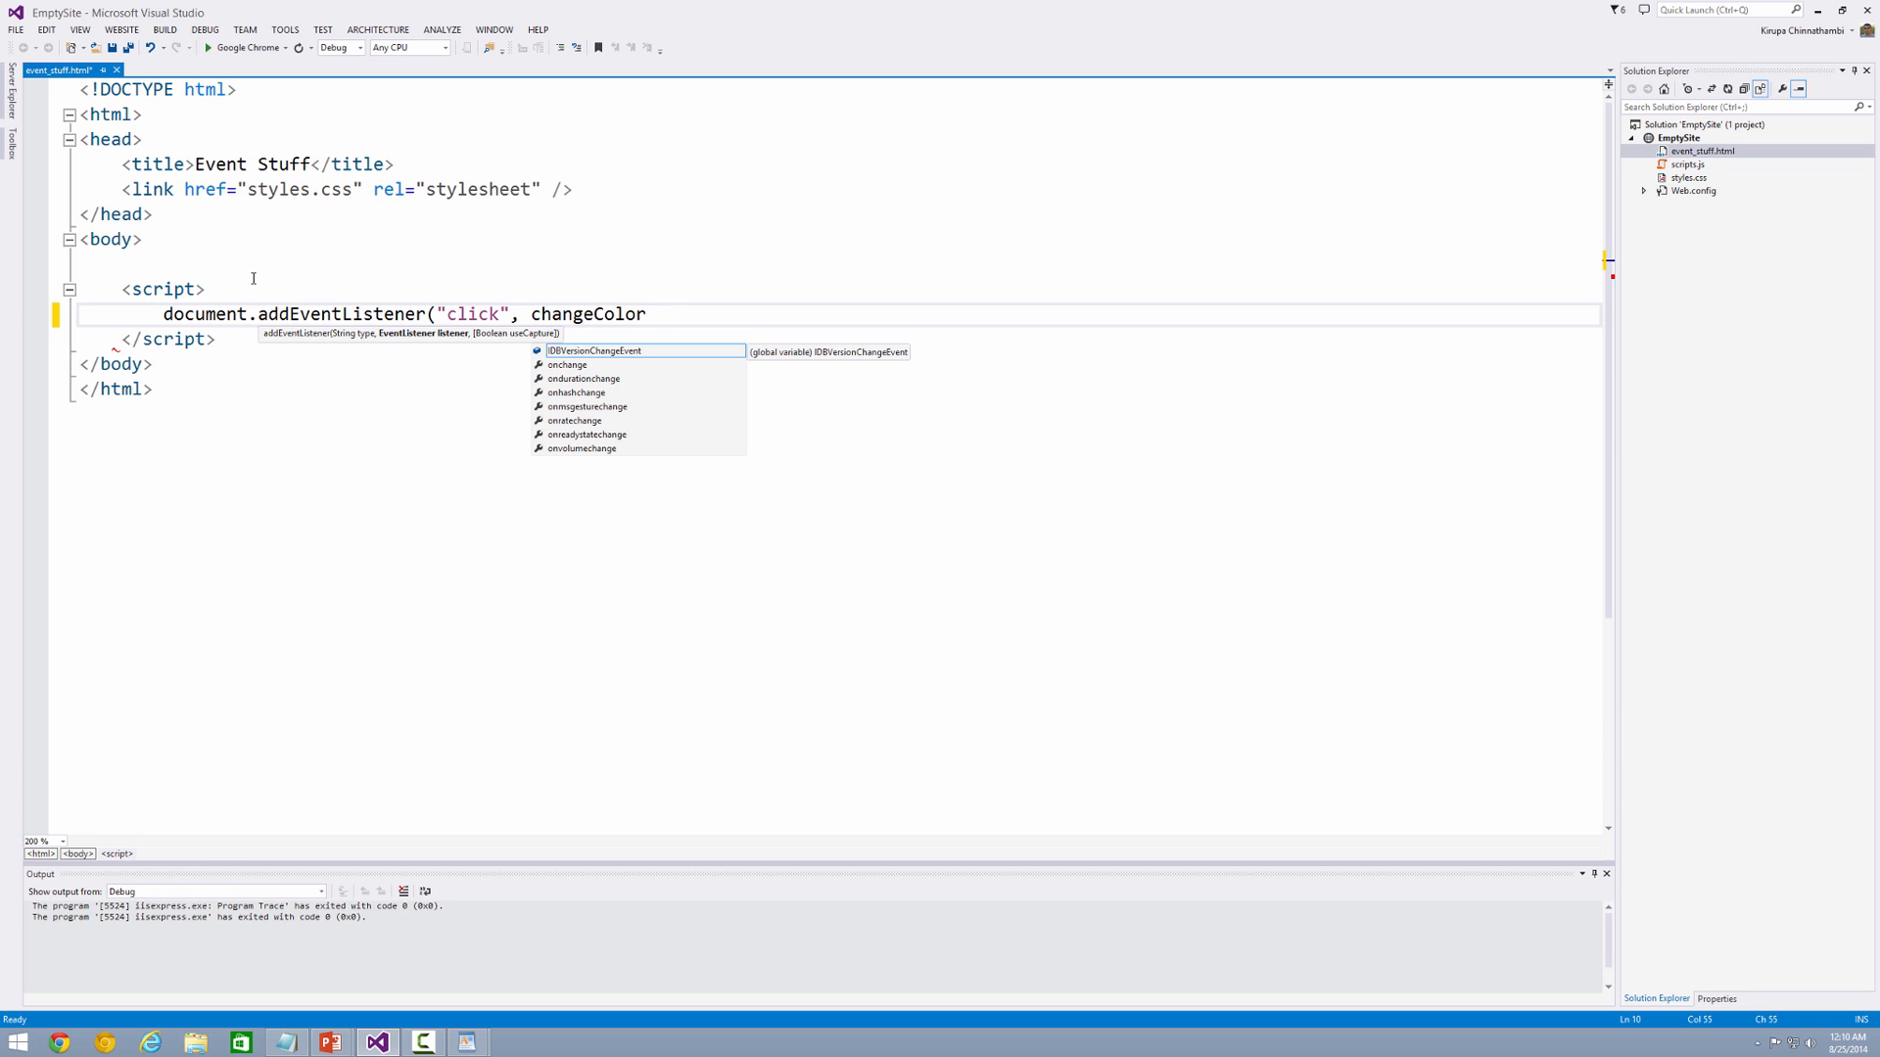
text(, true);)
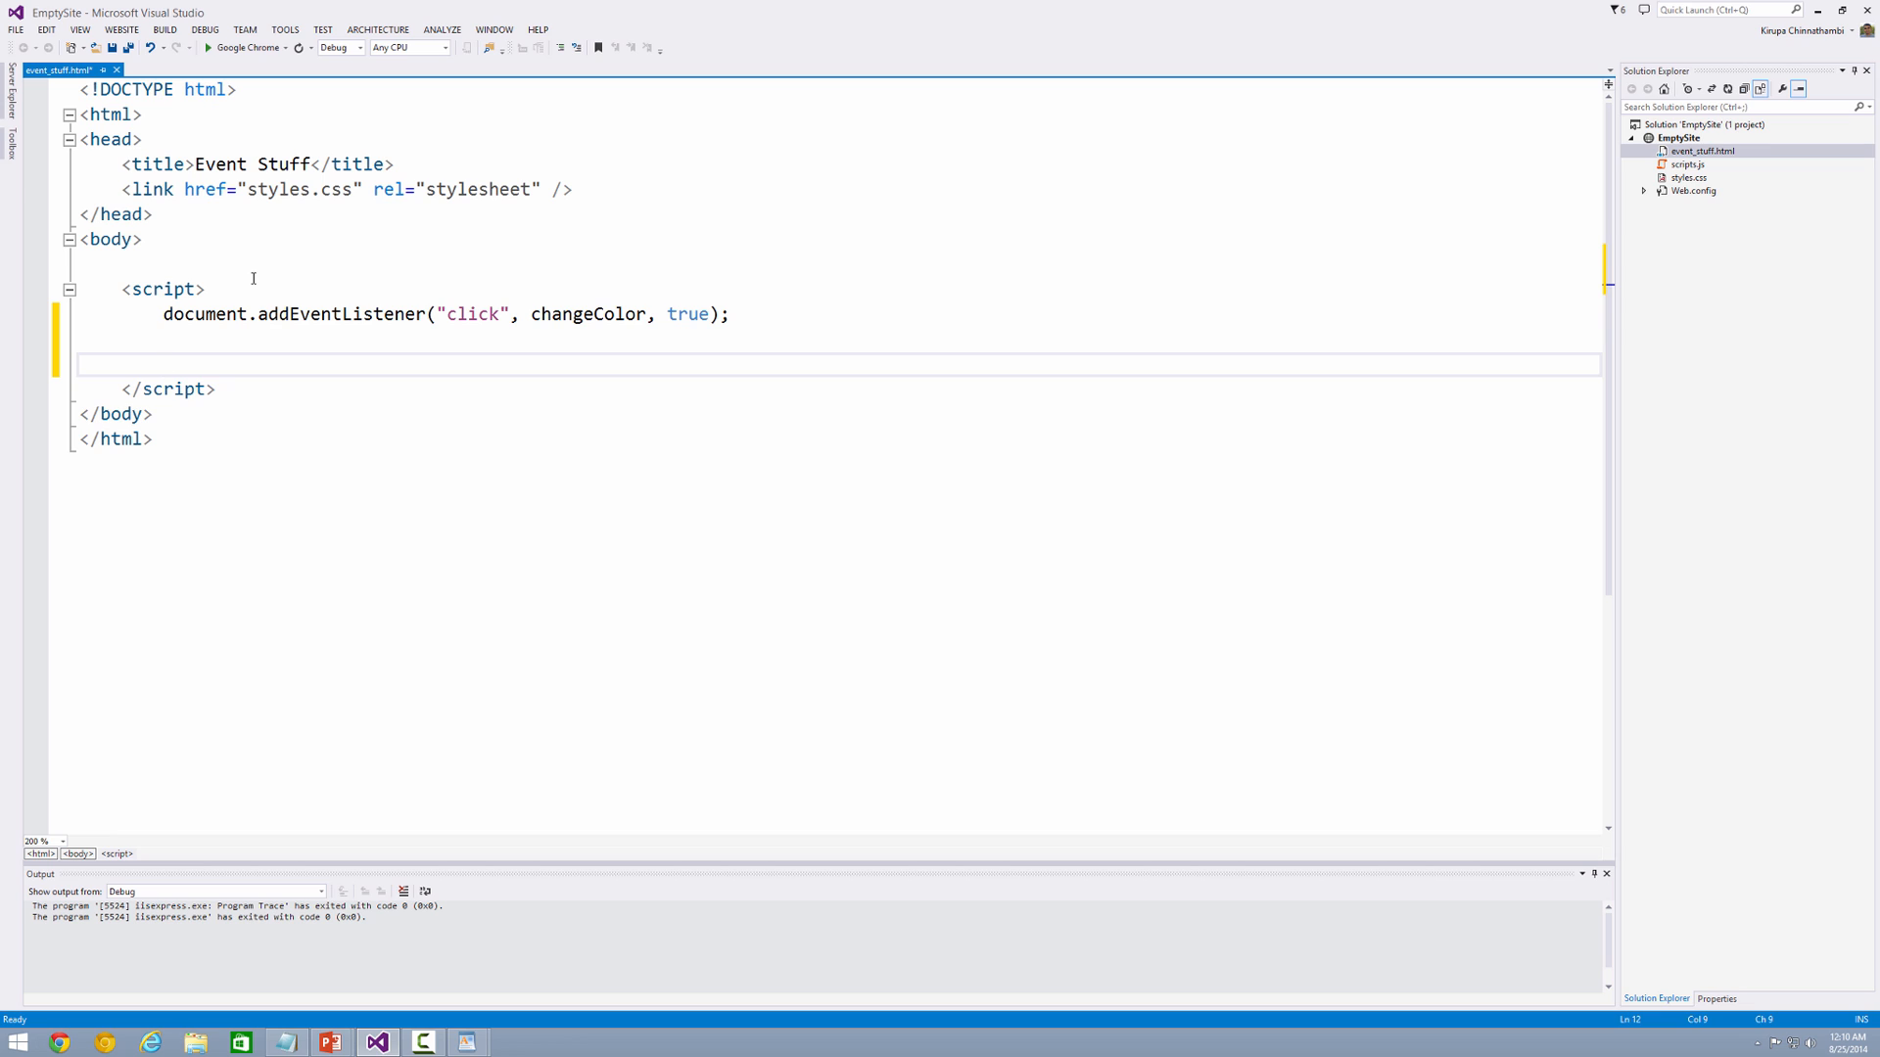
Step: Write function changeColor() setting document.body.style.backgroundColor to "#FFC926"
text(function c)
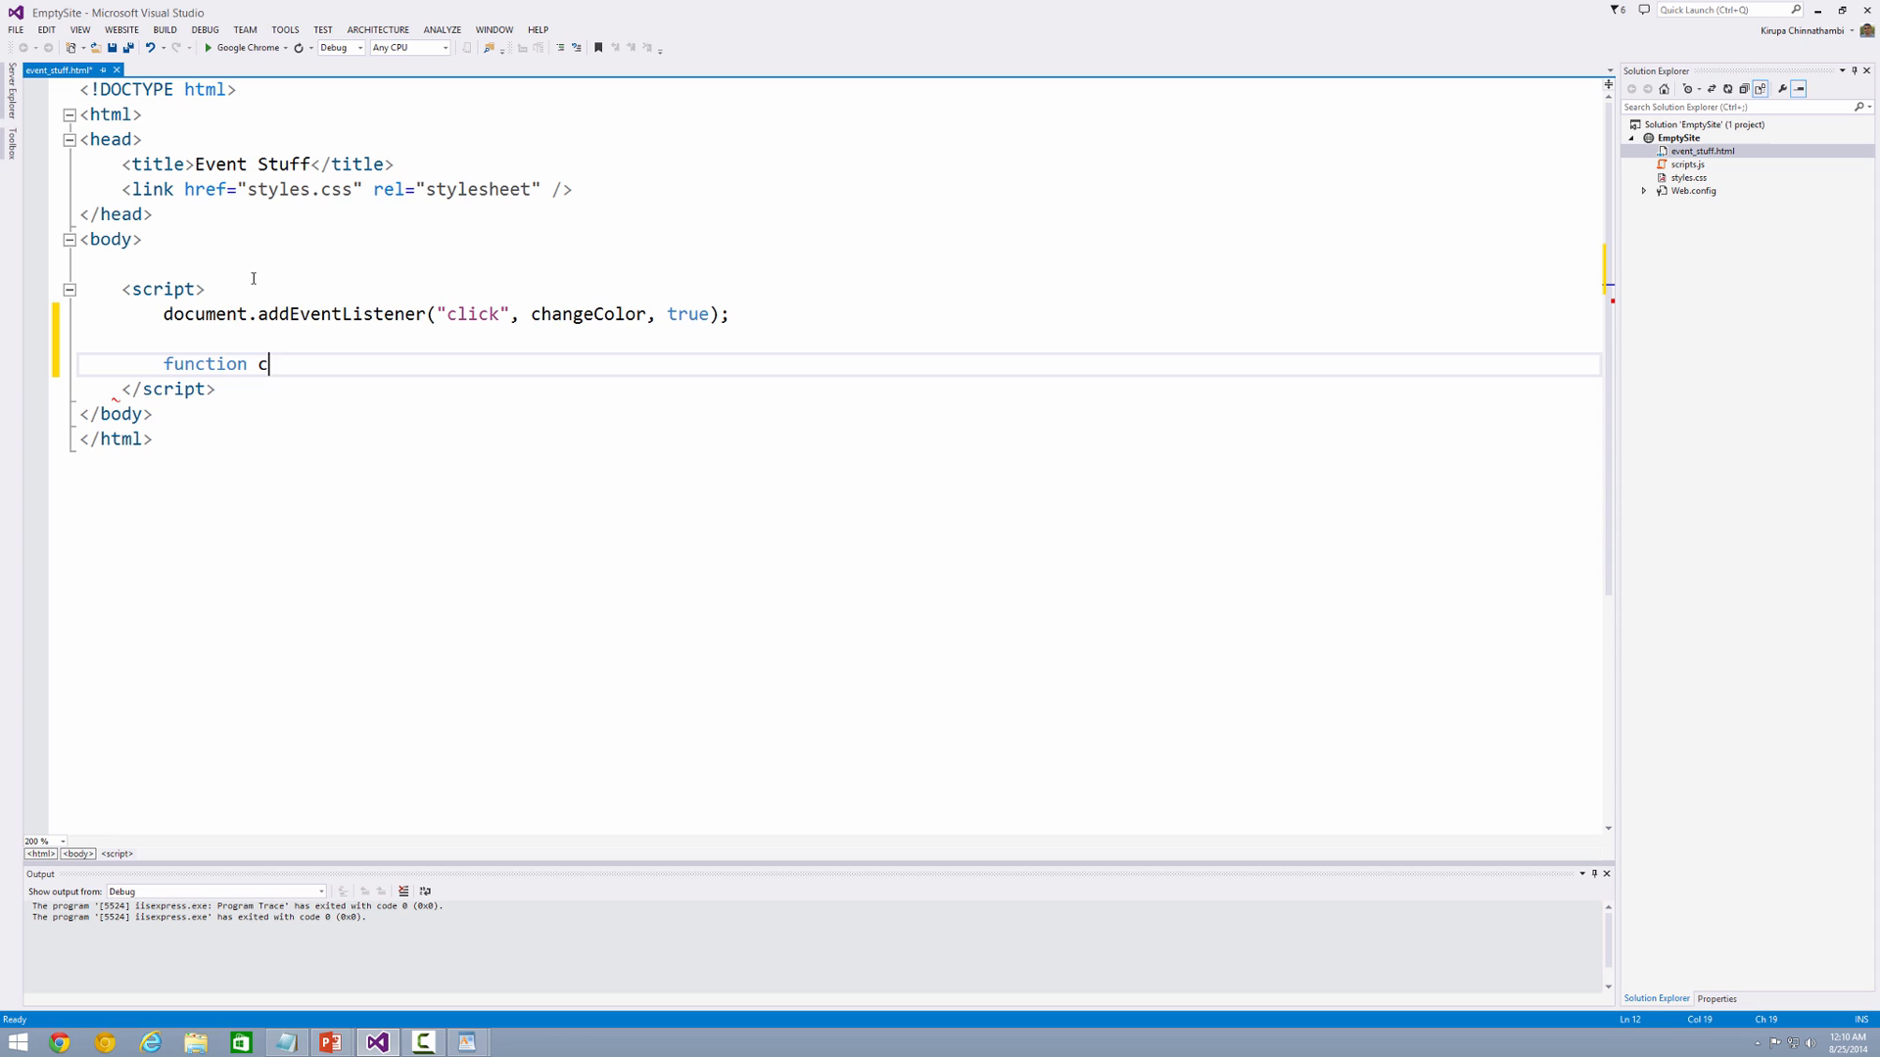
text(hangeColor)
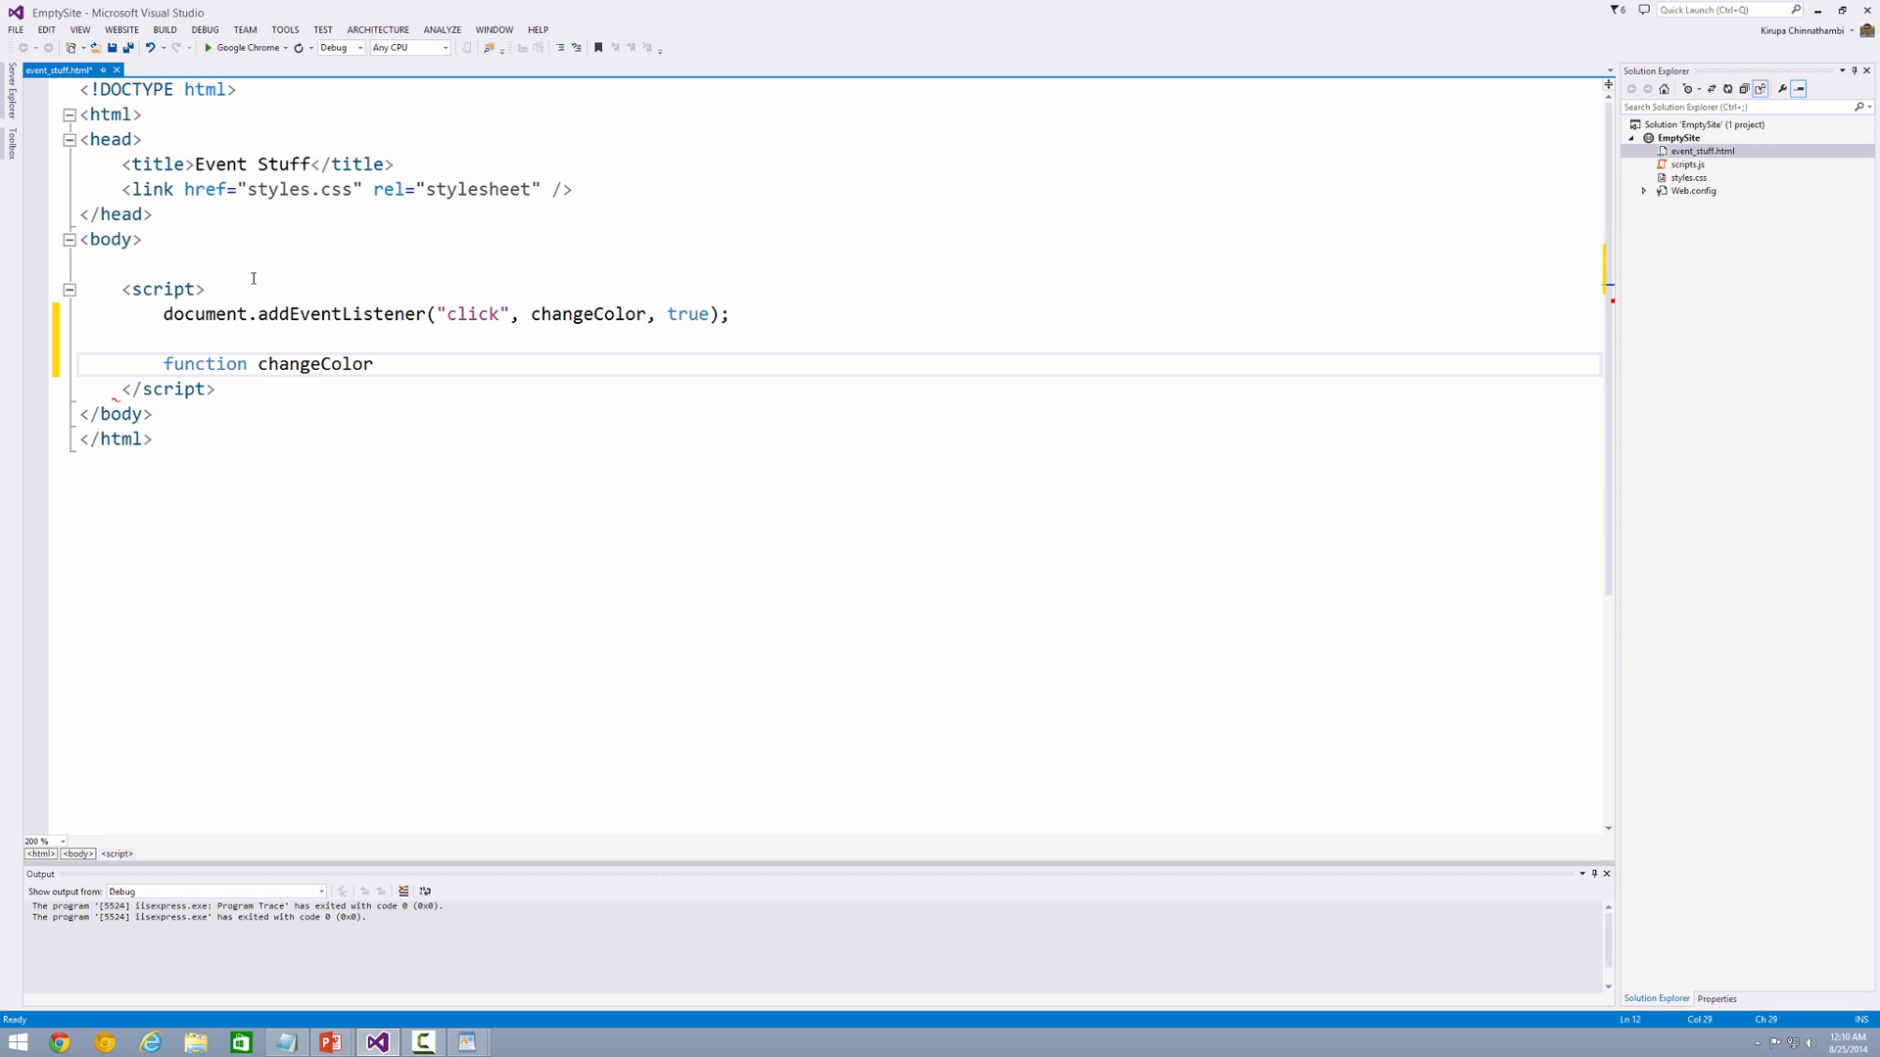
text(() {)
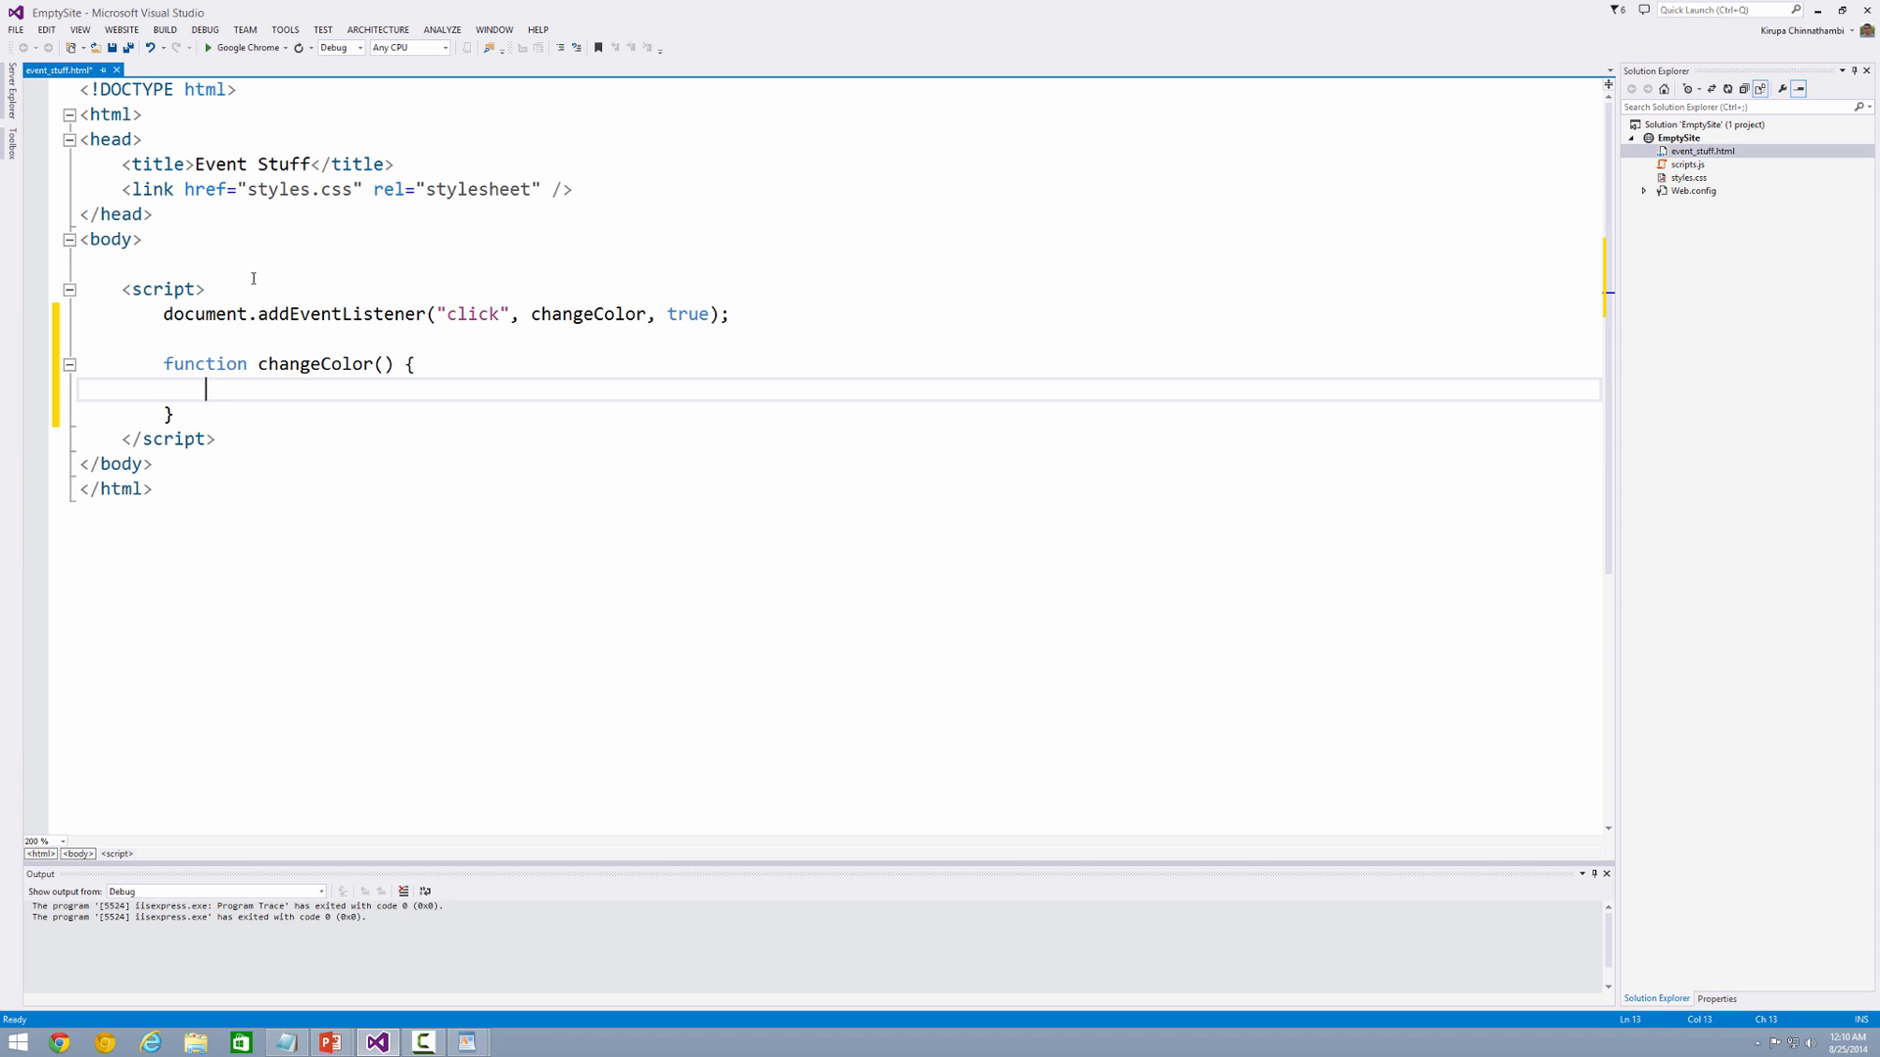
key(ctrl+s)
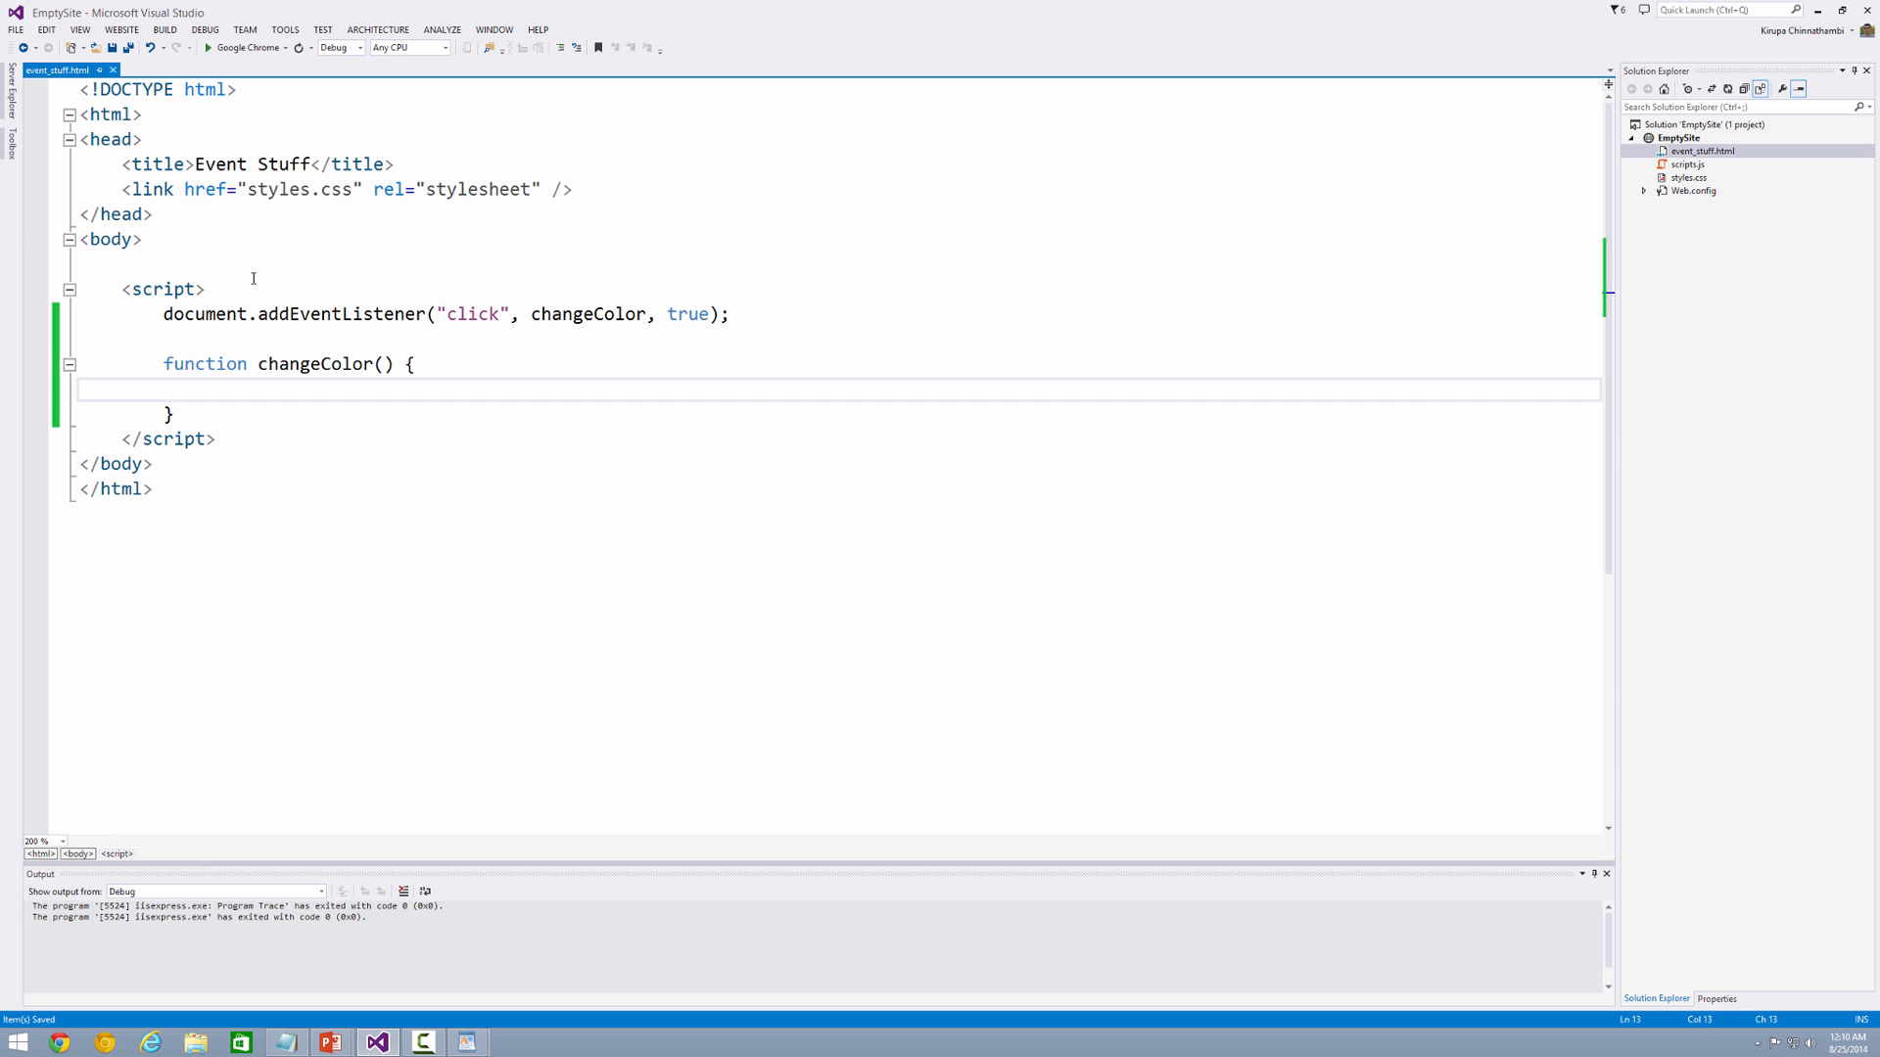
text(document.body.style.backgroundColor =)
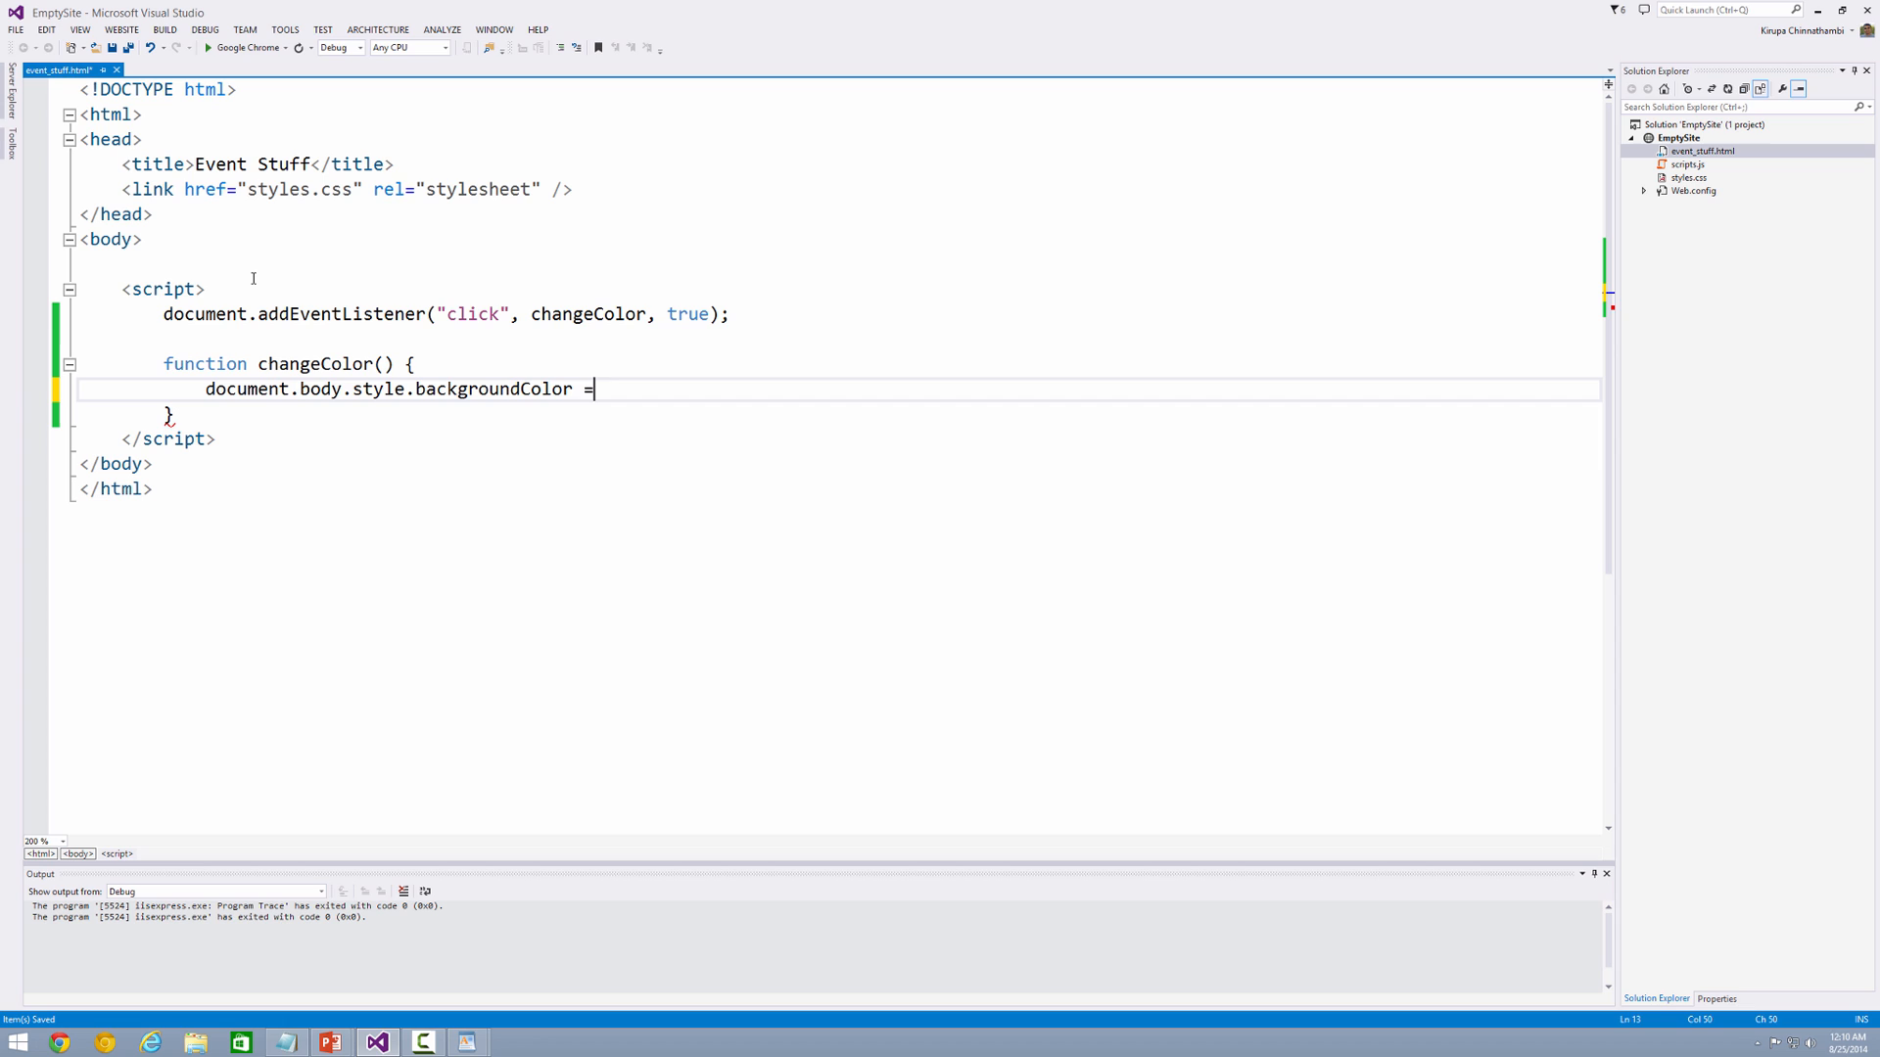
text("#)
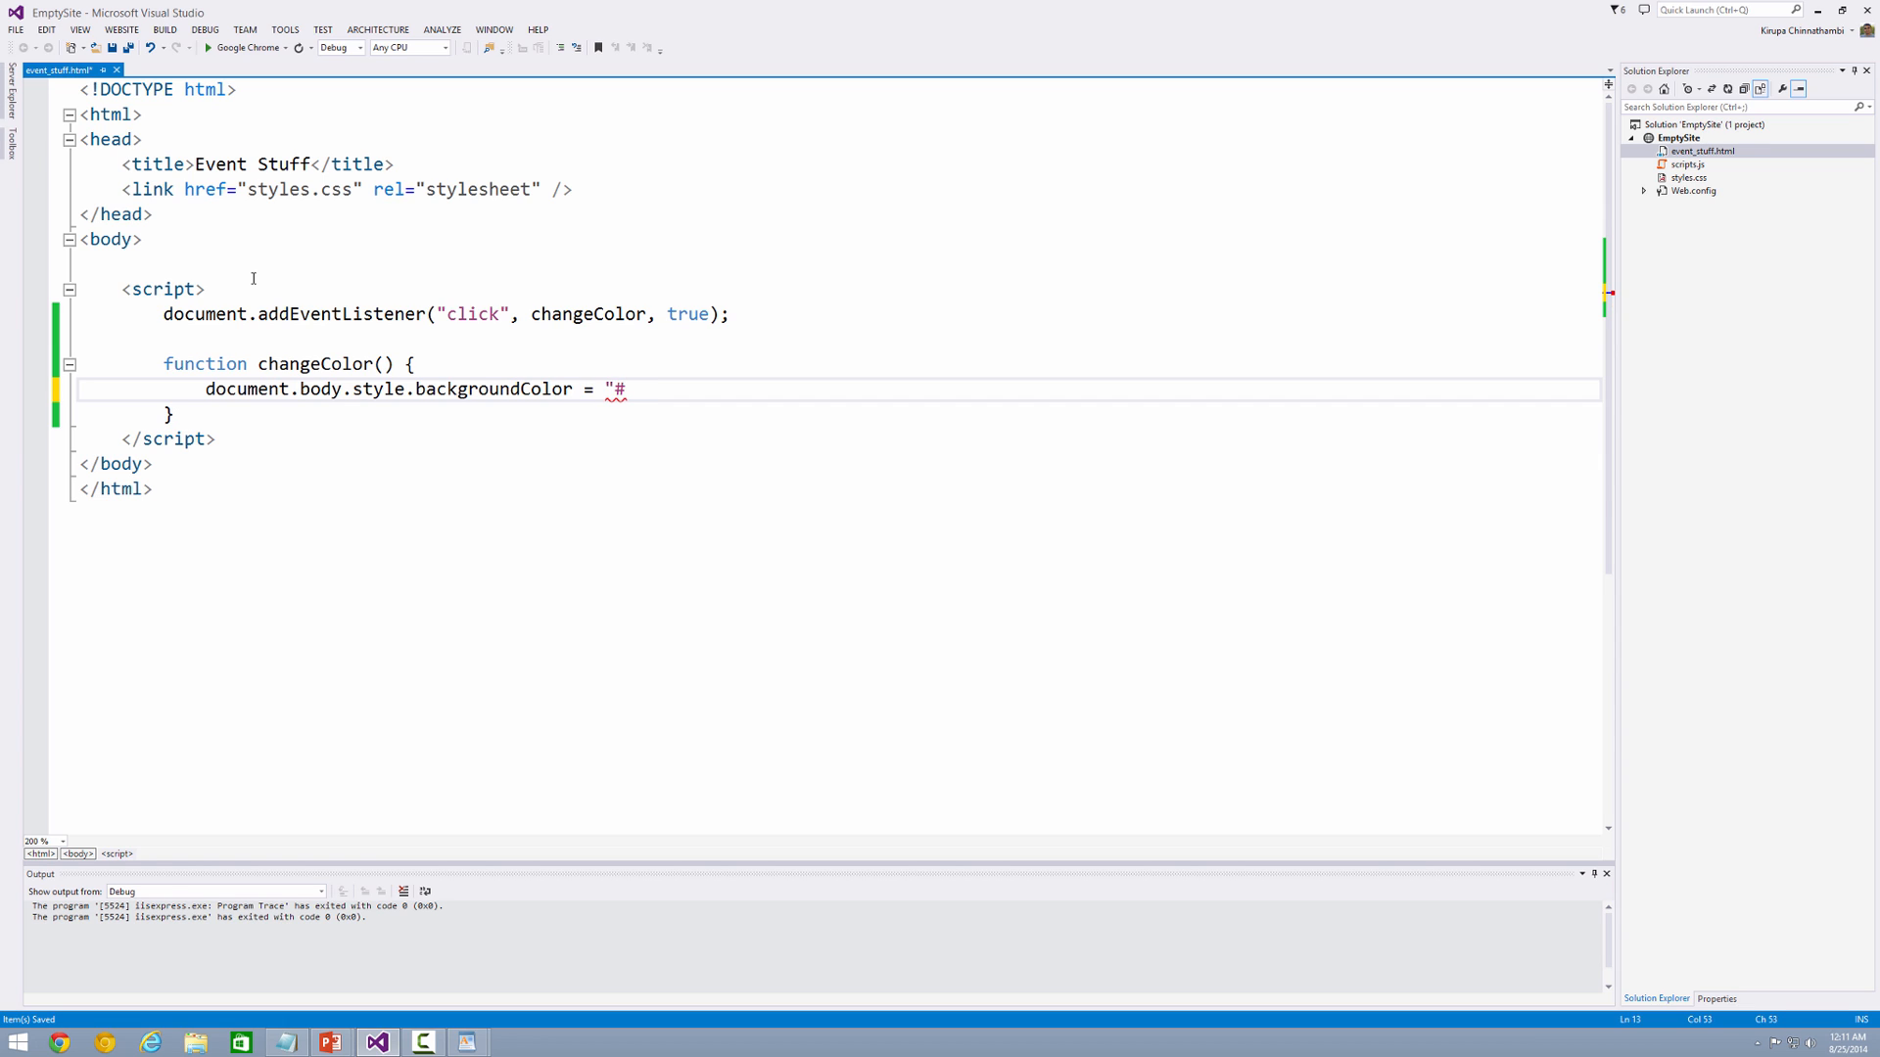
text(FF)
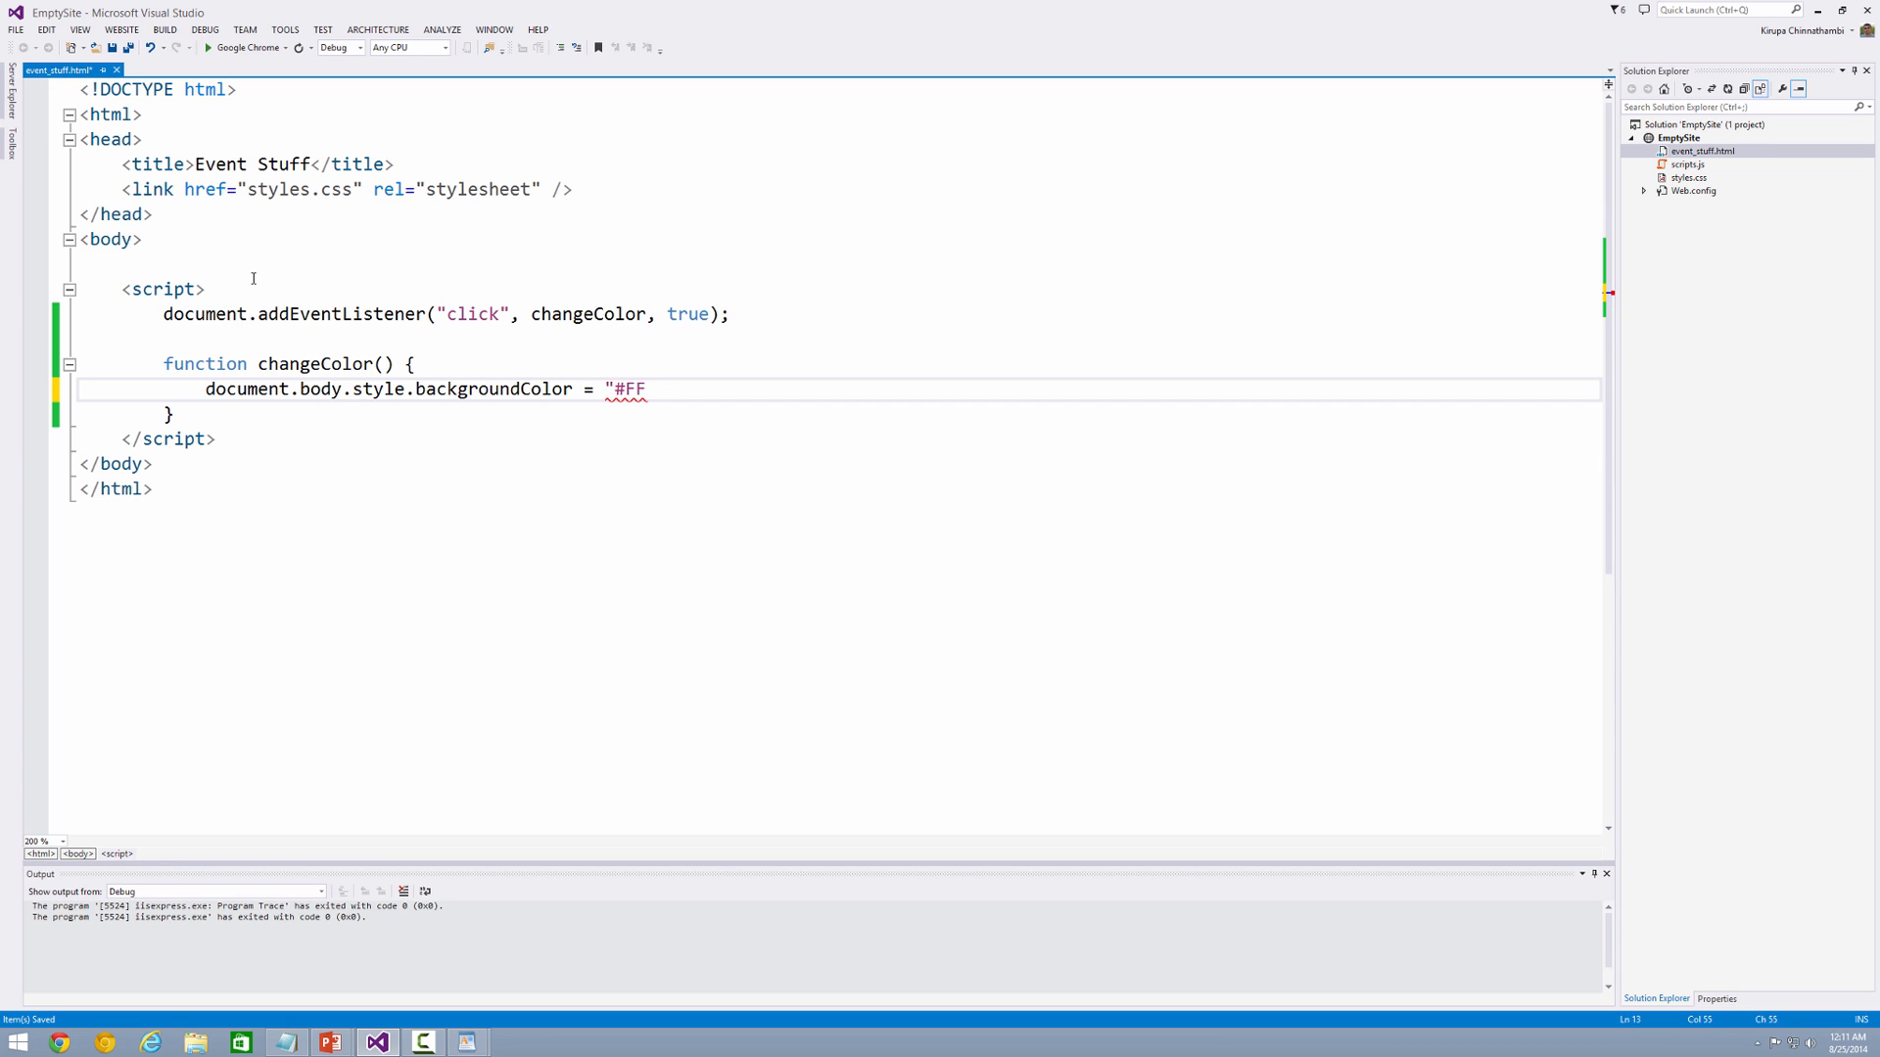
text(C9)
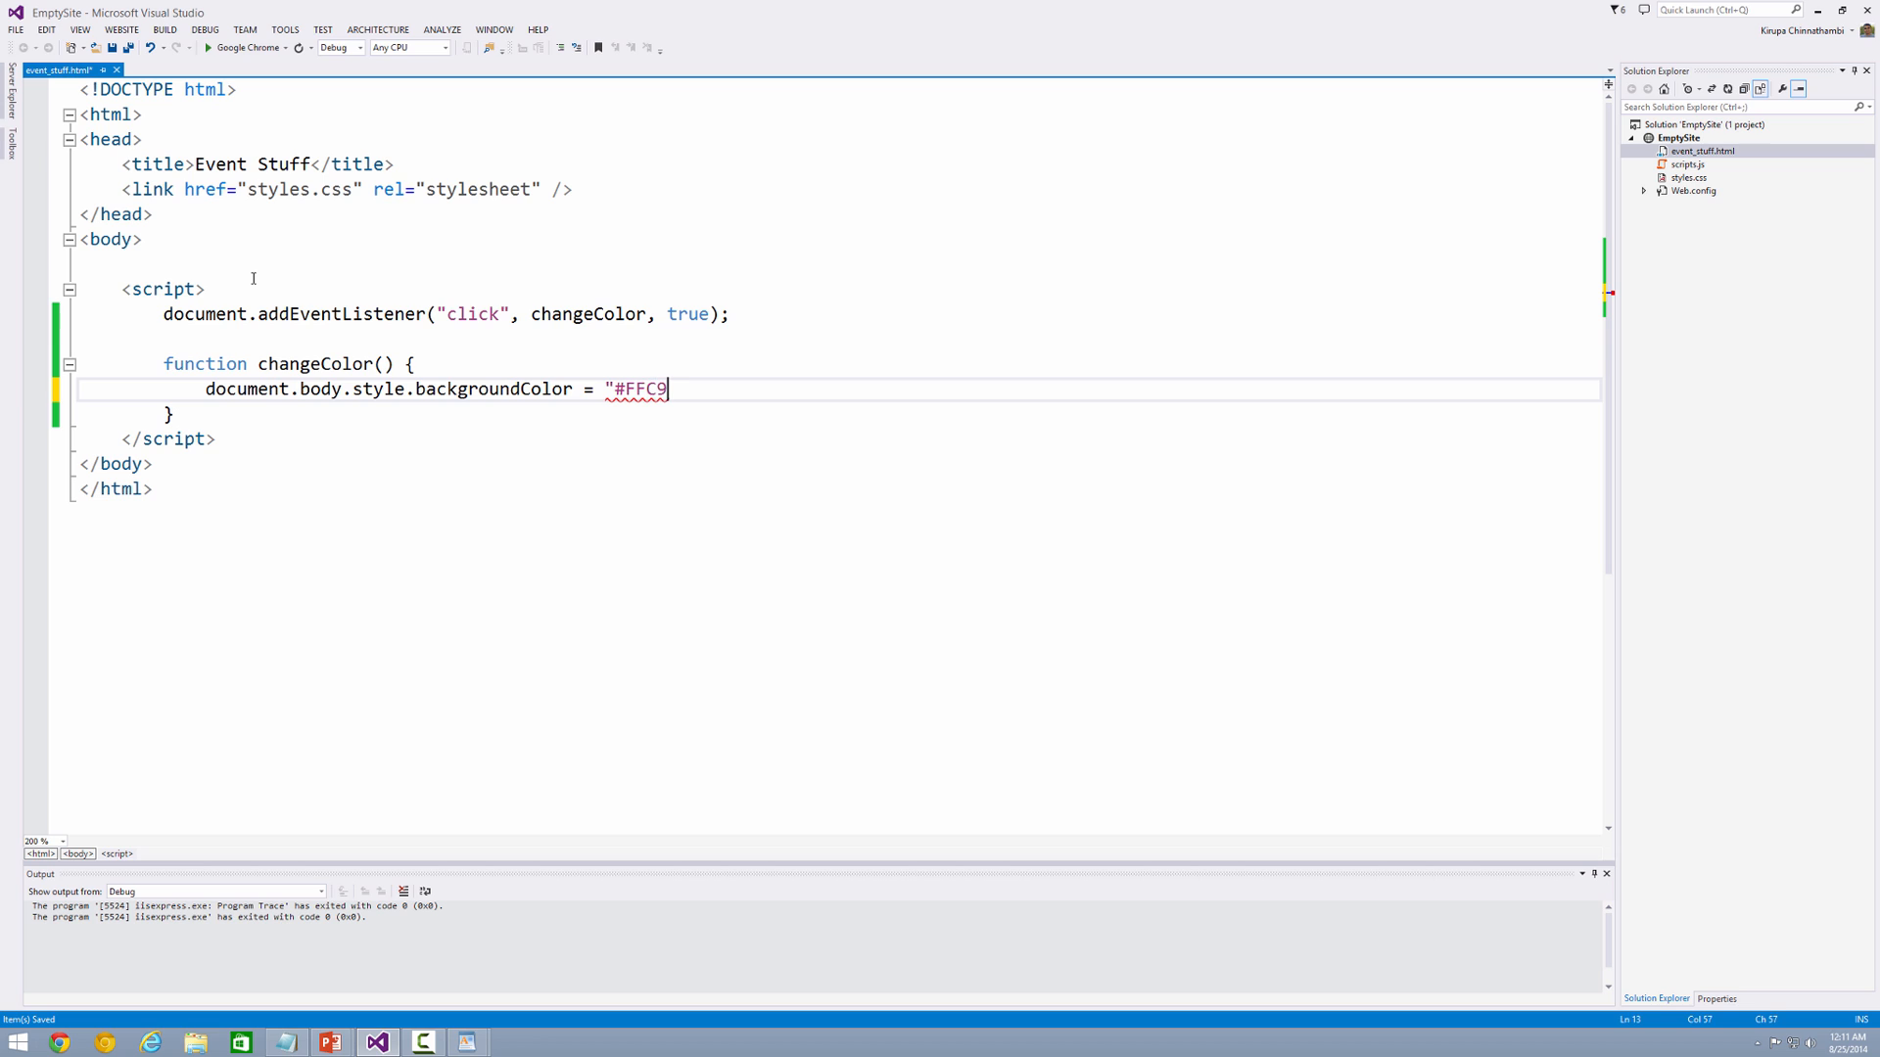
text(26";)
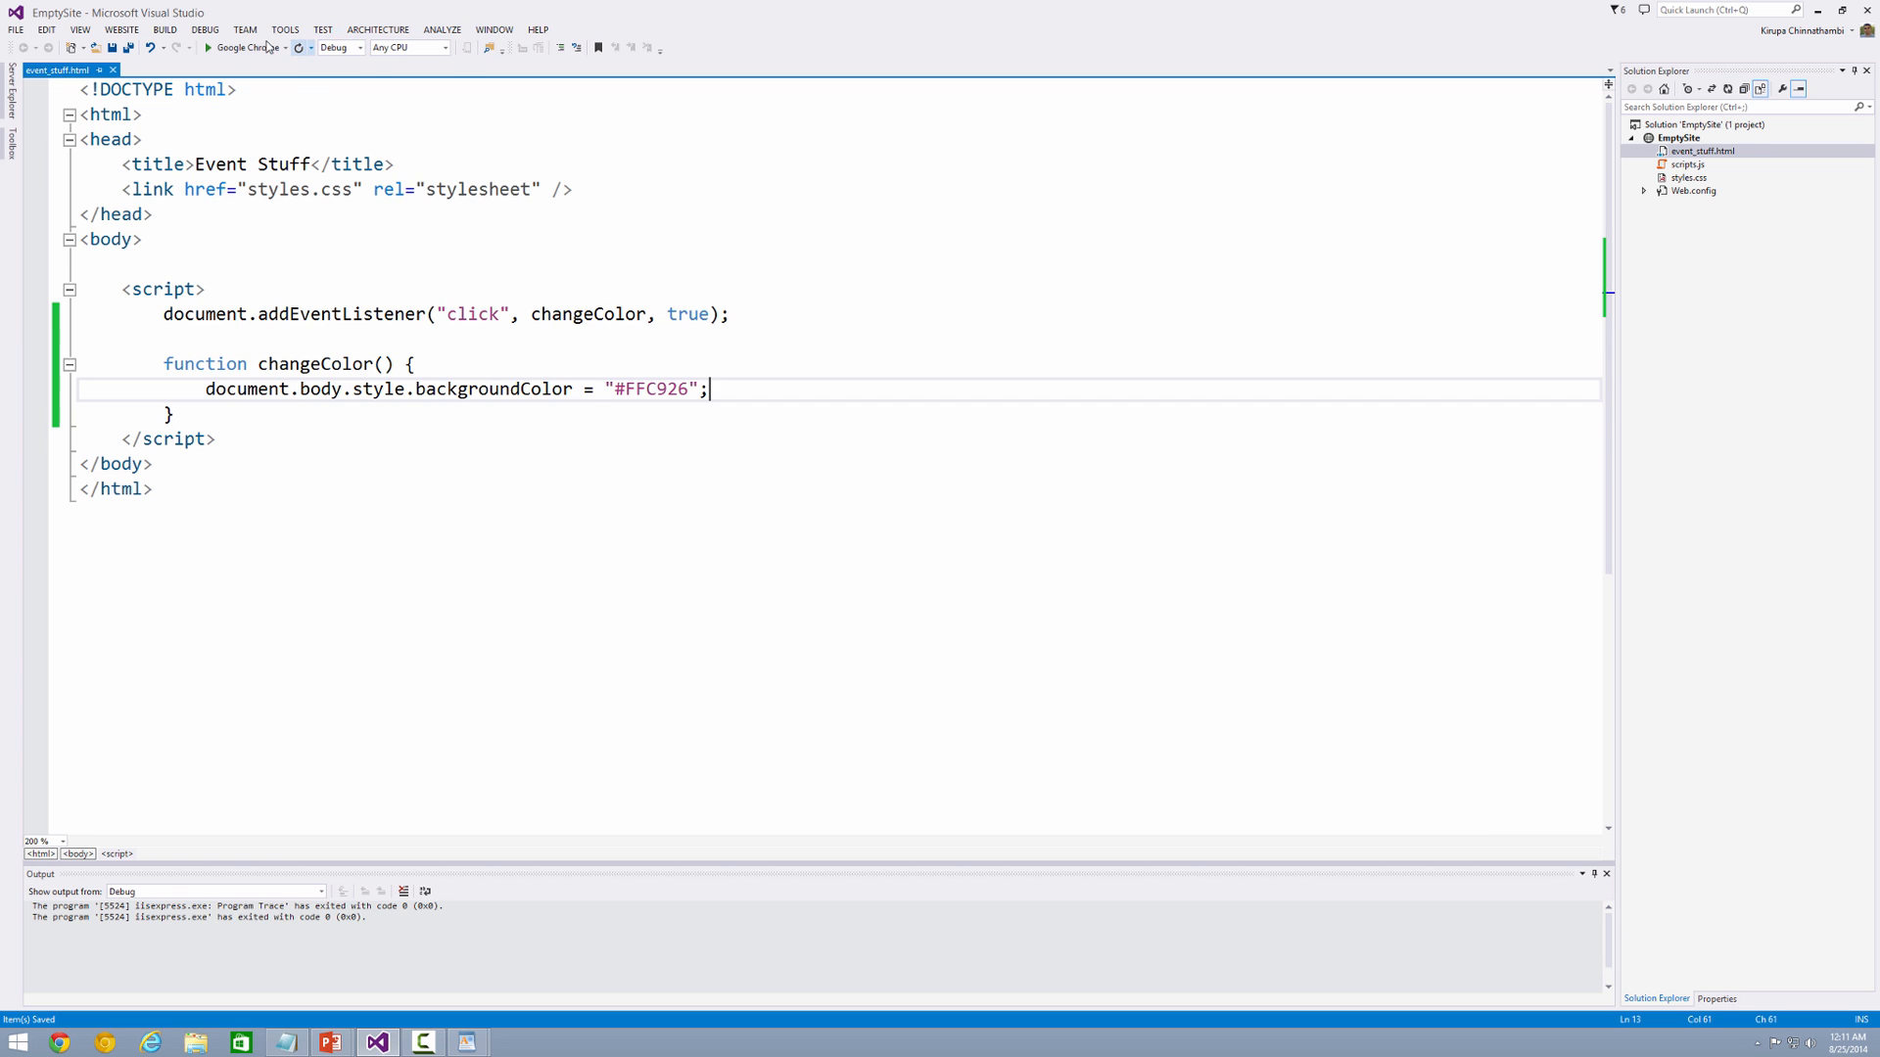
mouse_move(245, 47)
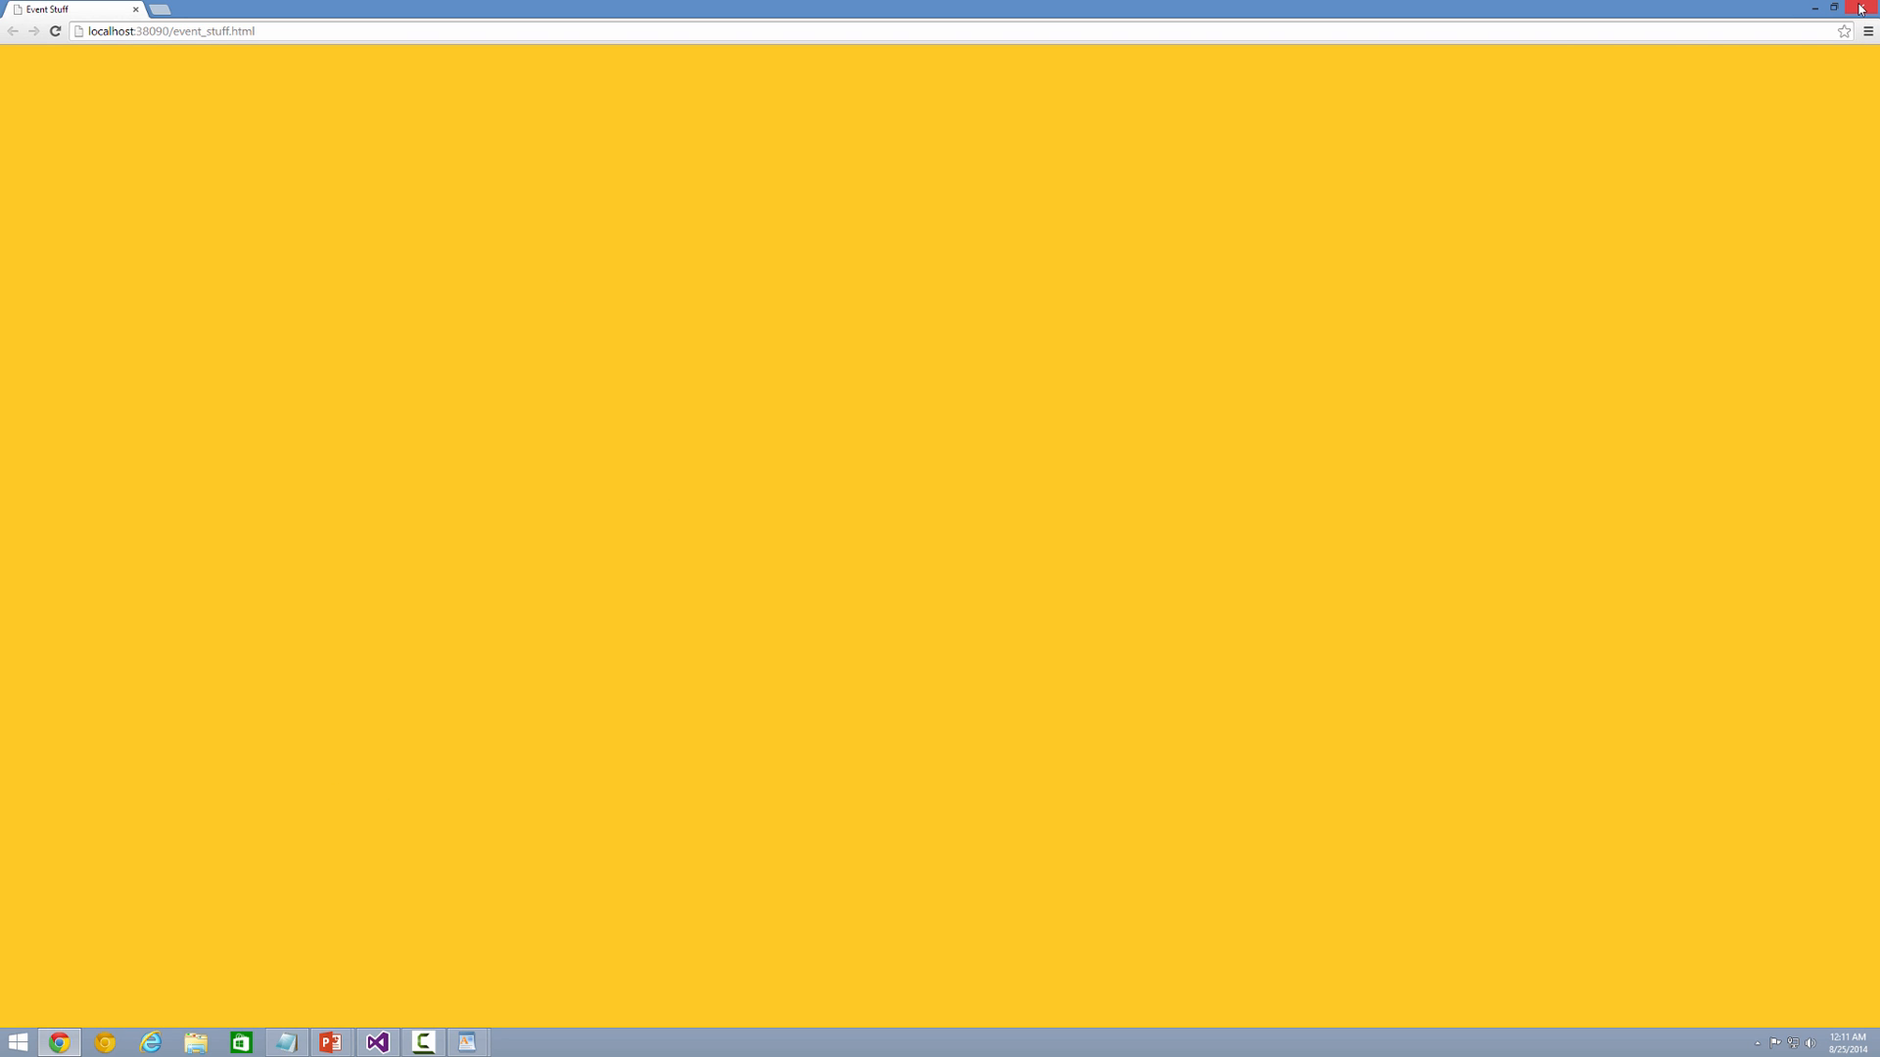
Step: Close Chrome after the page turns yellow
click(375, 1042)
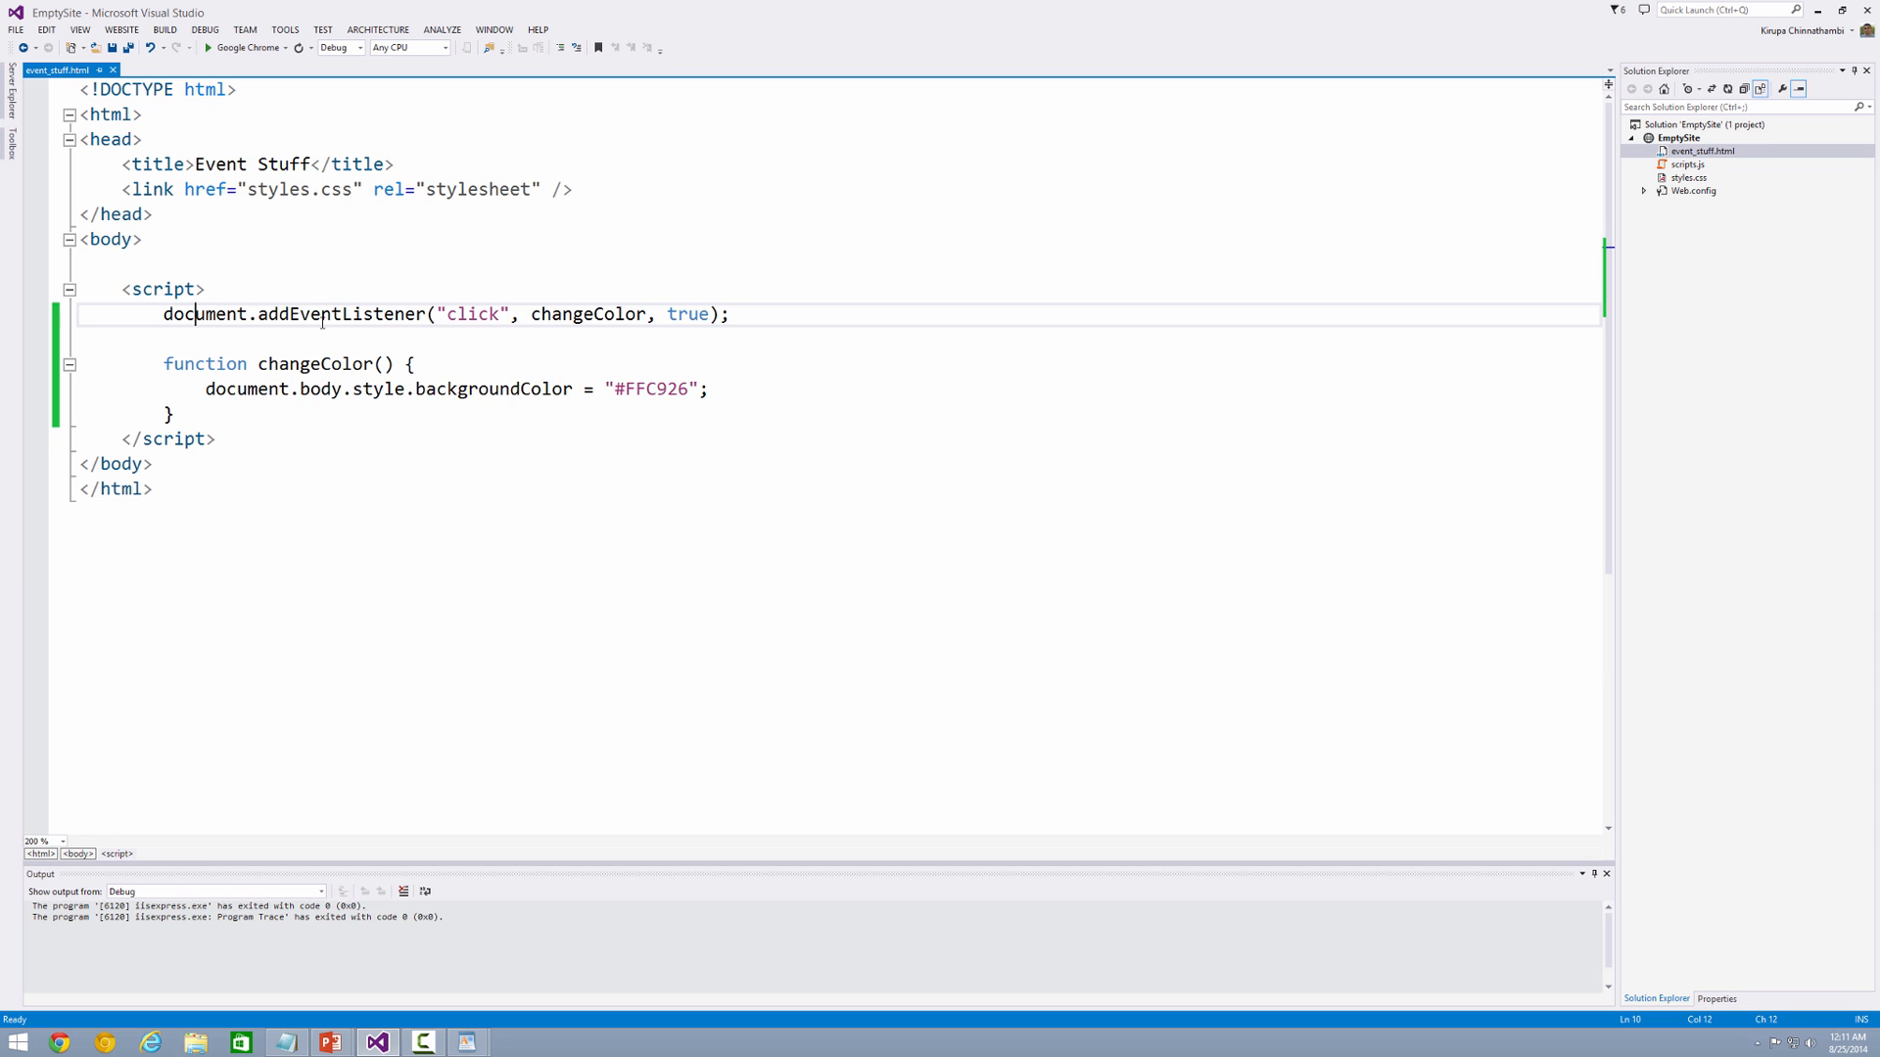
double_click(342, 313)
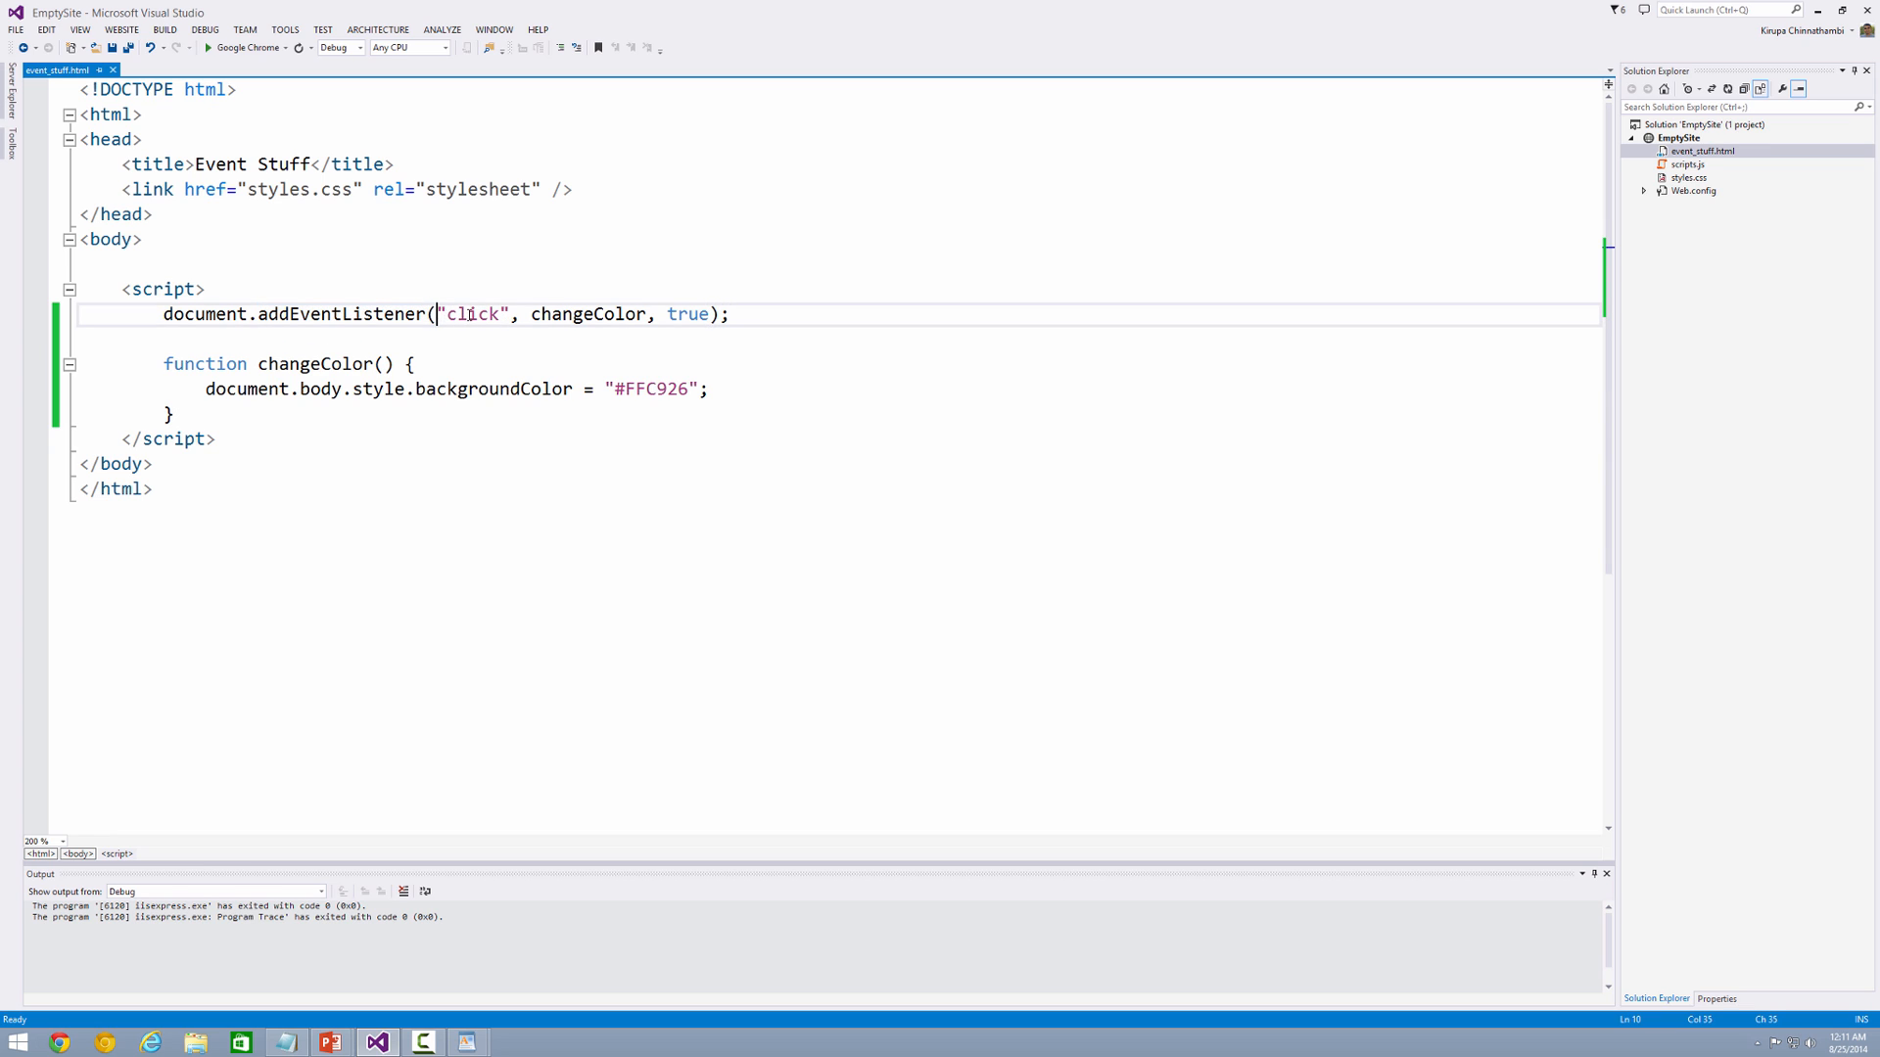
double_click(587, 313)
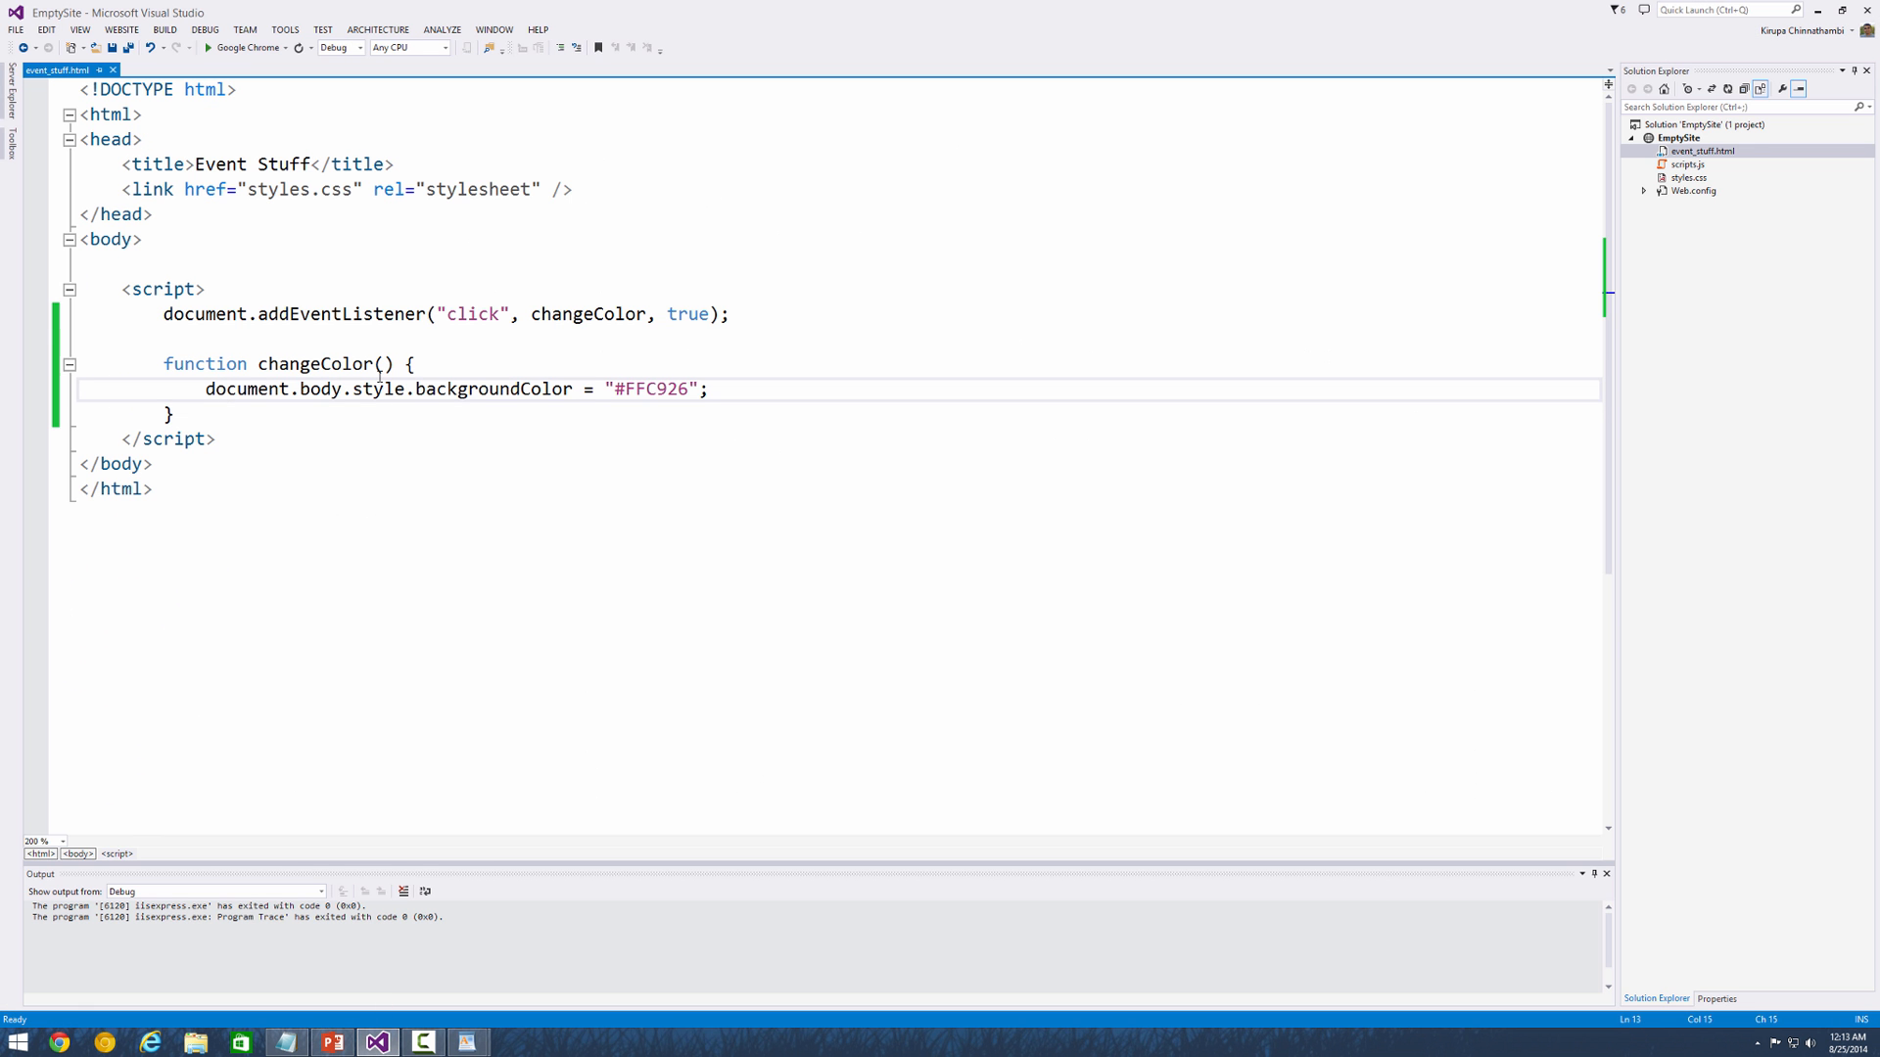
Step: Rename changeColor's parameter from e to n, then switch to the Event Argument slide
text(e)
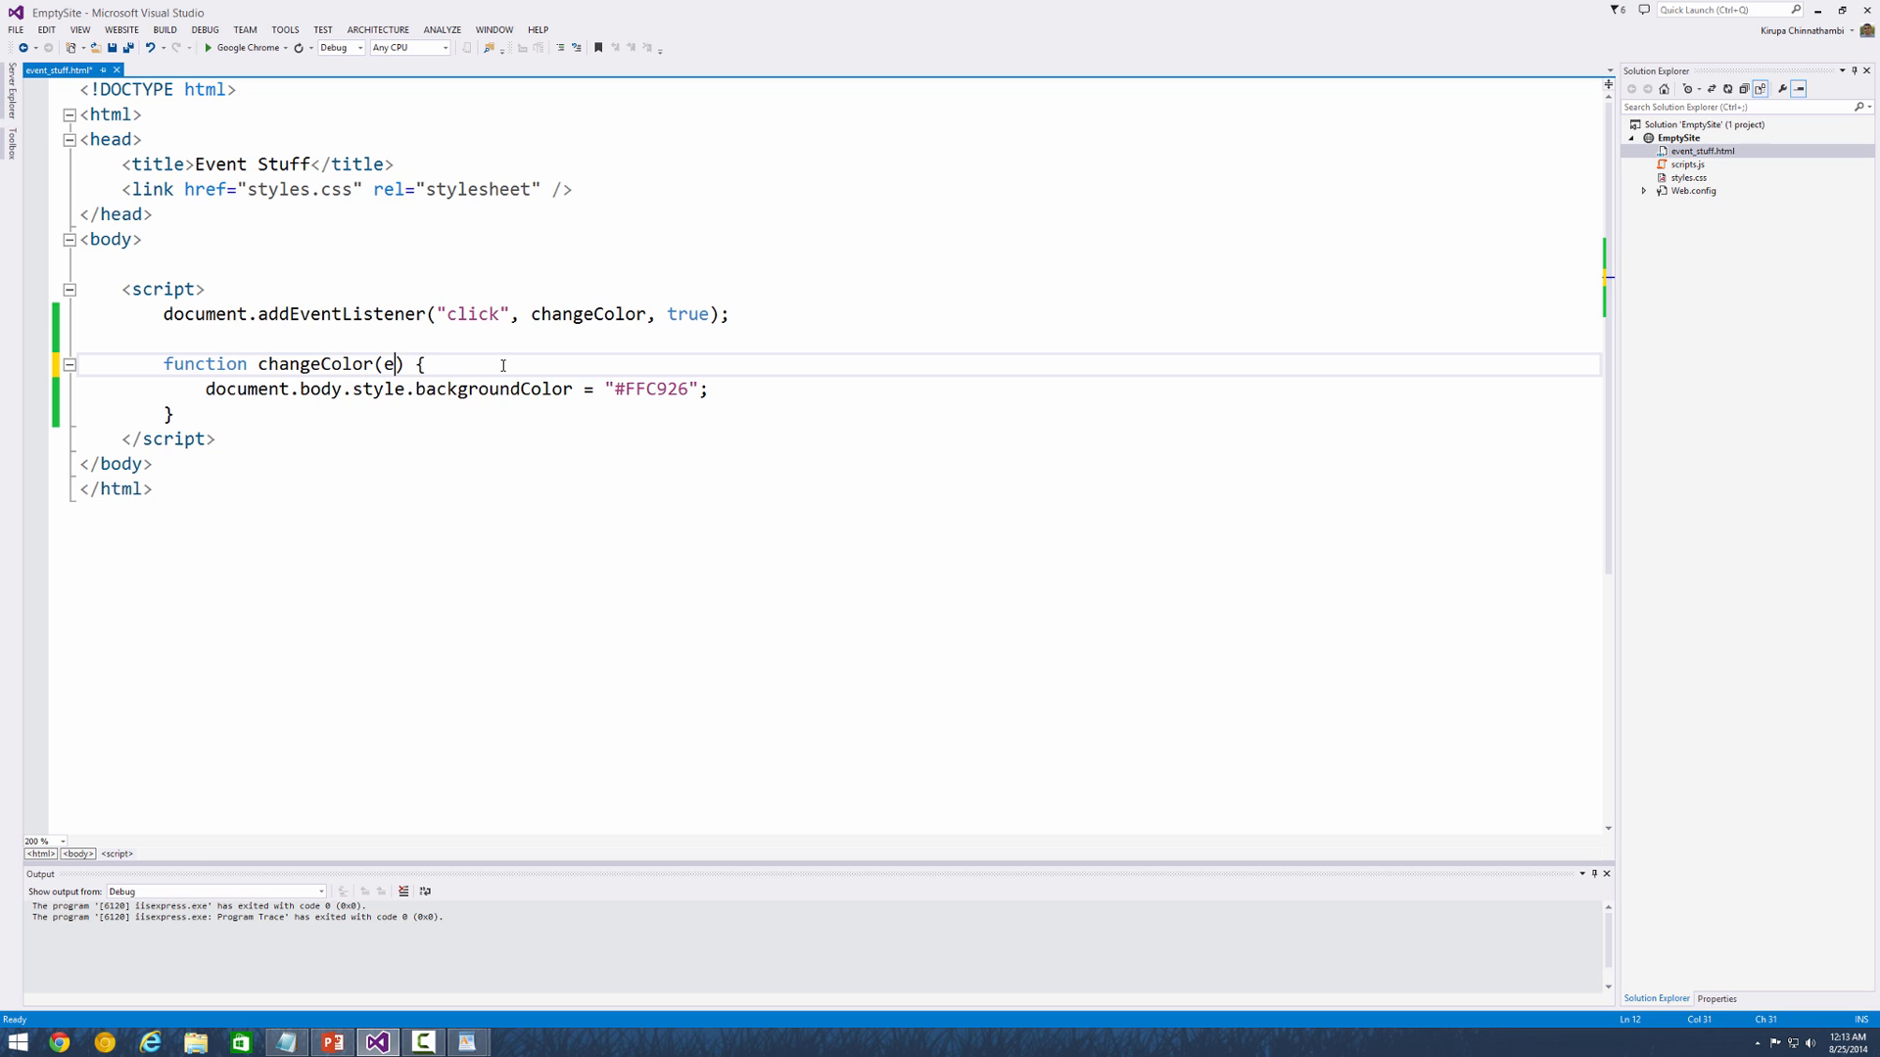
key(ctrl+s)
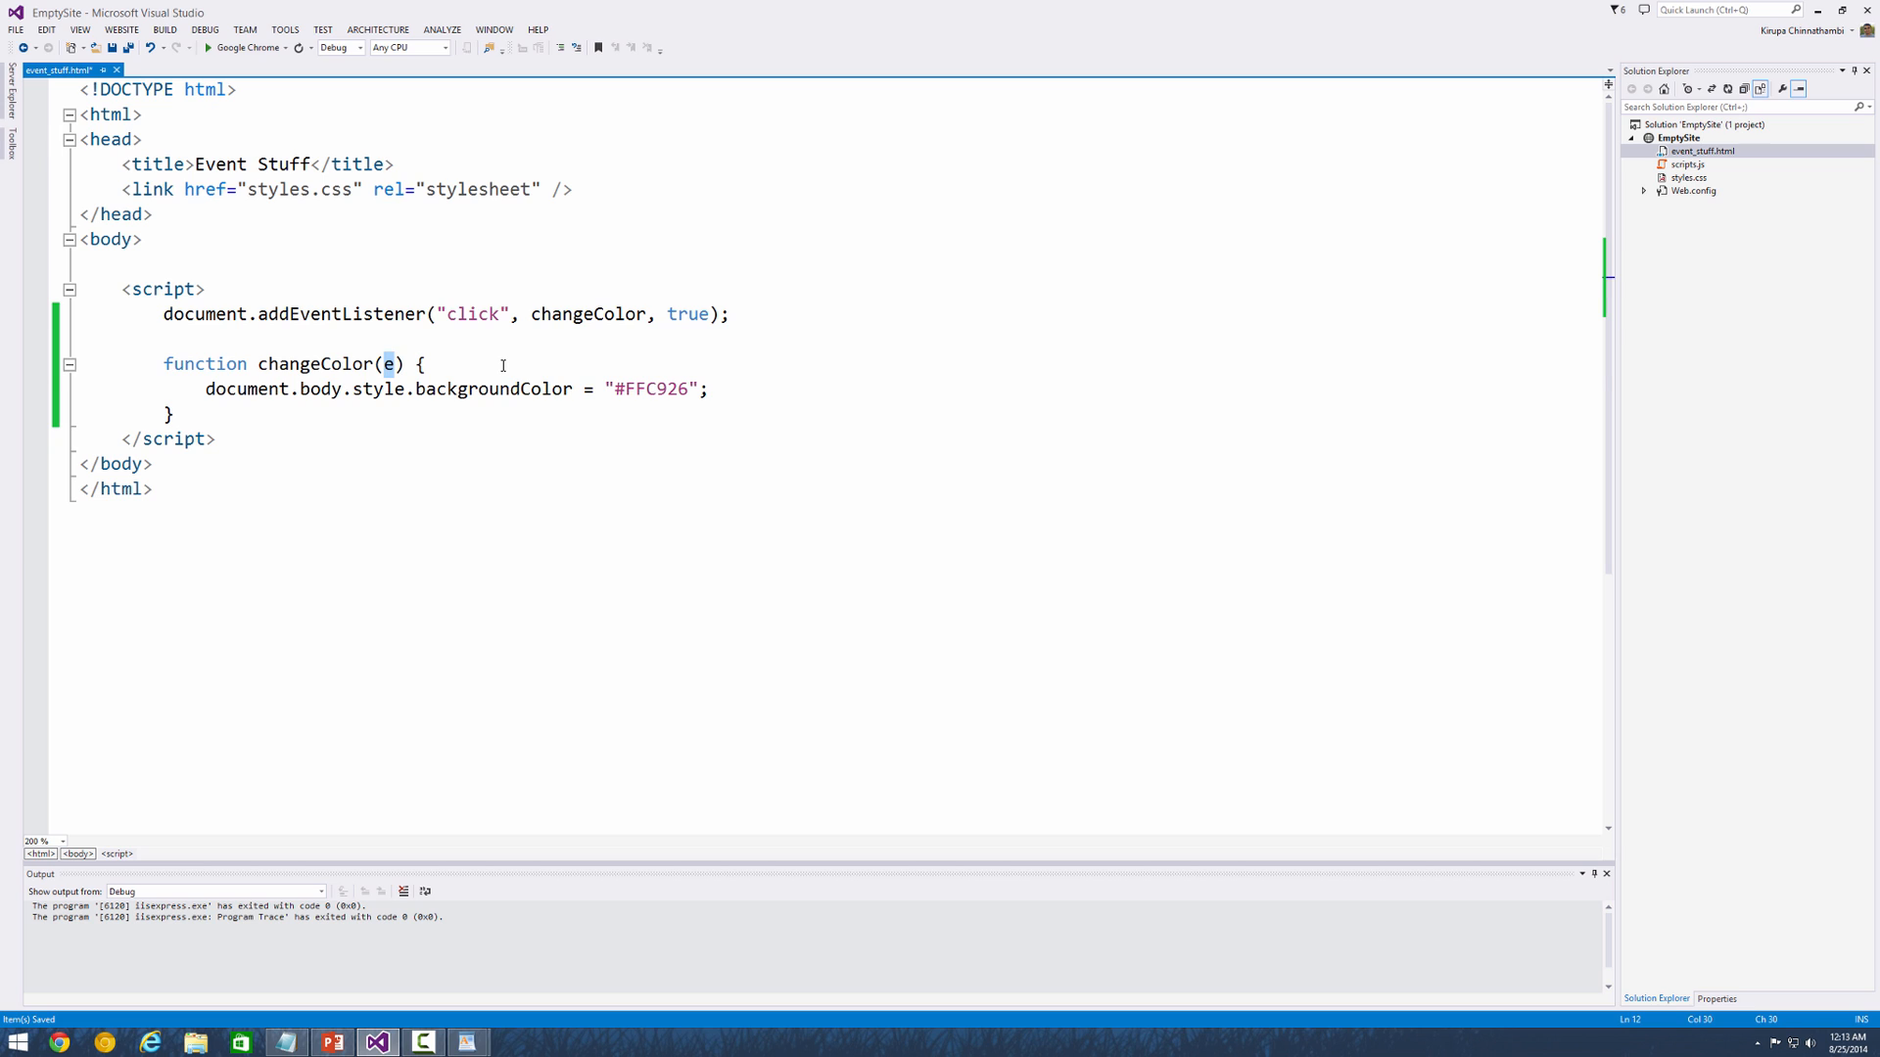
text(n)
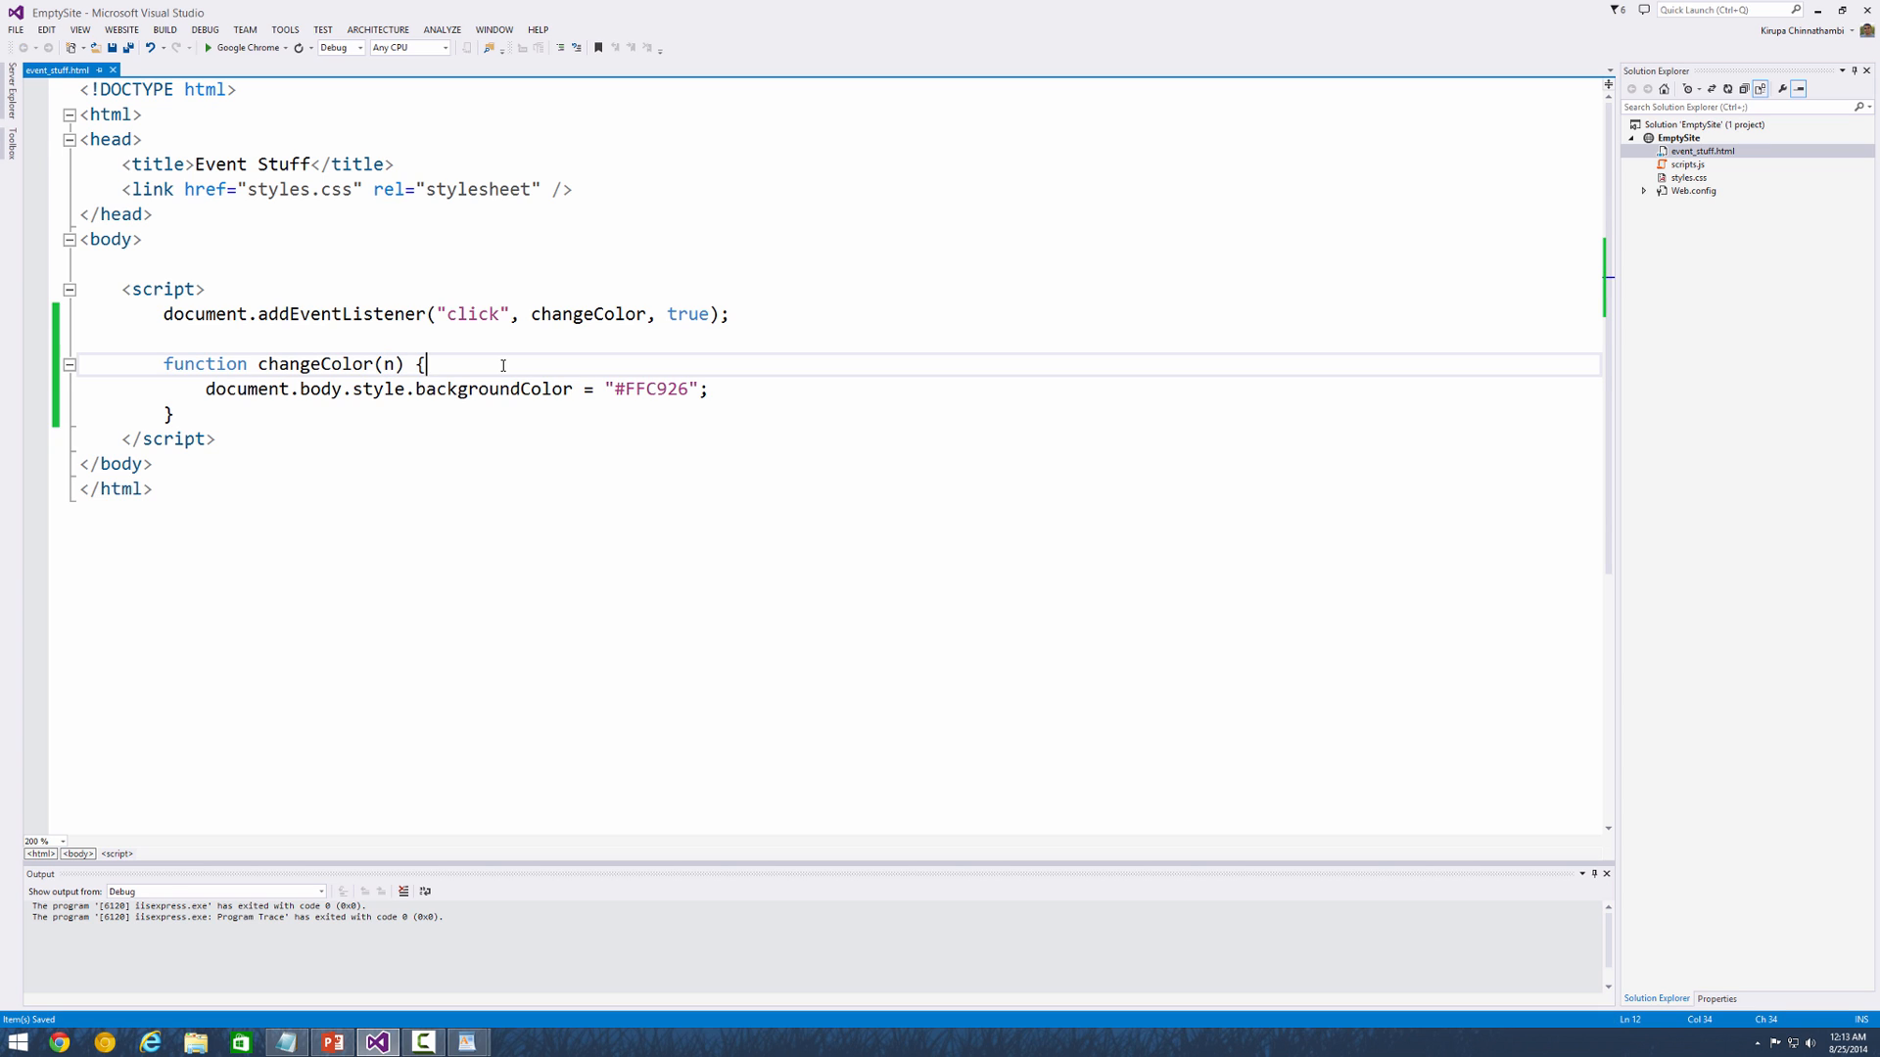
mouse_move(659, 388)
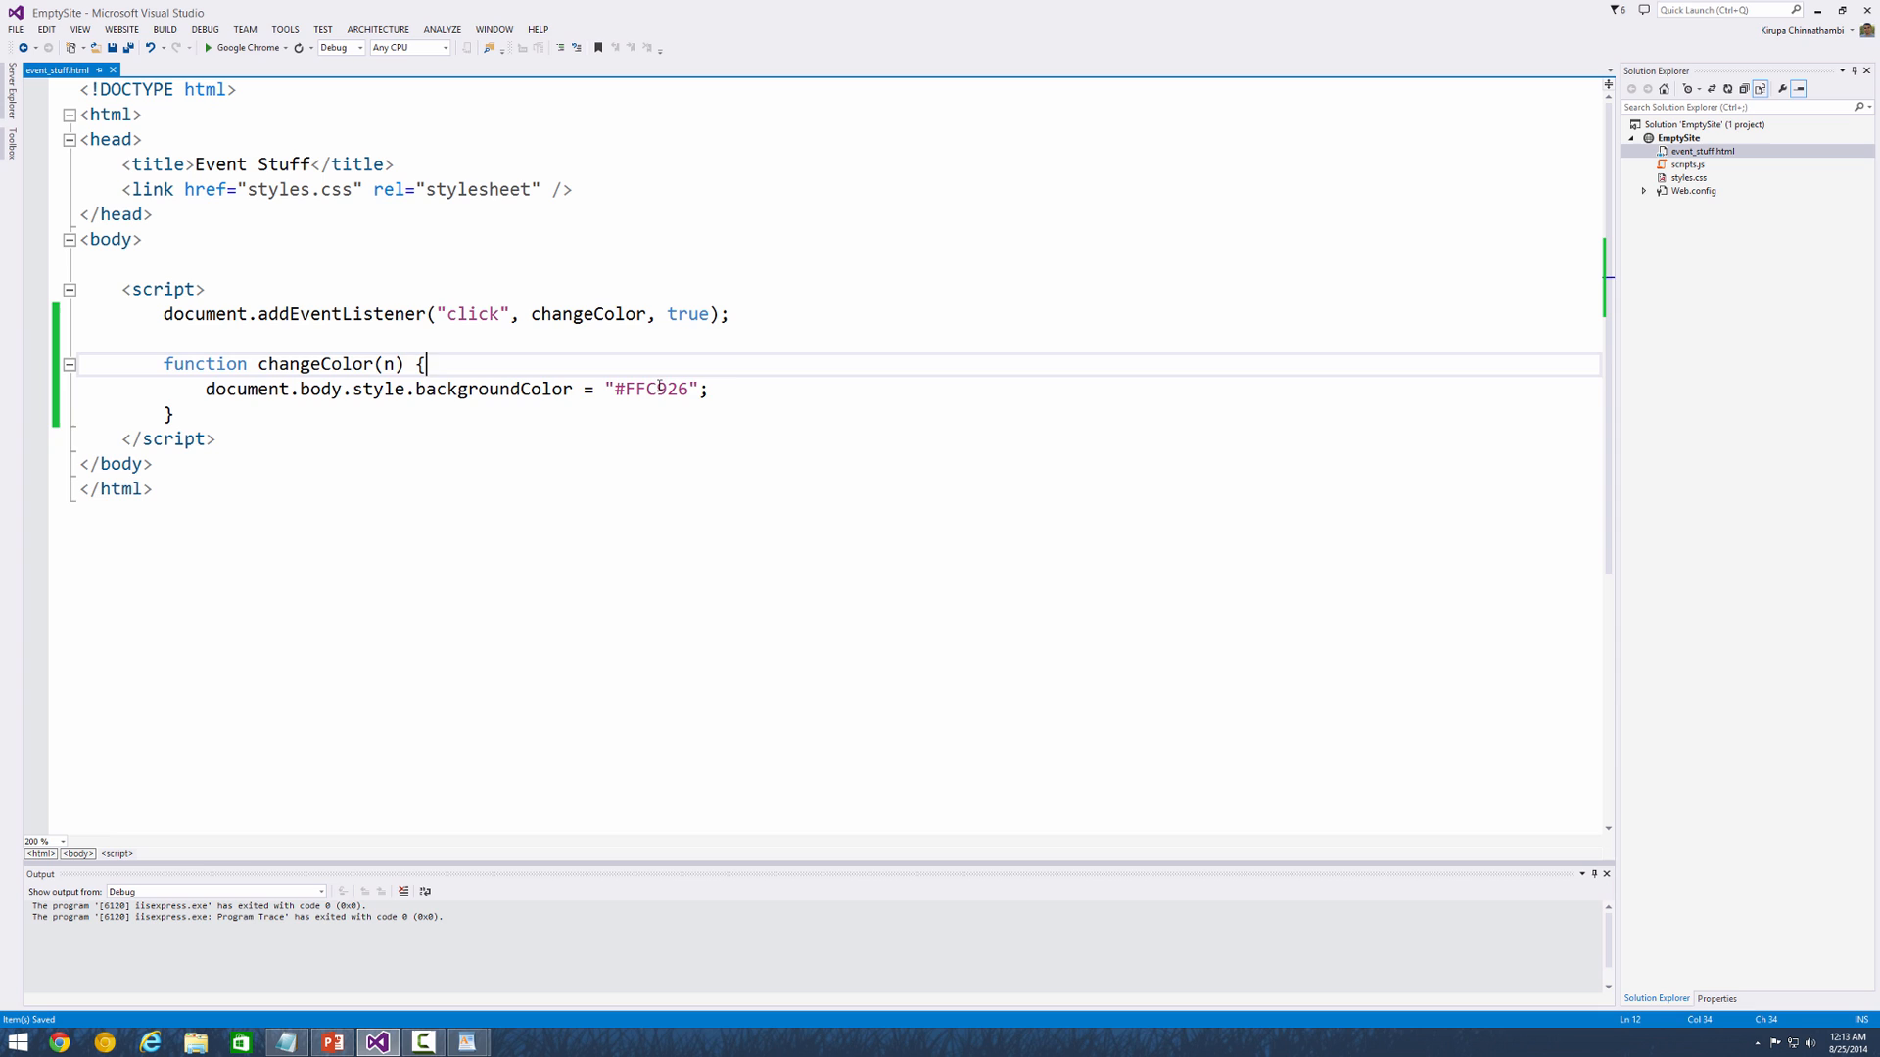
text(n)
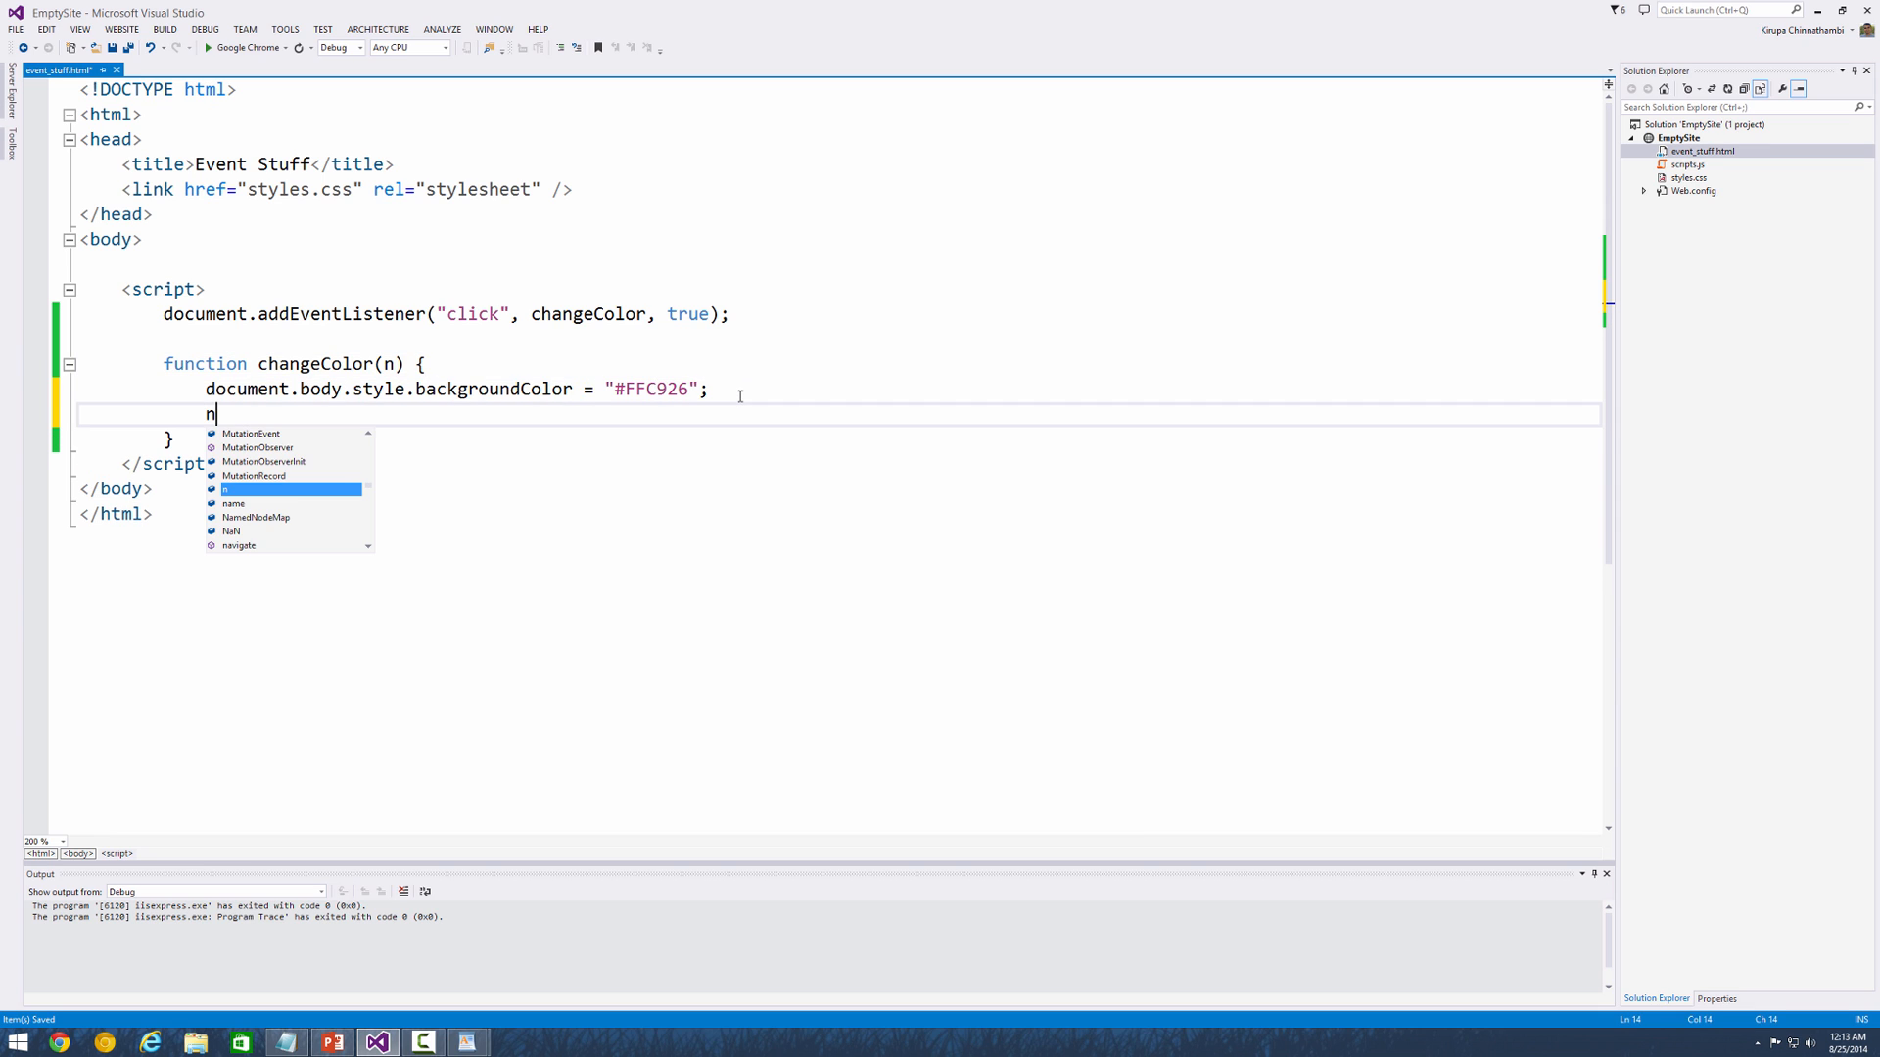
text(.)
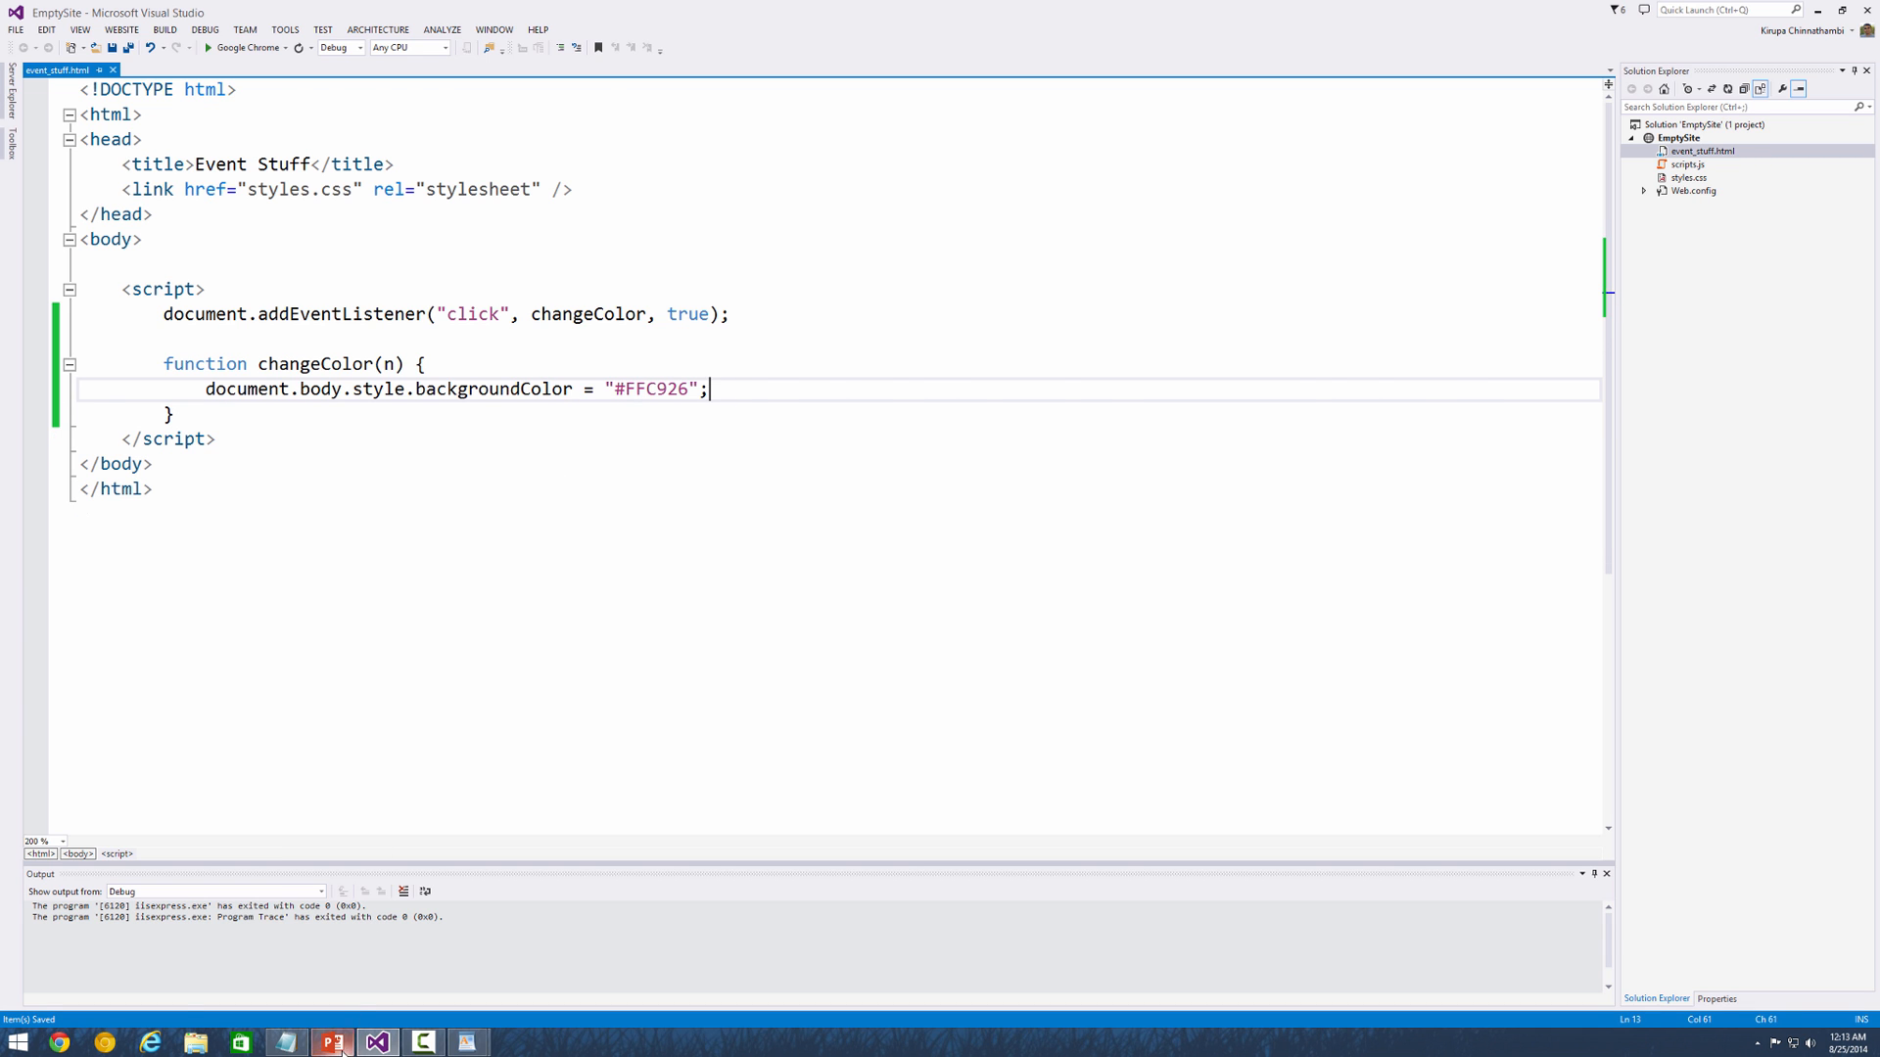
click(332, 1040)
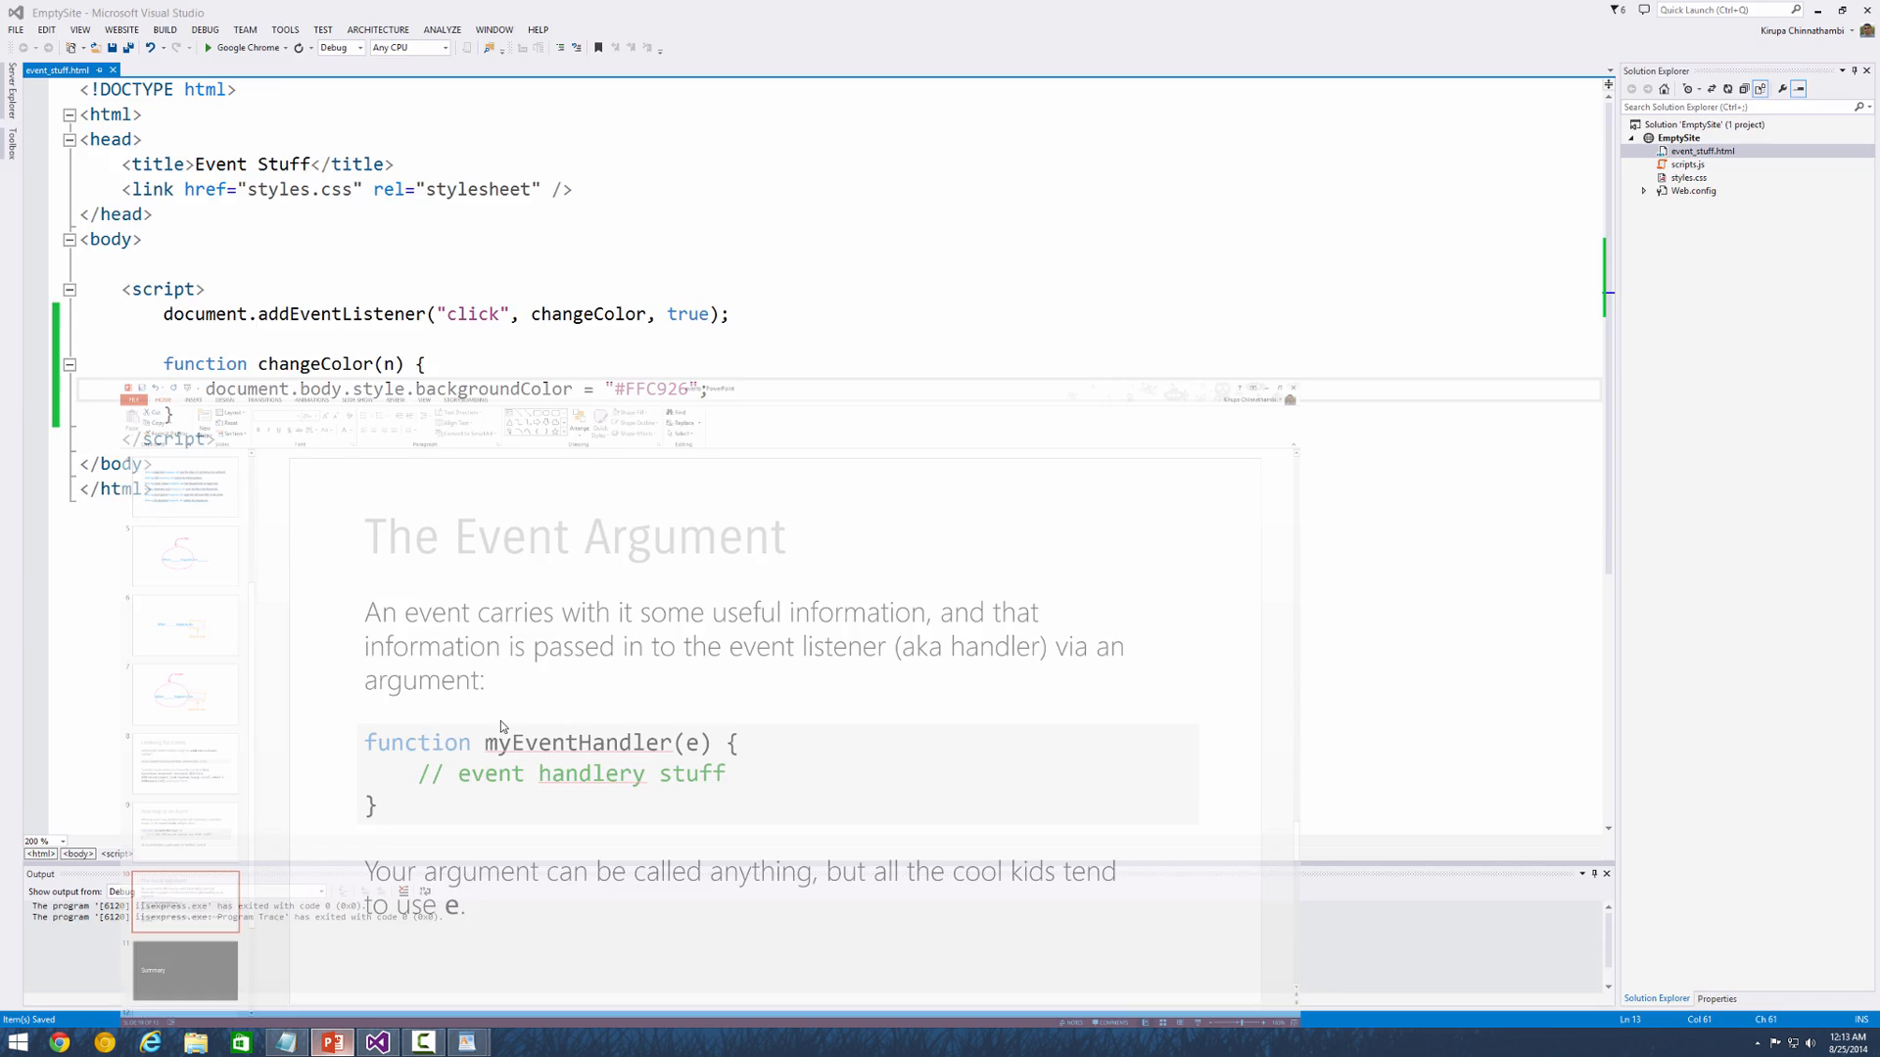